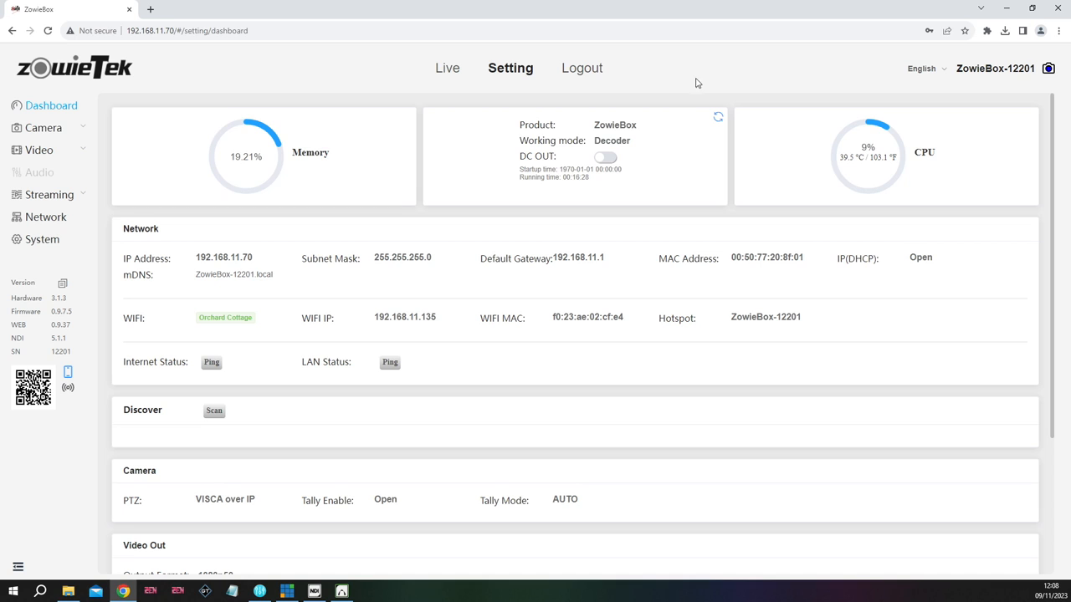
{"action": "mouse_move", "coordinate": [686, 87]}
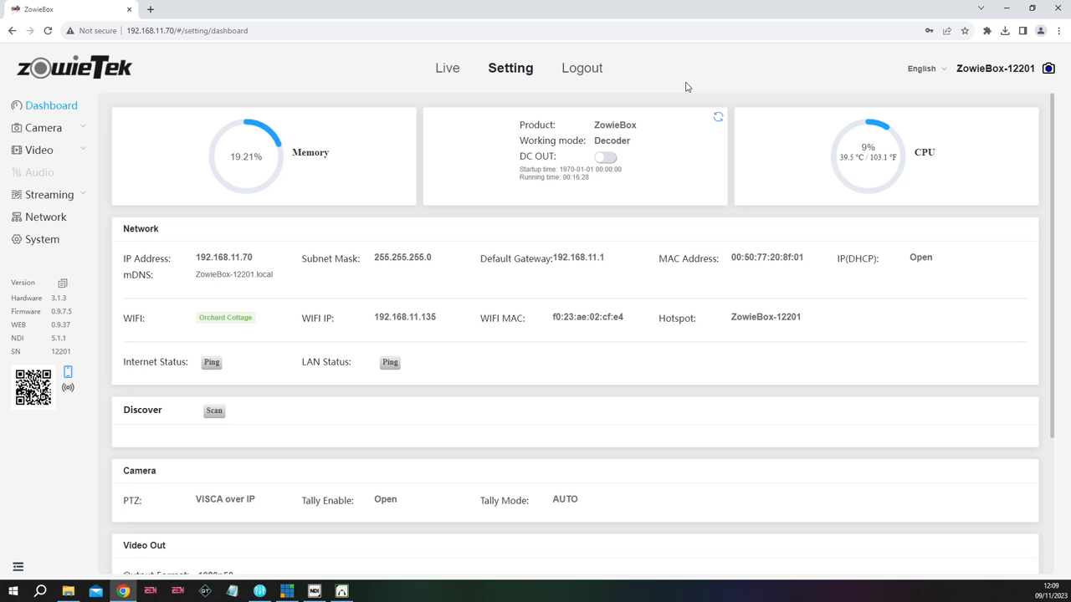
{"action": "mouse_move", "coordinate": [430, 141]}
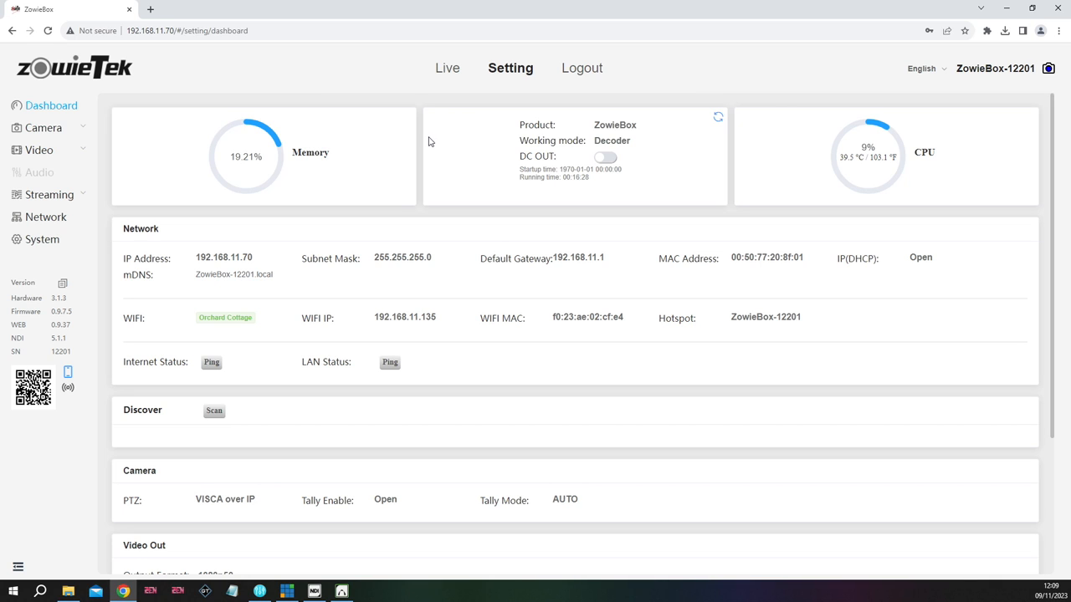
{"action": "mouse_move", "coordinate": [401, 303]}
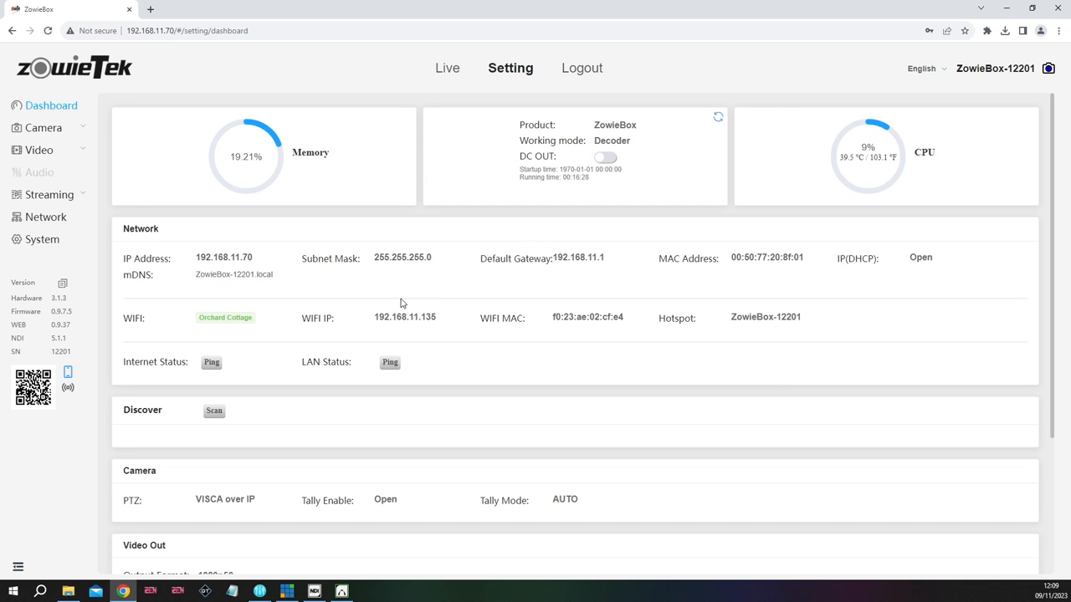
Ping the Internet and LAN status checks, both succeeding, and expand the Camera menu
{"action": "scroll", "scroll_direction": "down", "scroll_amount": 3}
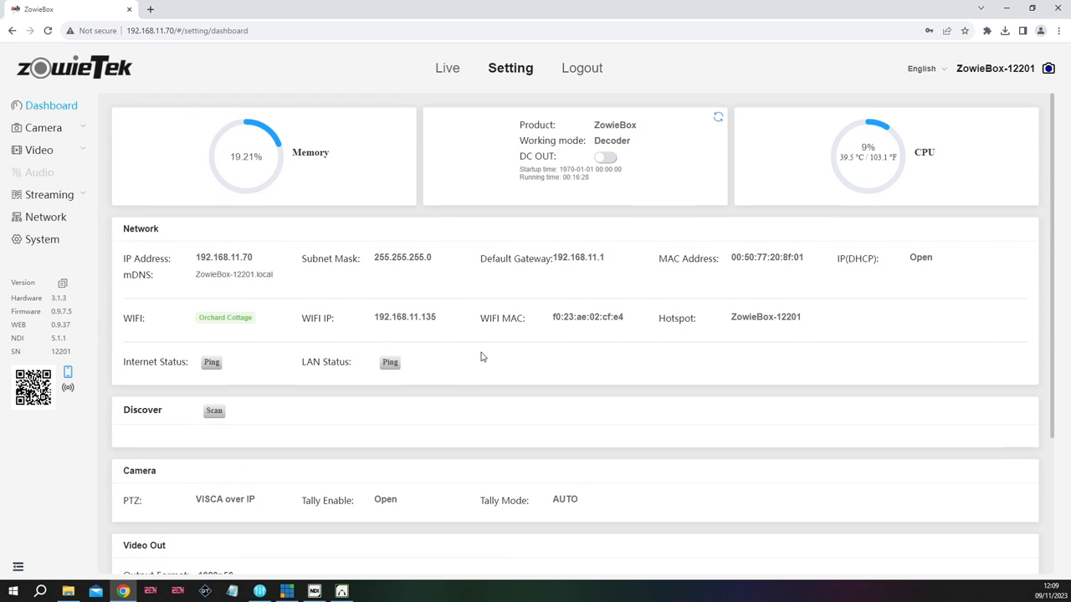
{"action": "mouse_move", "coordinate": [646, 264]}
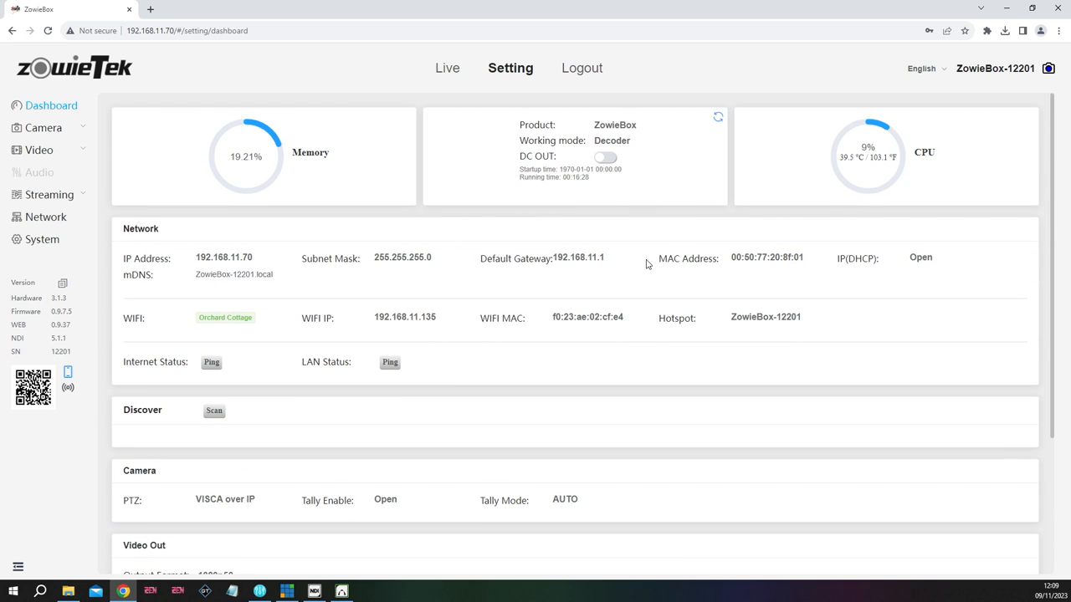
{"action": "mouse_move", "coordinate": [211, 362]}
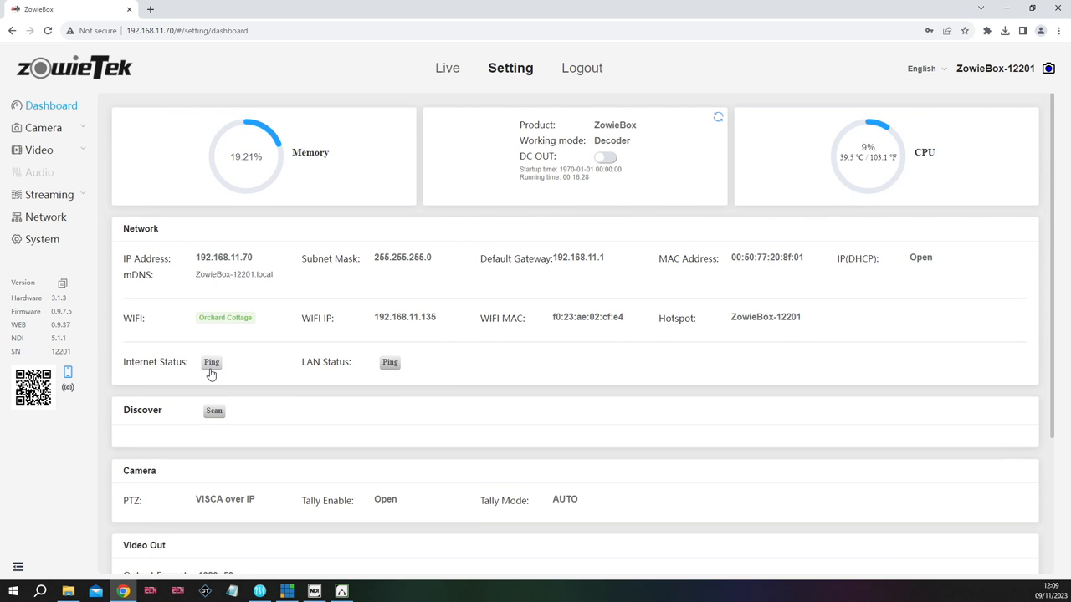
{"action": "left_click", "coordinate": [211, 362]}
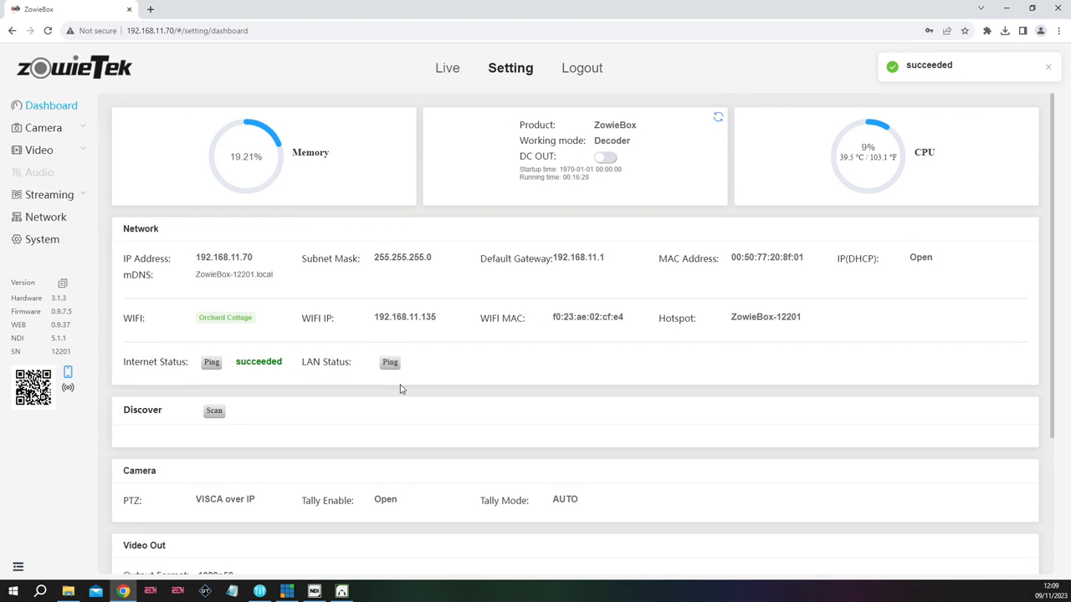
{"action": "left_click", "coordinate": [390, 362]}
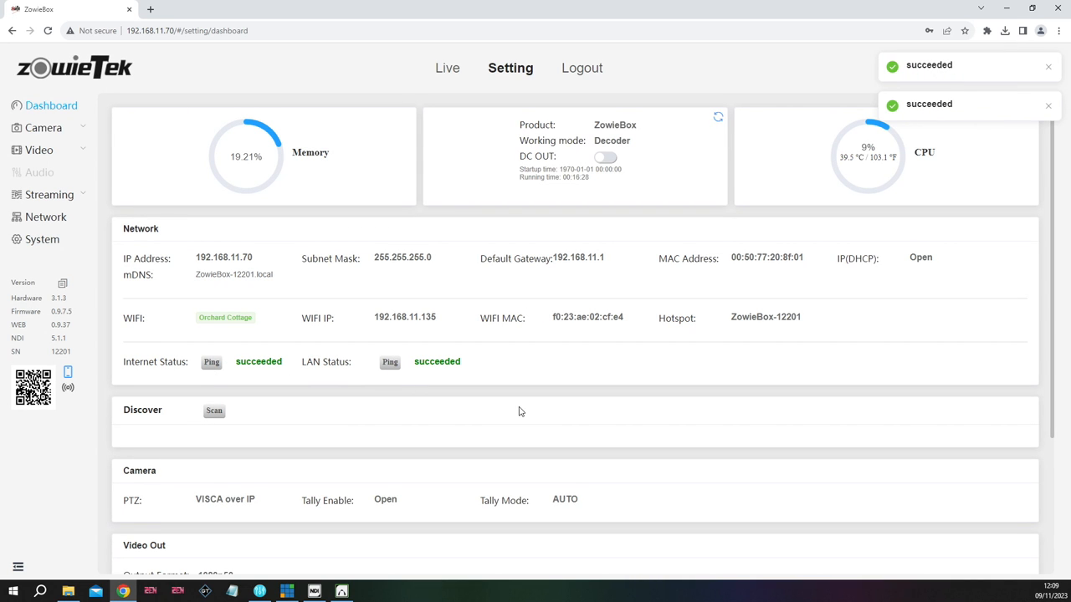
{"action": "left_click", "coordinate": [43, 127]}
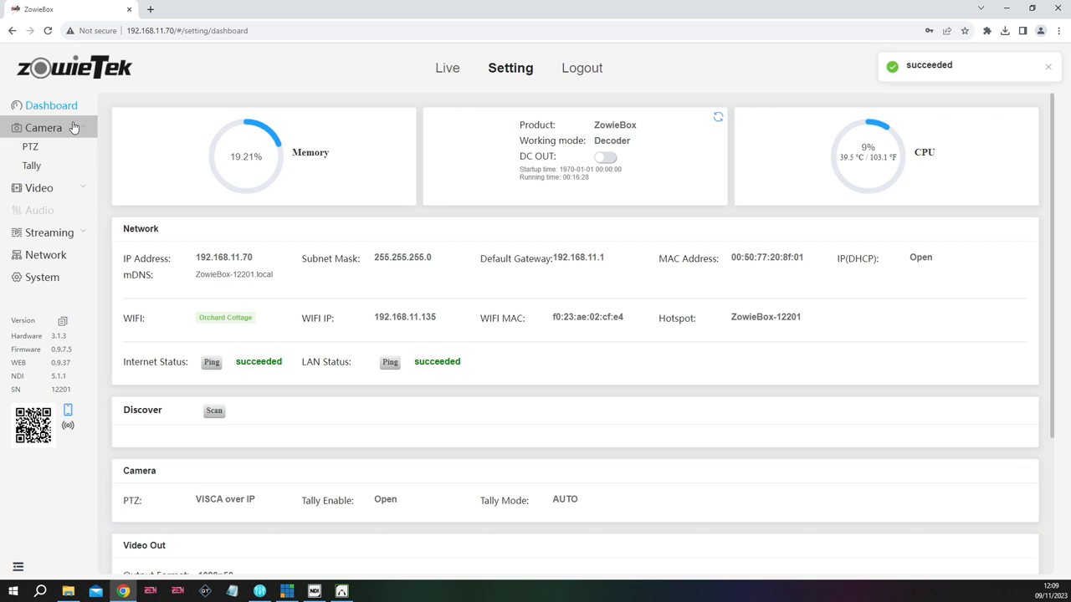
Review PTZ settings: VISCA over IP to 192.168.1.167, TCP port 1259, address 1
{"action": "left_click", "coordinate": [30, 146]}
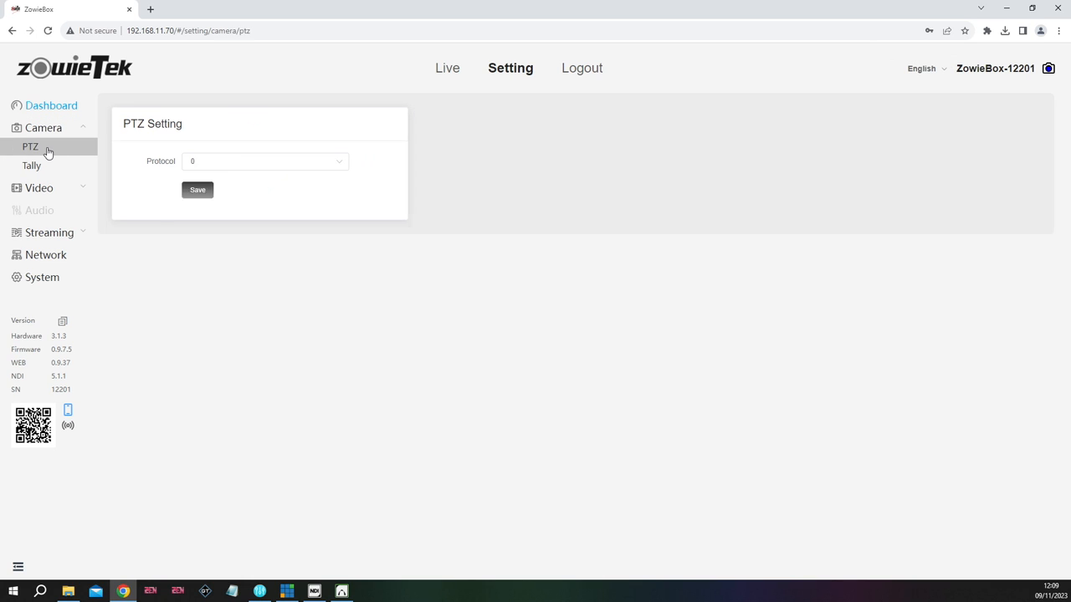
{"action": "left_click", "coordinate": [265, 161]}
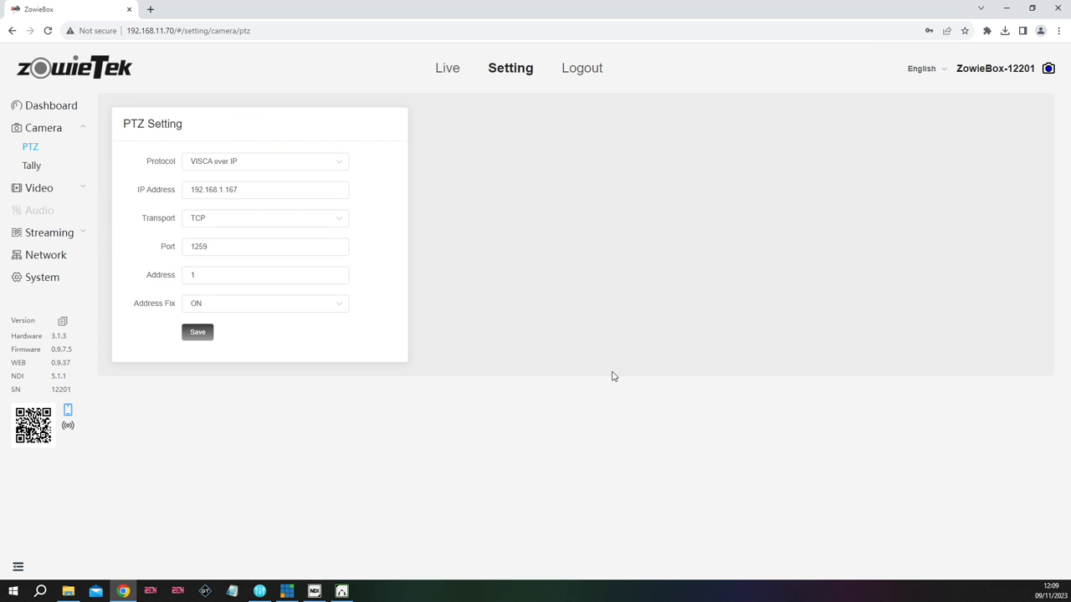
{"action": "mouse_move", "coordinate": [611, 375]}
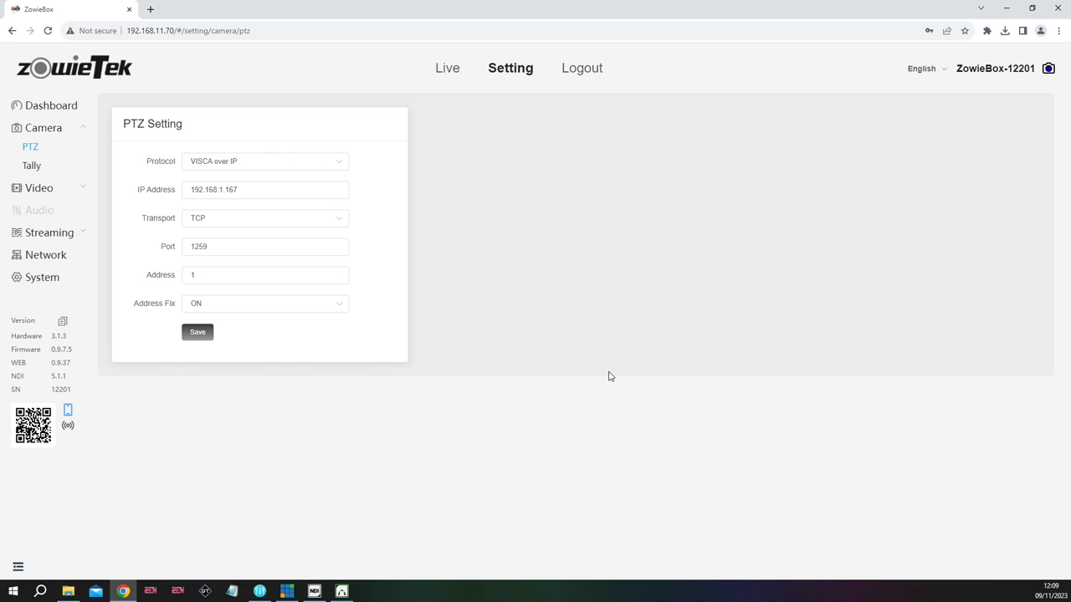
{"action": "mouse_move", "coordinate": [519, 216]}
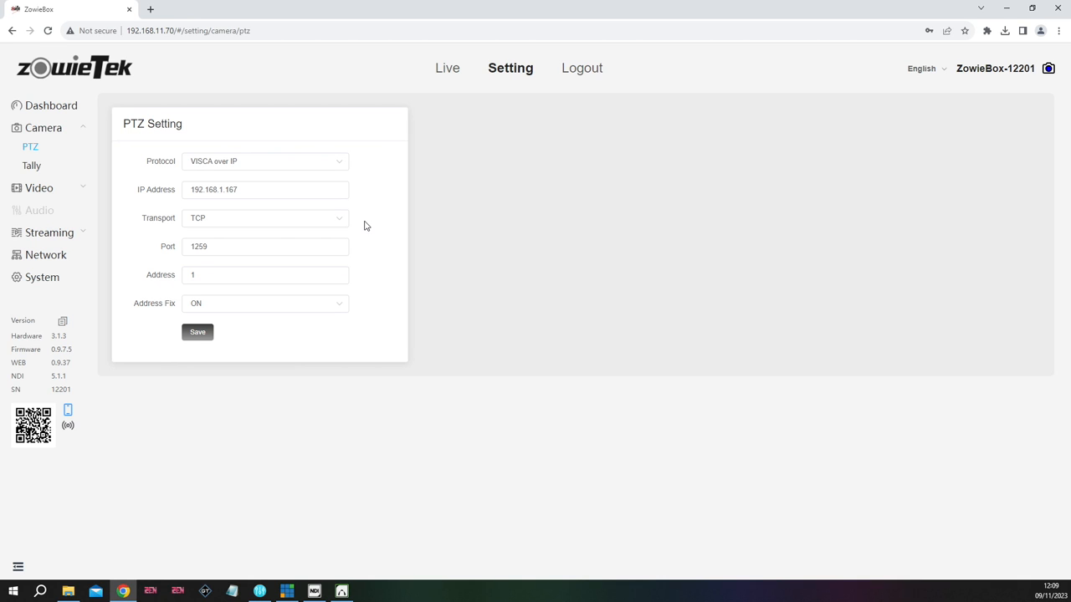
{"action": "mouse_move", "coordinate": [358, 188]}
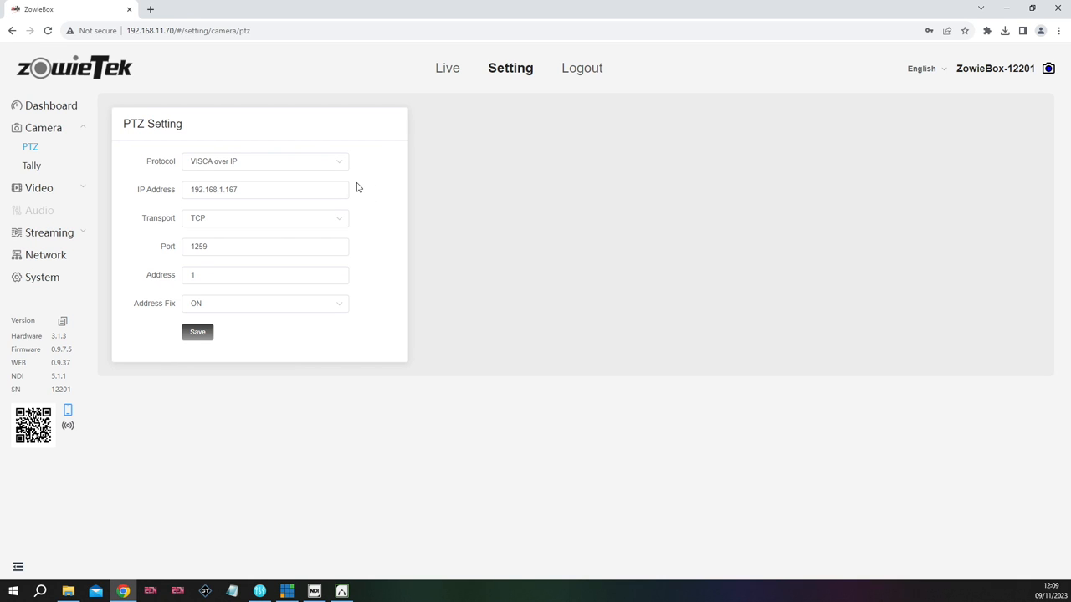
{"action": "mouse_move", "coordinate": [216, 141]}
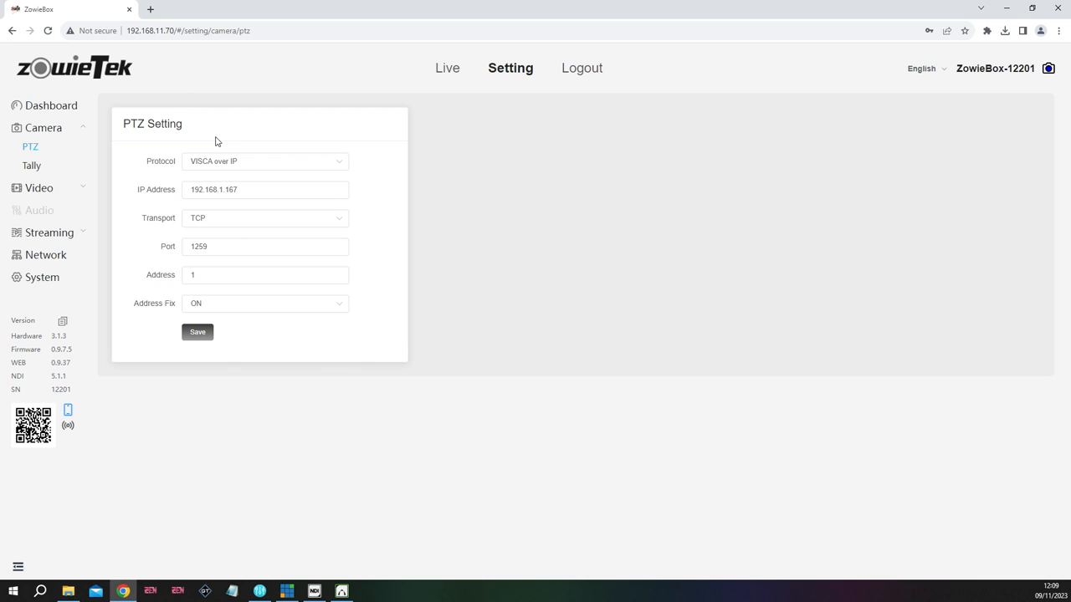
{"action": "mouse_move", "coordinate": [124, 130]}
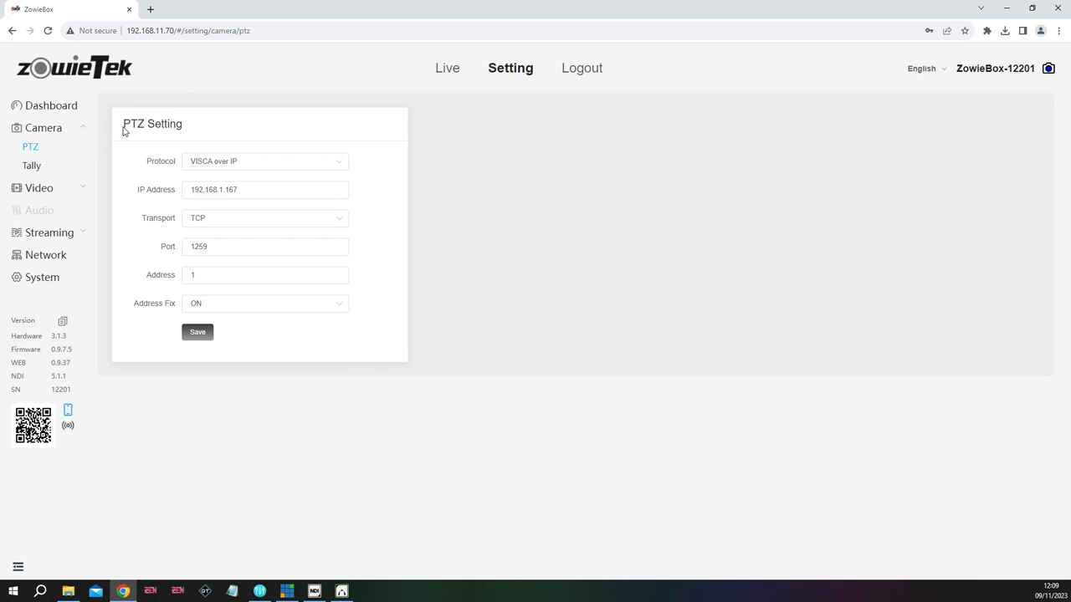
{"action": "mouse_move", "coordinate": [39, 188]}
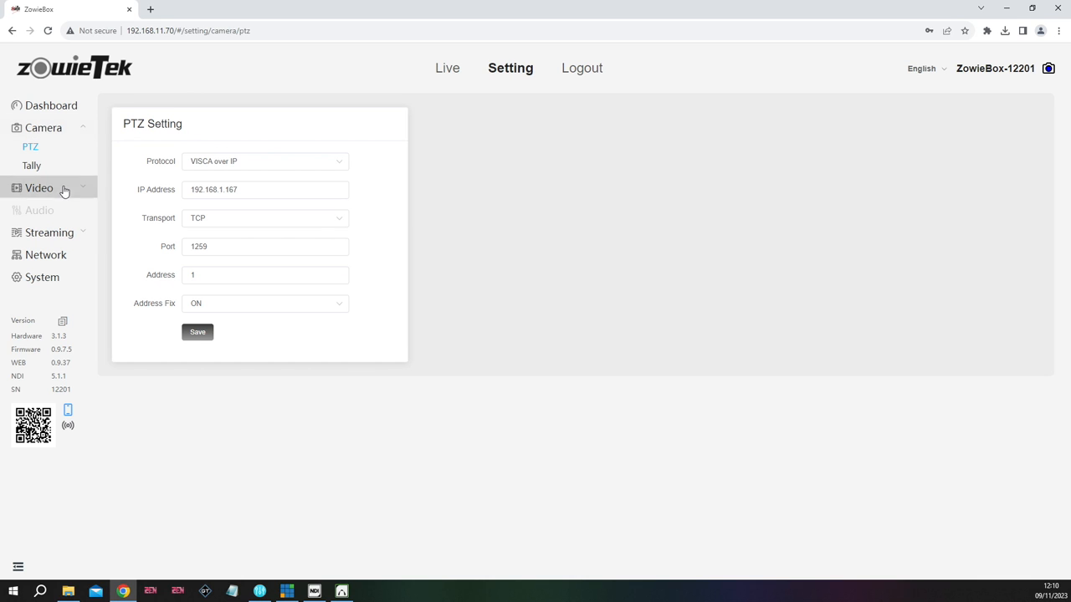
{"action": "mouse_move", "coordinate": [107, 299]}
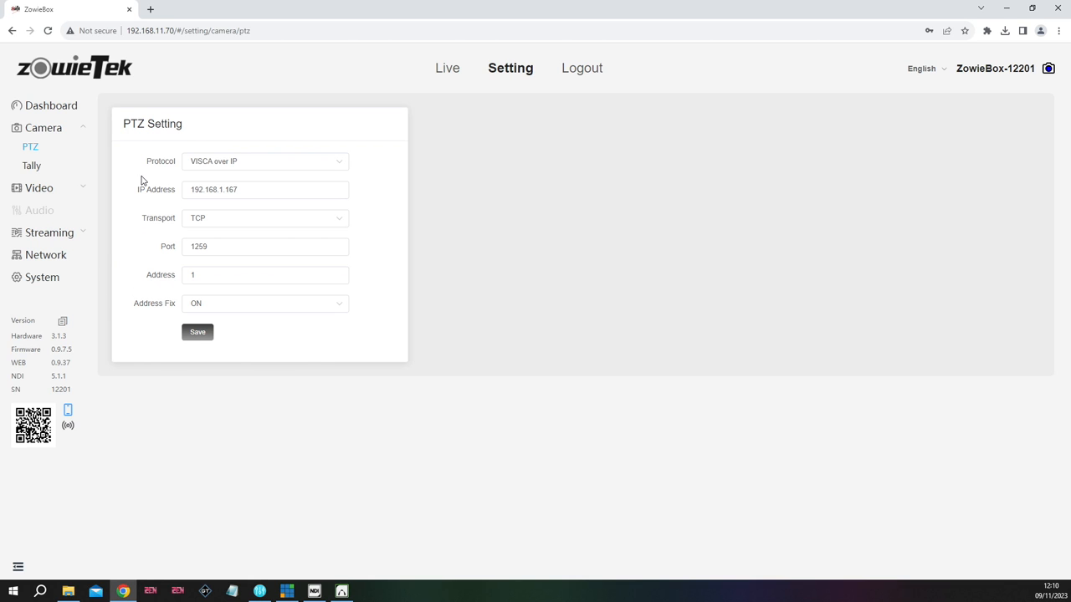
{"action": "left_click", "coordinate": [291, 189]}
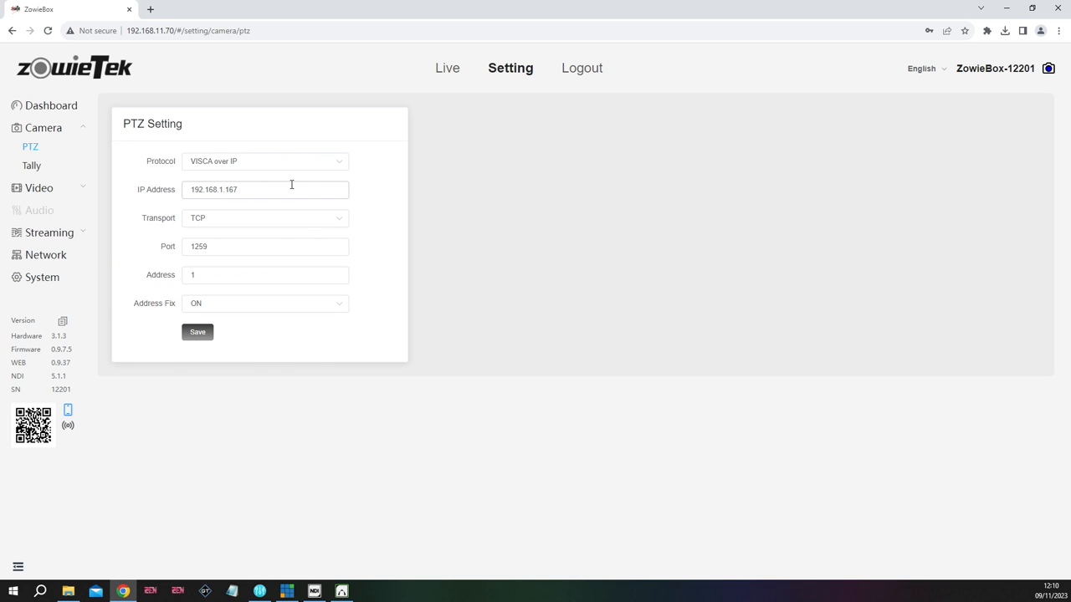
{"action": "mouse_move", "coordinate": [364, 183]}
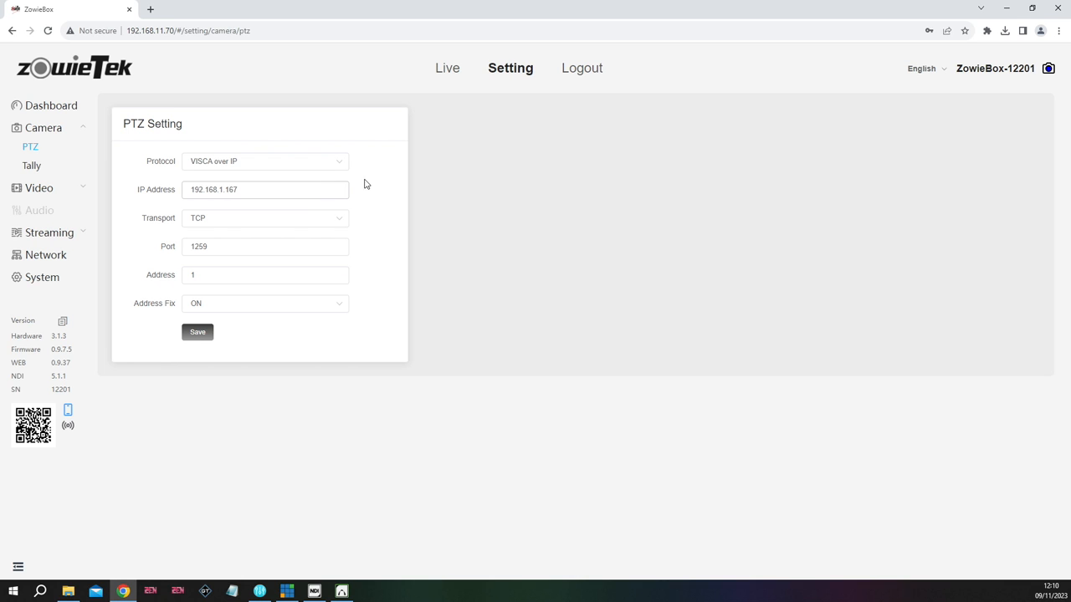
Set tally Mode to MANUAL, test the light RED, then switch it OFF
{"action": "left_click", "coordinate": [31, 165]}
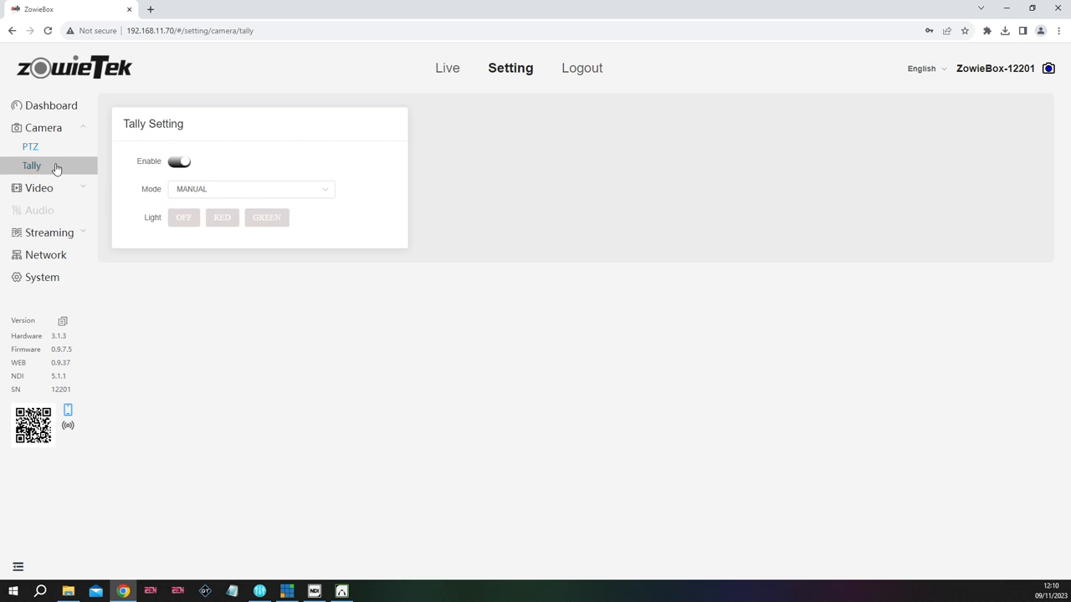
{"action": "left_click", "coordinate": [251, 188]}
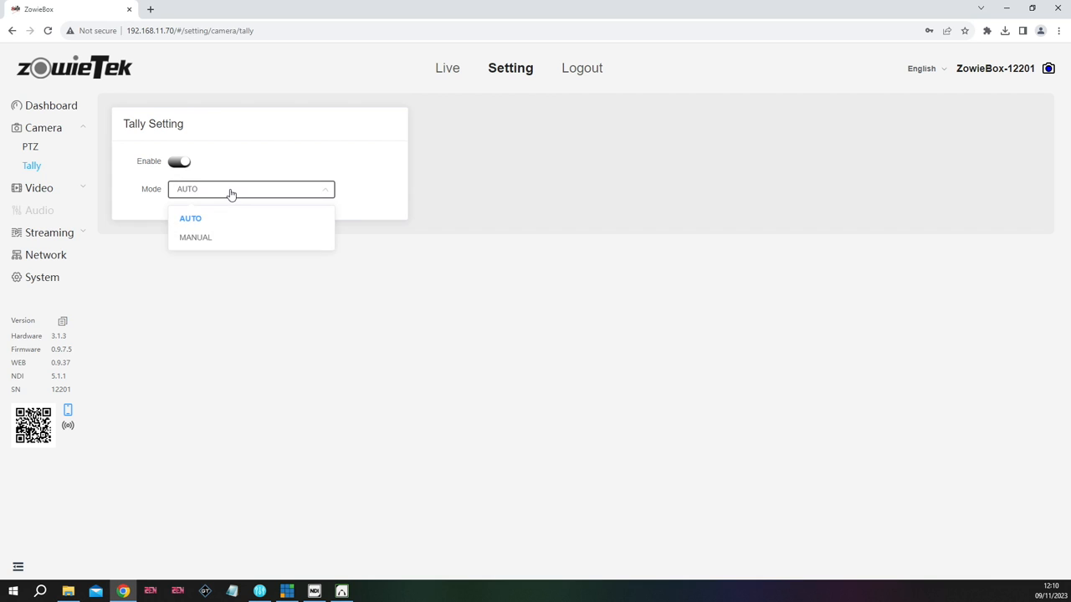
{"action": "mouse_move", "coordinate": [225, 238]}
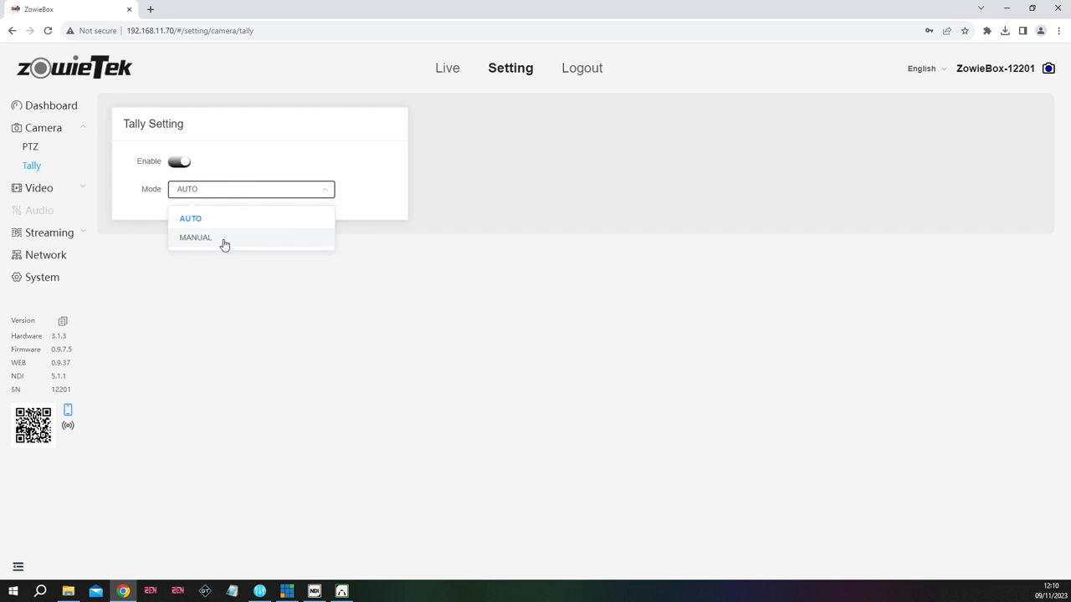
{"action": "left_click", "coordinate": [195, 237]}
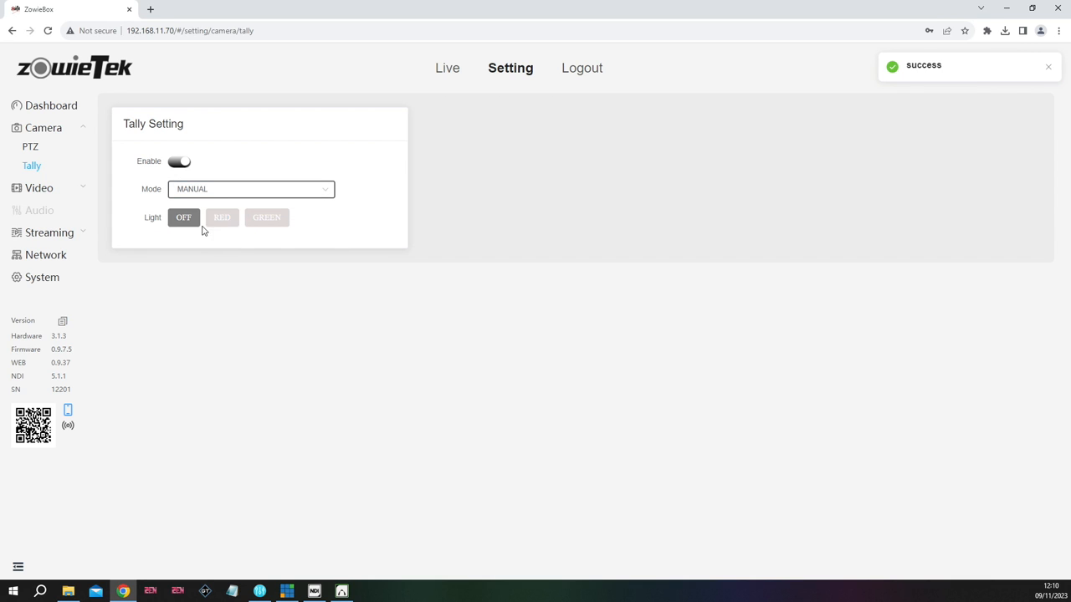
{"action": "left_click", "coordinate": [222, 217]}
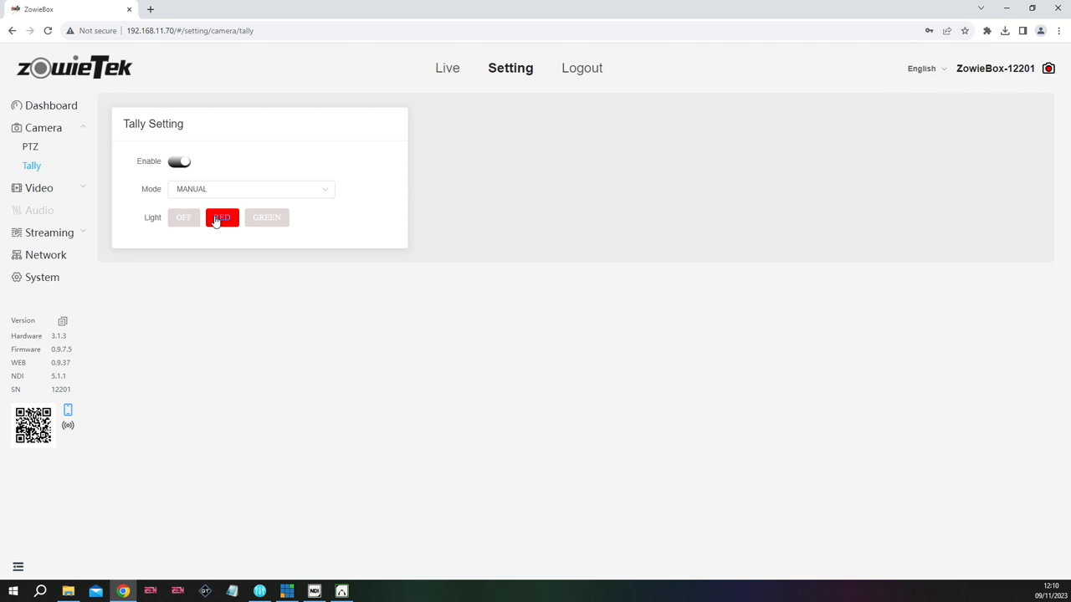
{"action": "left_click", "coordinate": [183, 217]}
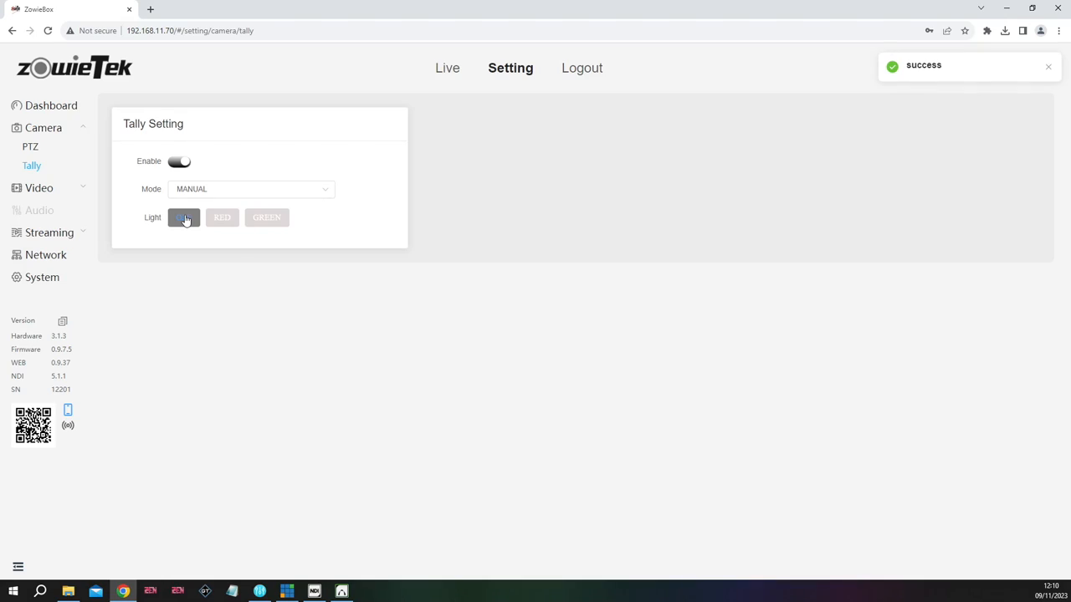
{"action": "left_click", "coordinate": [183, 217]}
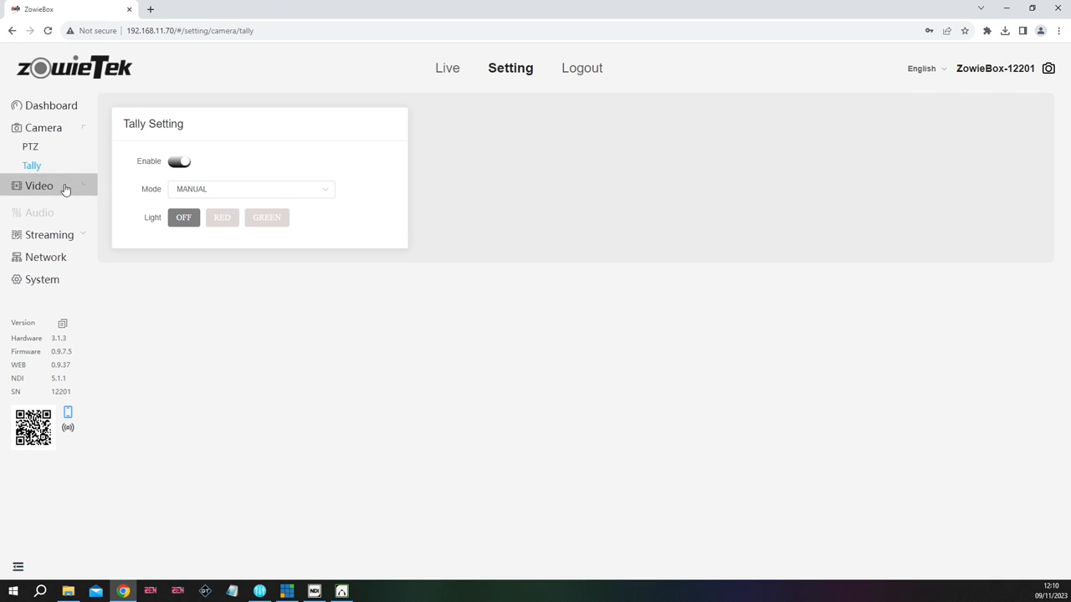
Show the Video Out page with output format 1080p50 and loopout off
{"action": "left_click", "coordinate": [39, 185]}
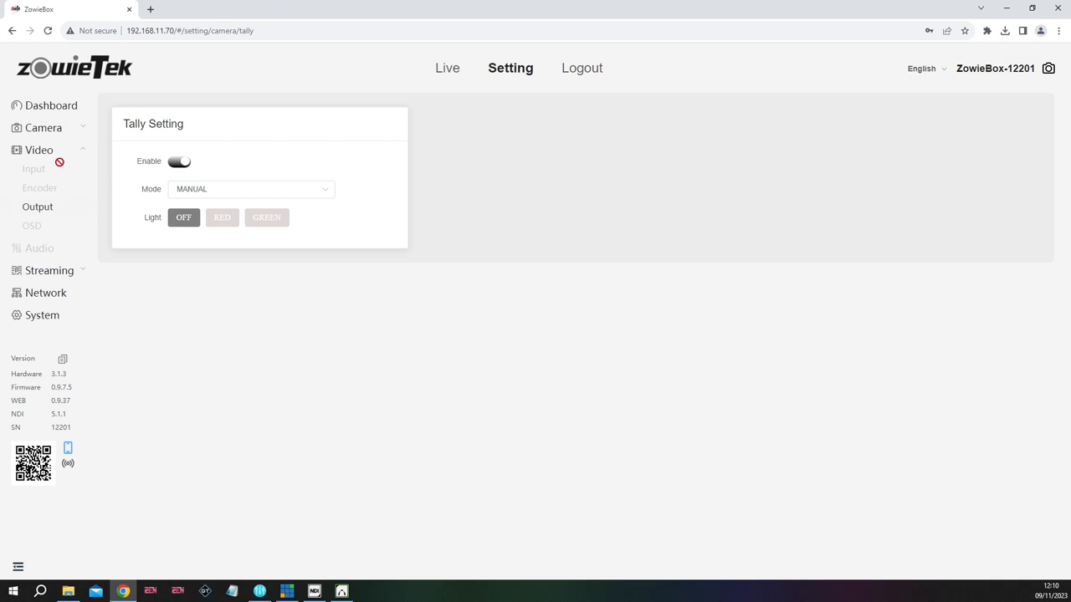
{"action": "left_click", "coordinate": [37, 207]}
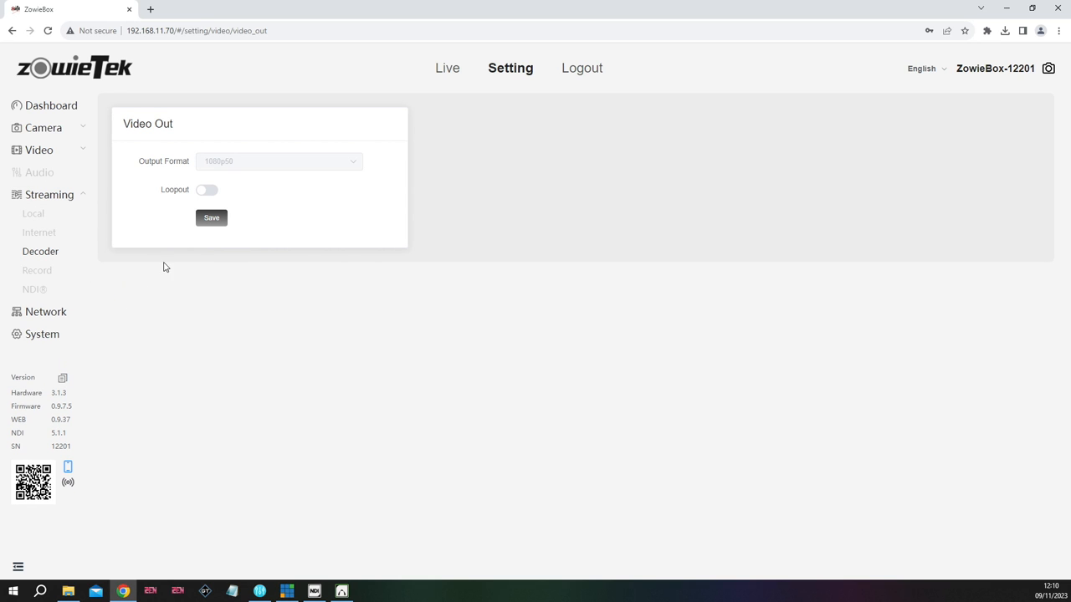
{"action": "mouse_move", "coordinate": [49, 195]}
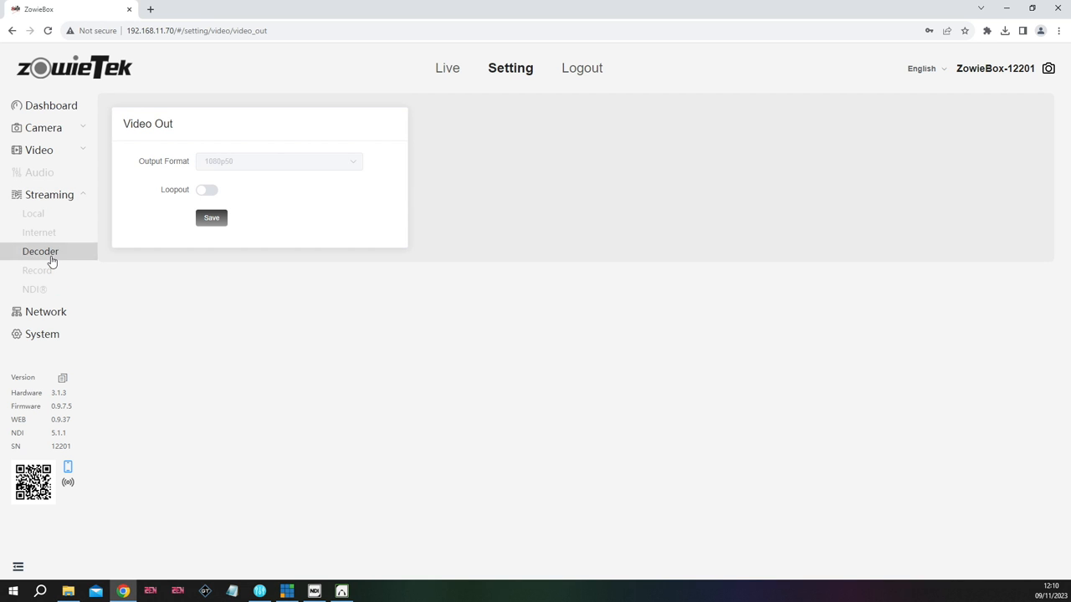
Browse online NDI sources, including ASUS-ROG-BRIDGE vMix Output 1 at 1920x1080@50
{"action": "left_click", "coordinate": [40, 251]}
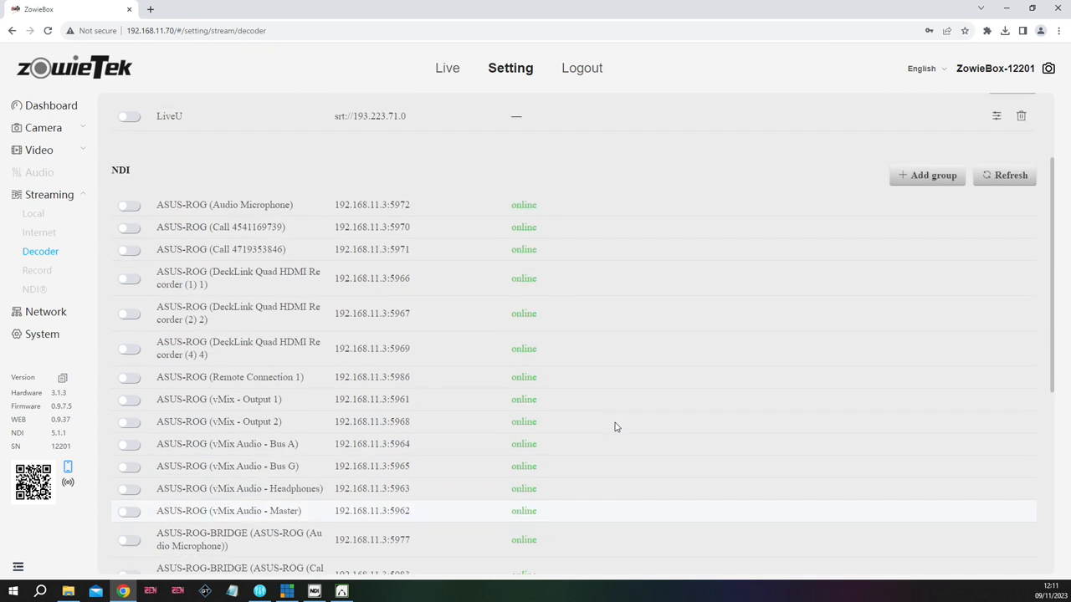
{"action": "scroll", "scroll_direction": "down", "scroll_amount": 3}
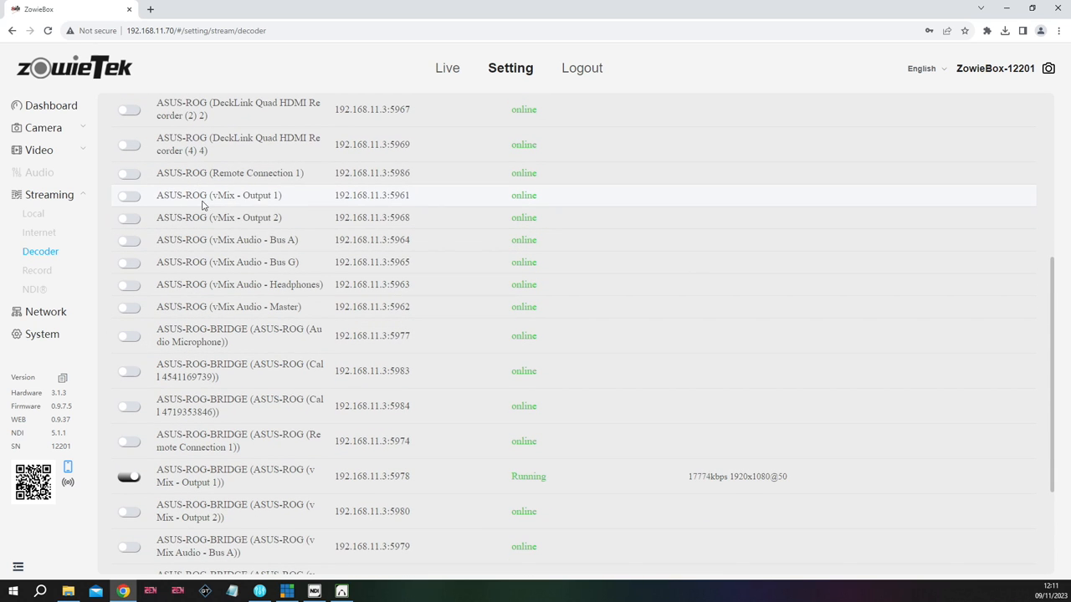
{"action": "mouse_move", "coordinate": [649, 196]}
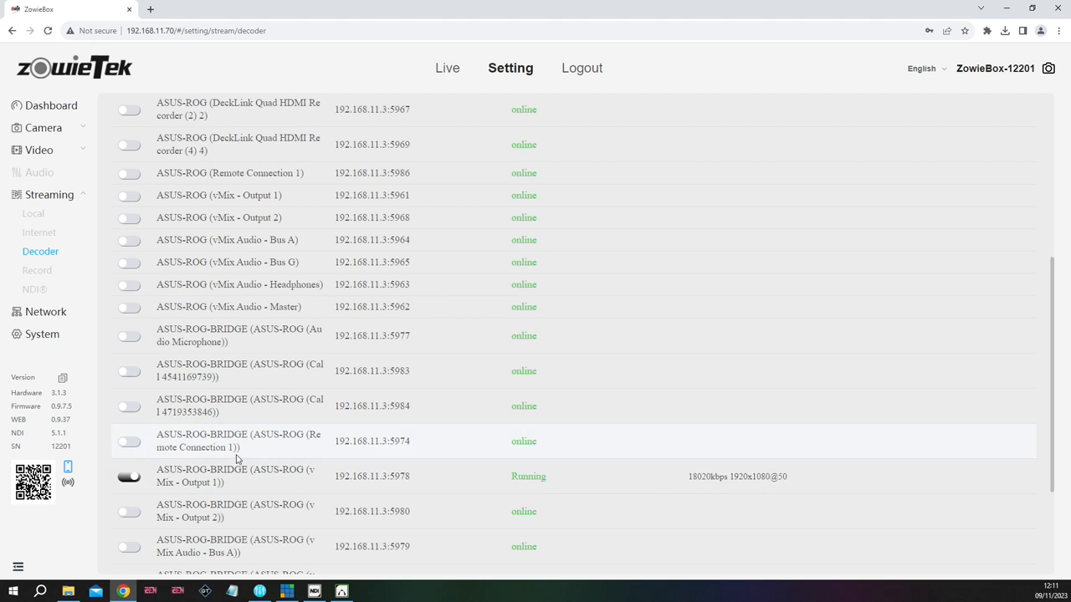
Step through LAN, Hotspot and WiFi tabs to the Port tab (web 80, RTMP 1935)
{"action": "left_click", "coordinate": [45, 311]}
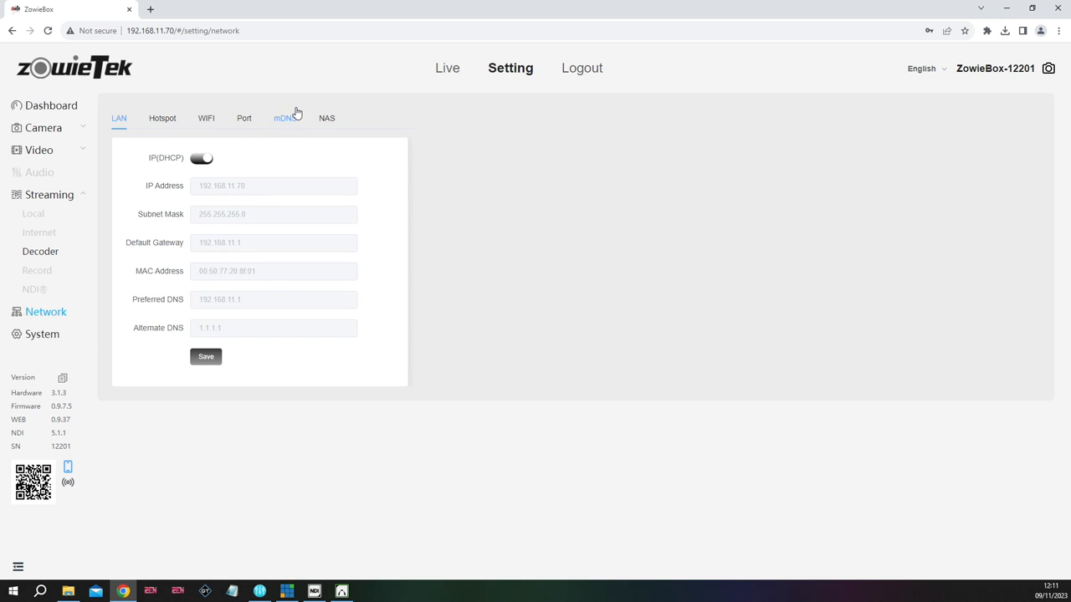
{"action": "mouse_move", "coordinate": [161, 118]}
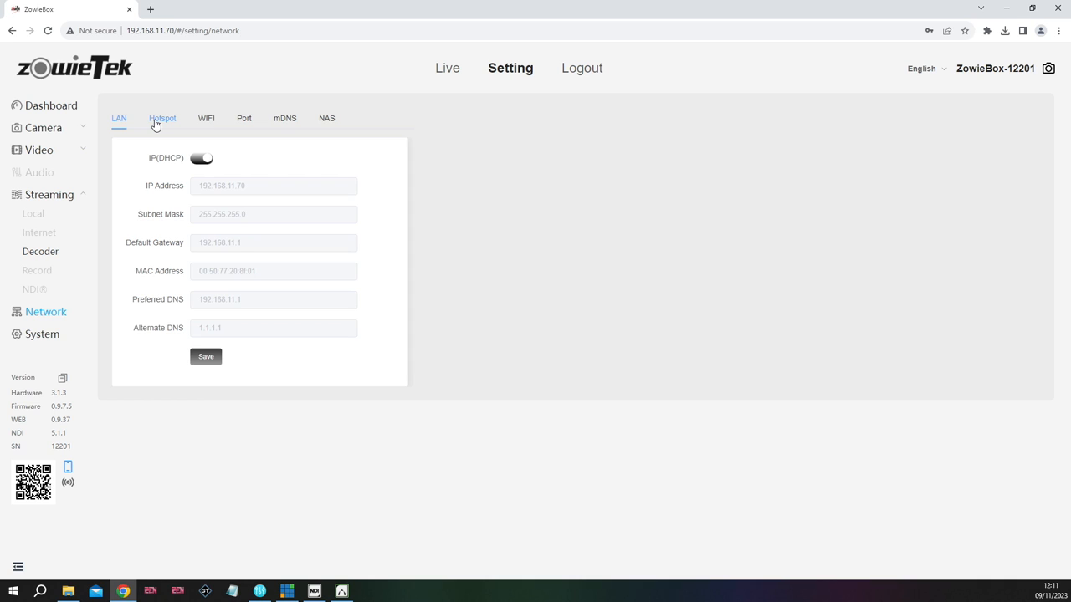
{"action": "left_click", "coordinate": [162, 118]}
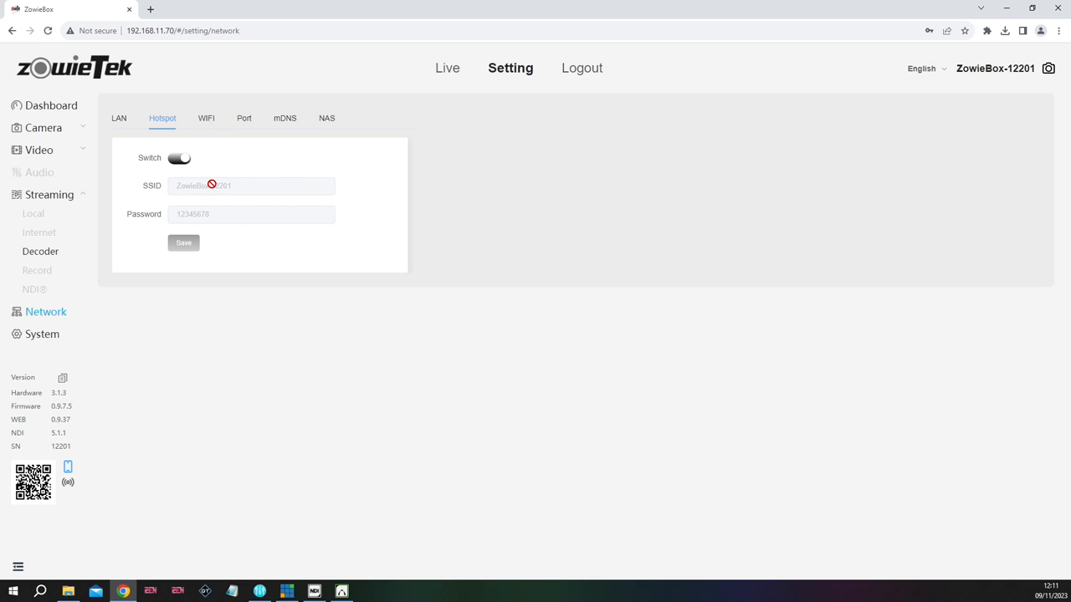
{"action": "mouse_move", "coordinate": [260, 255]}
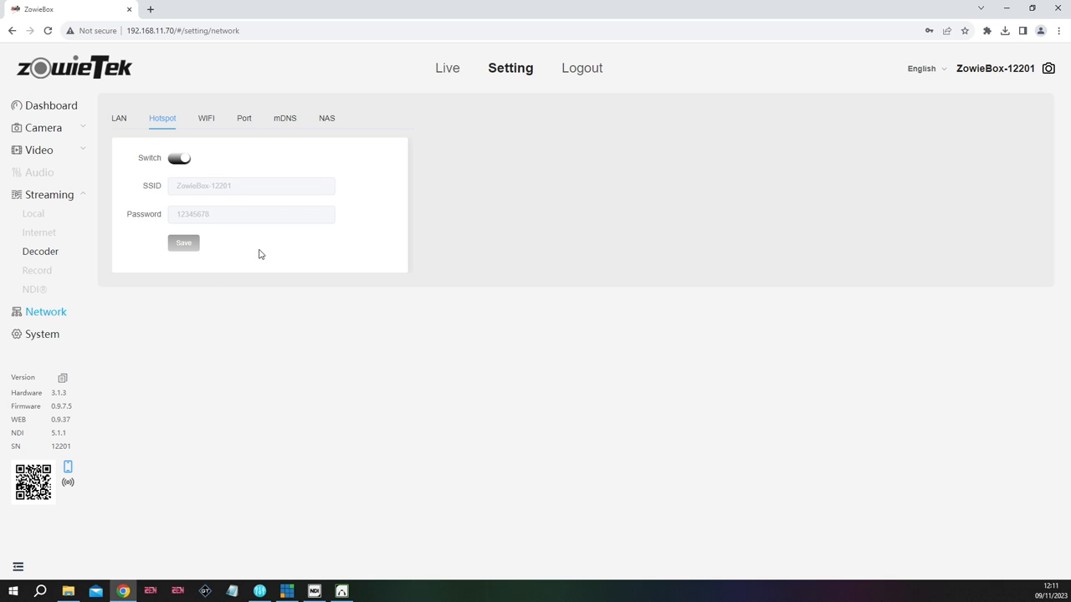
{"action": "mouse_move", "coordinate": [255, 265]}
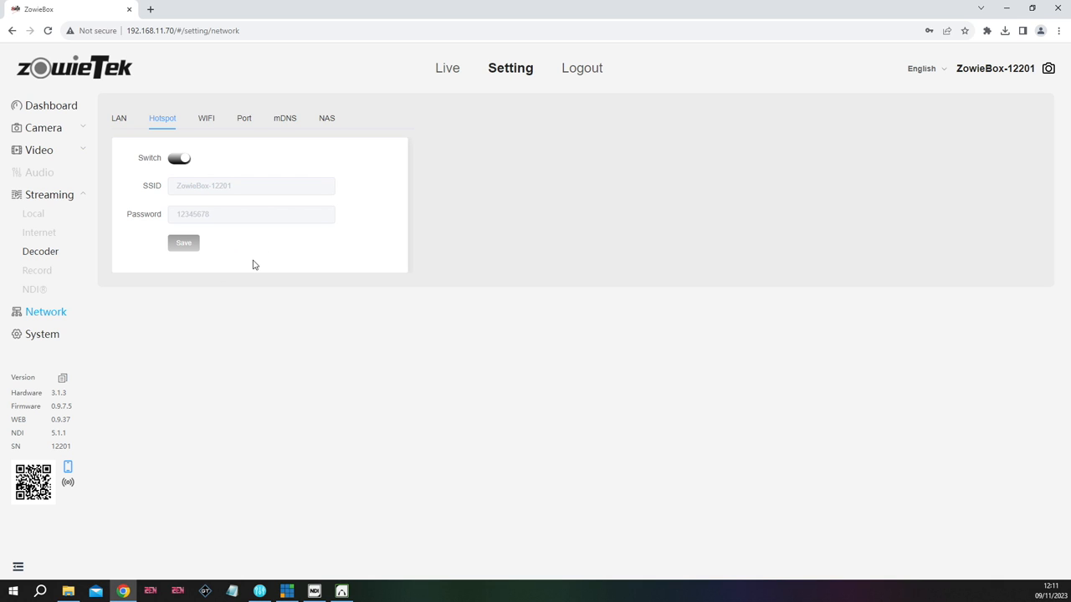
{"action": "mouse_move", "coordinate": [206, 118]}
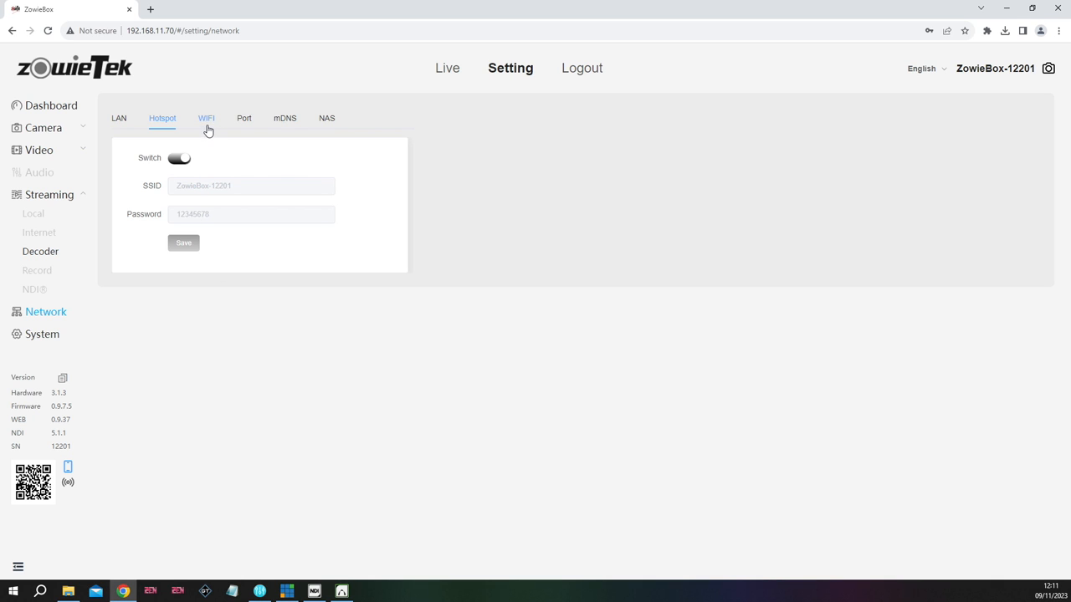
{"action": "left_click", "coordinate": [206, 118]}
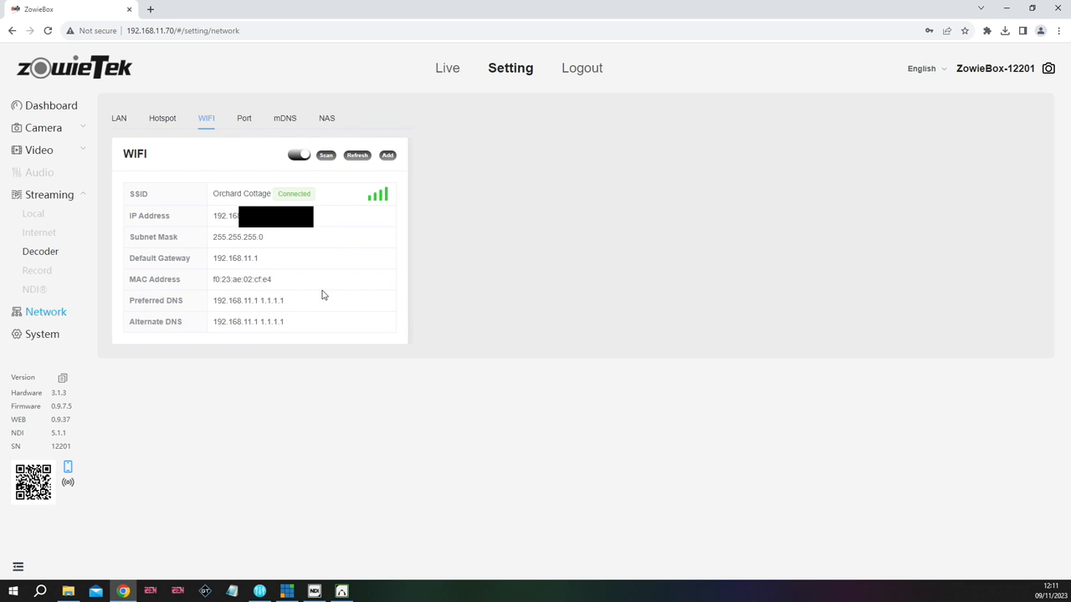
{"action": "mouse_move", "coordinate": [247, 138]}
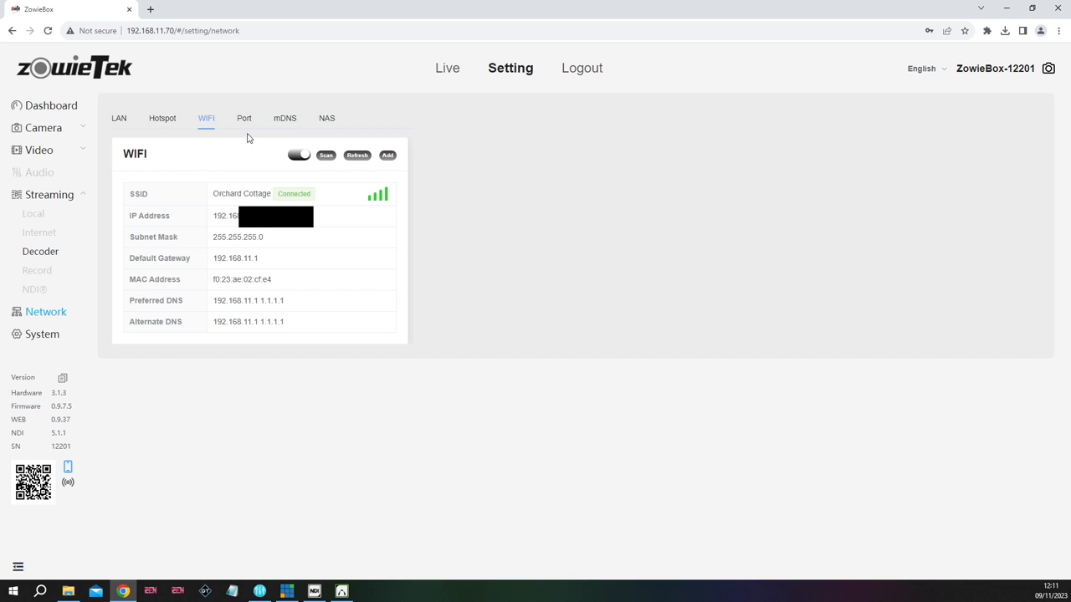
{"action": "left_click", "coordinate": [244, 118]}
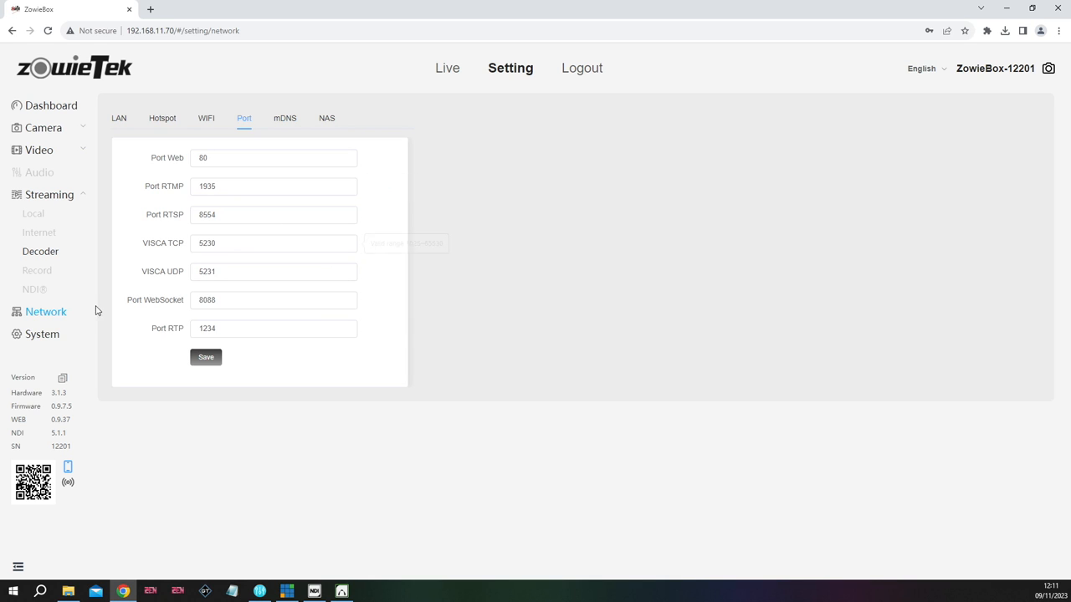
Check Working Mode (Decoder) and NDI (activated), ending on the restart/factory-reset Default tab
{"action": "left_click", "coordinate": [42, 334]}
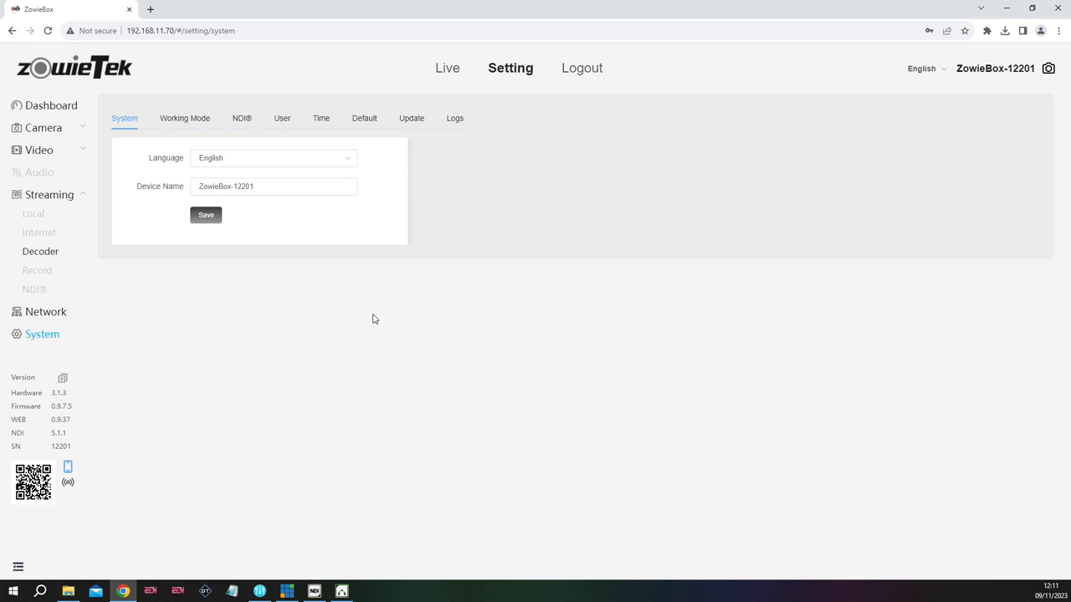
{"action": "mouse_move", "coordinate": [188, 363]}
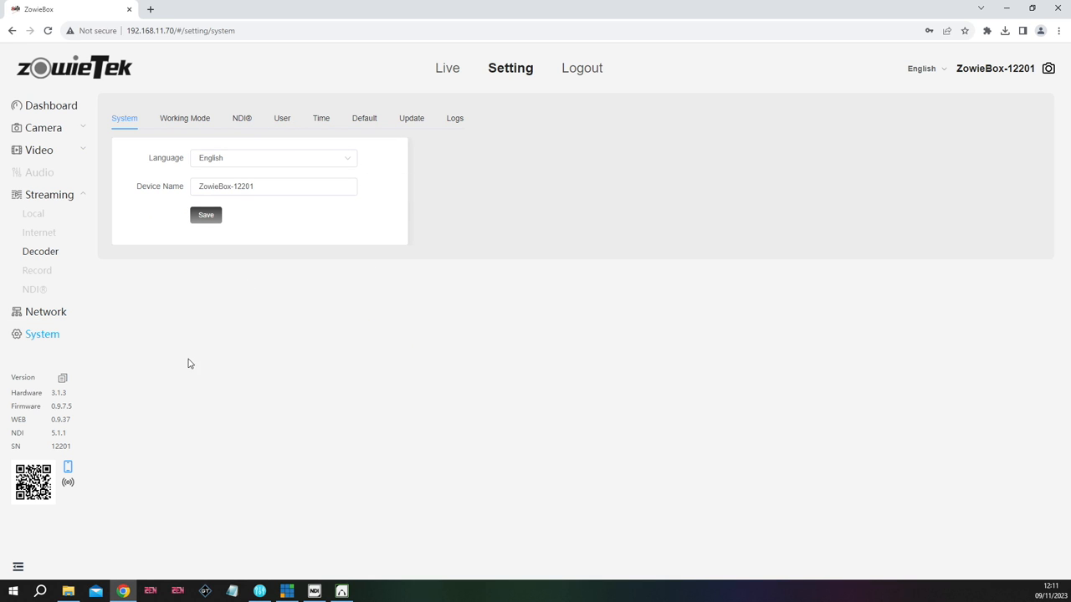
{"action": "mouse_move", "coordinate": [105, 204]}
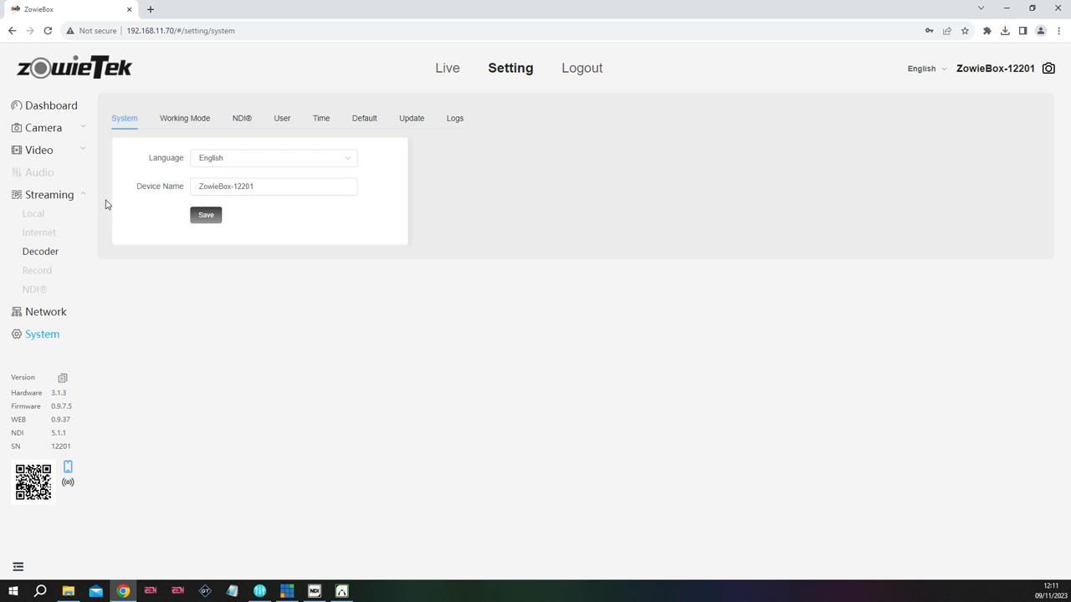
{"action": "mouse_move", "coordinate": [126, 262]}
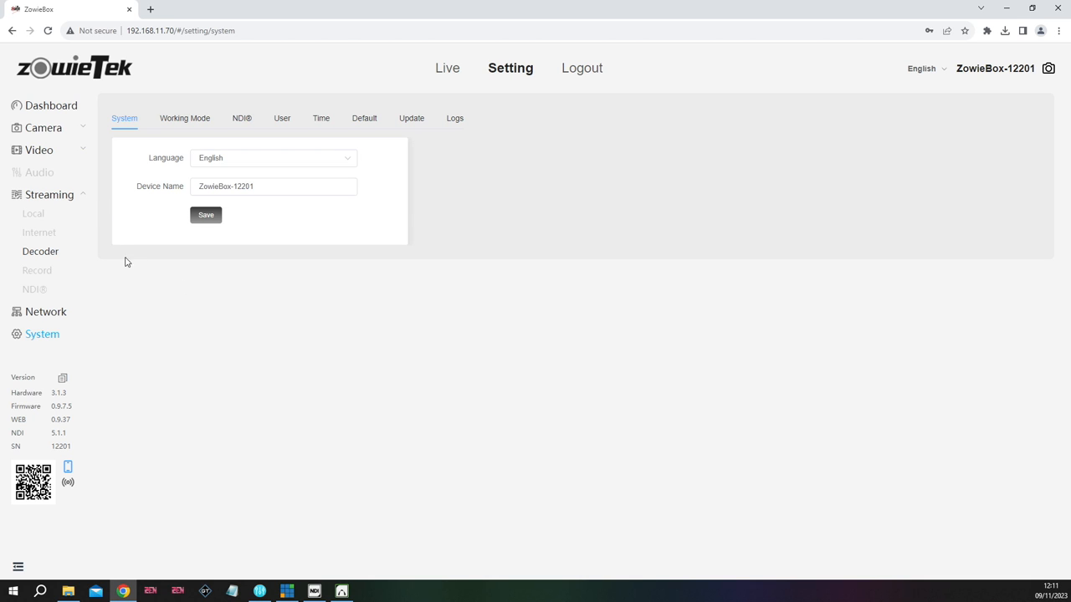
{"action": "mouse_move", "coordinate": [239, 273]}
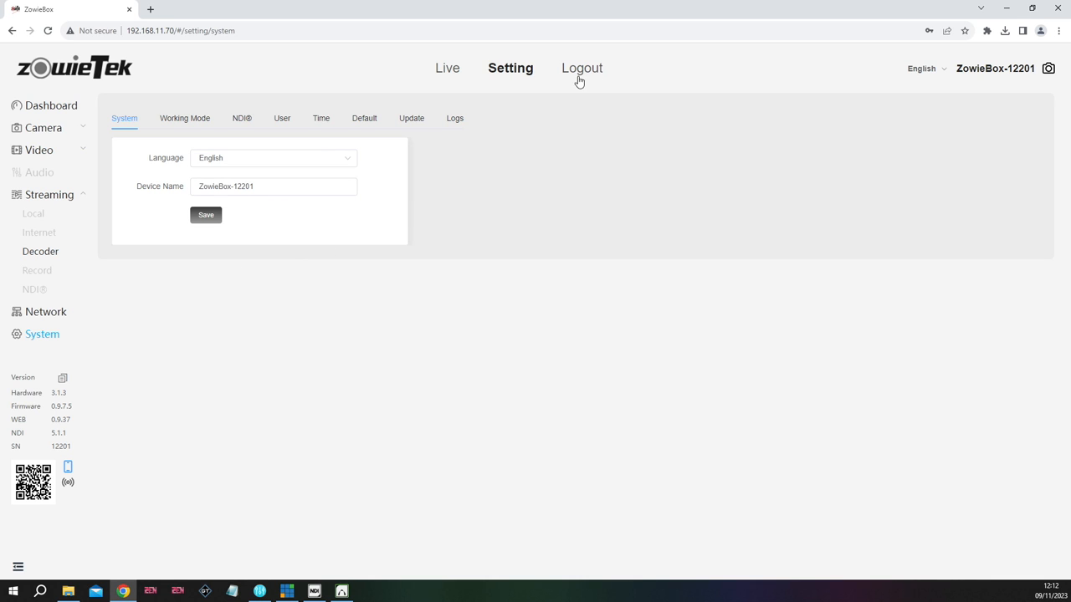
{"action": "mouse_move", "coordinate": [241, 118]}
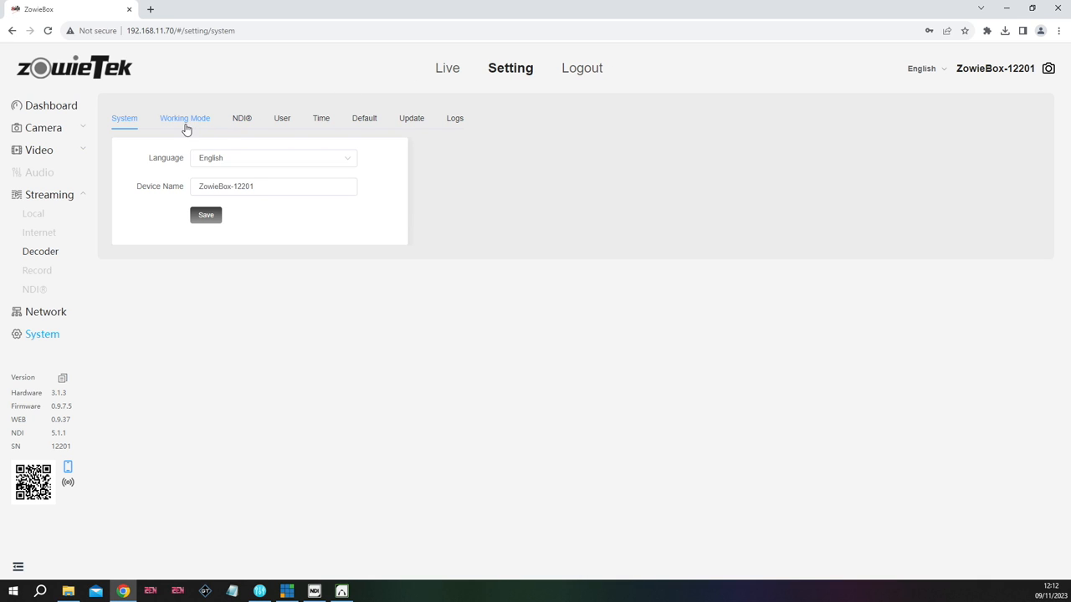
{"action": "left_click", "coordinate": [185, 118]}
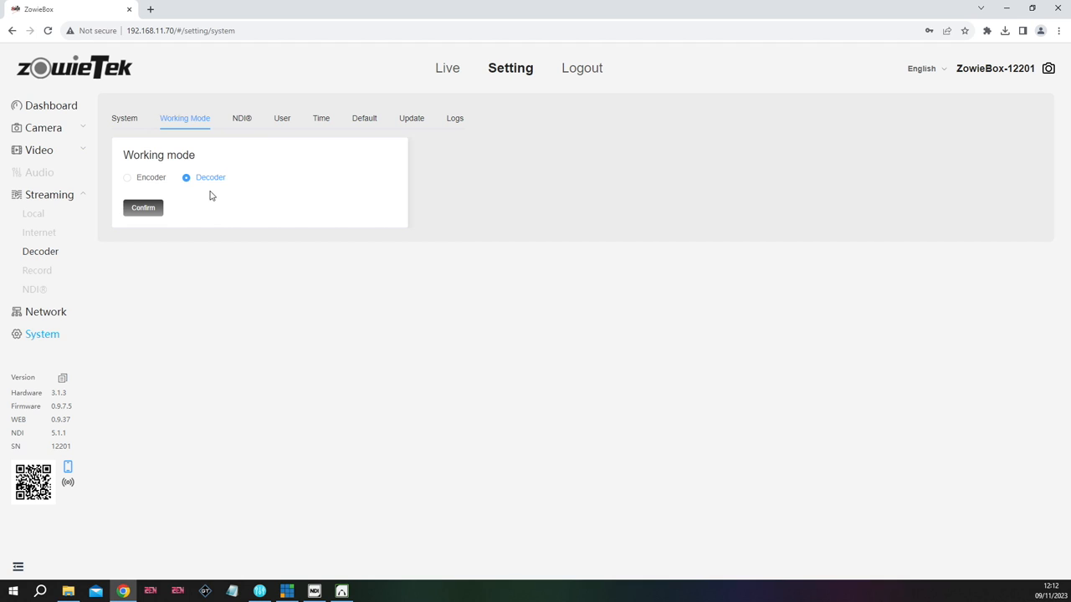
{"action": "left_click", "coordinate": [241, 118]}
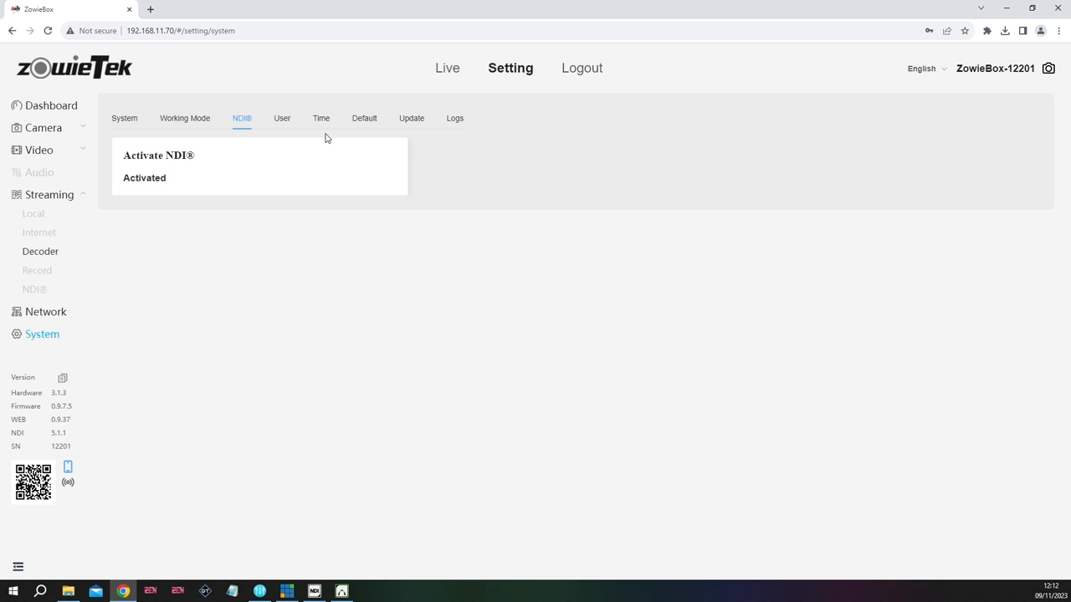
{"action": "left_click", "coordinate": [364, 118]}
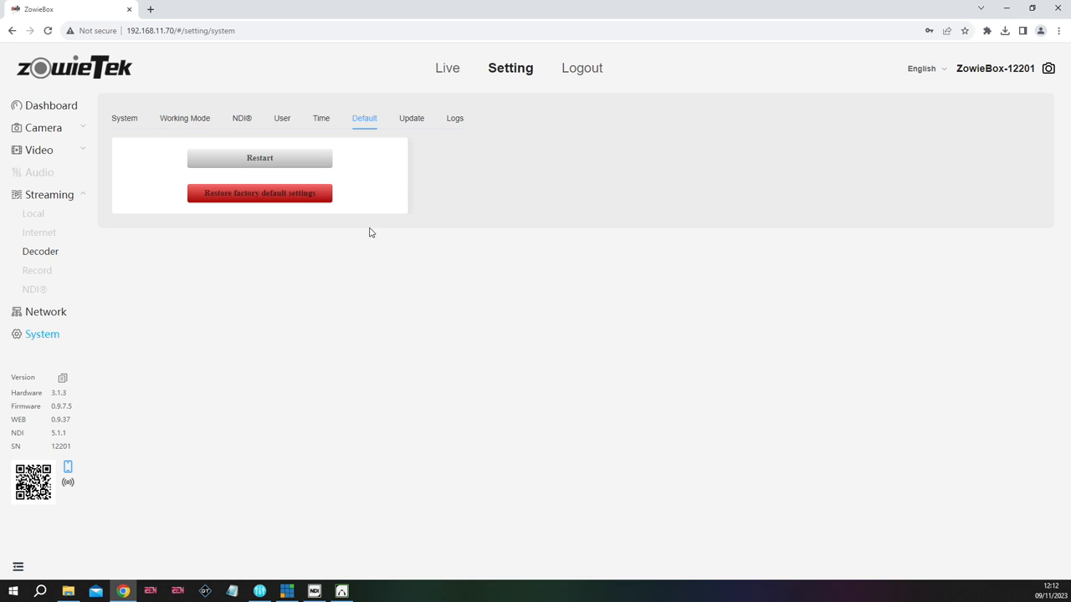
{"action": "mouse_move", "coordinate": [519, 90]}
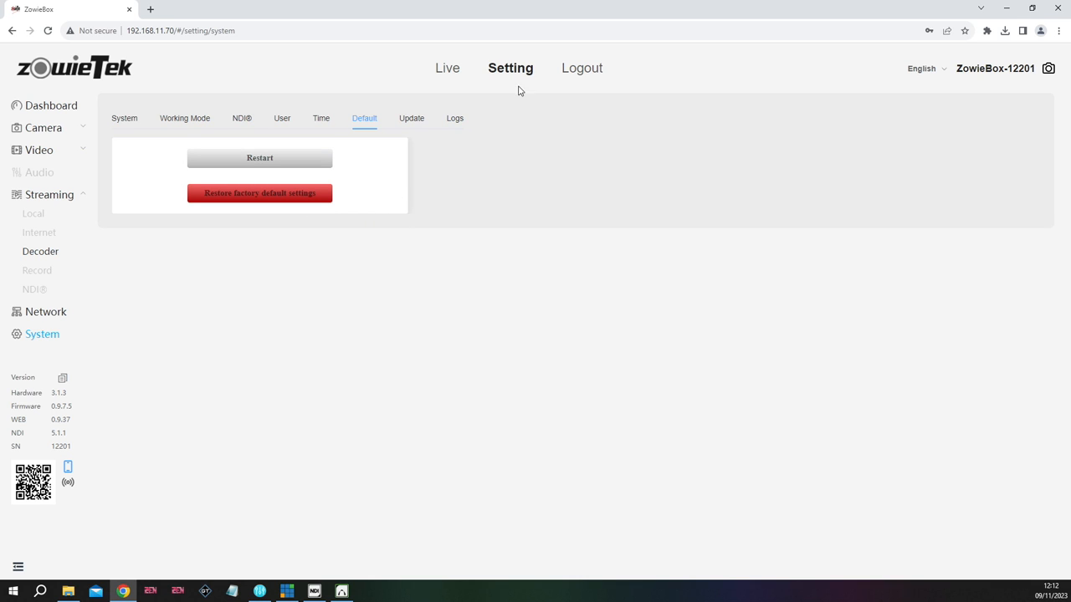
{"action": "mouse_move", "coordinate": [617, 31]}
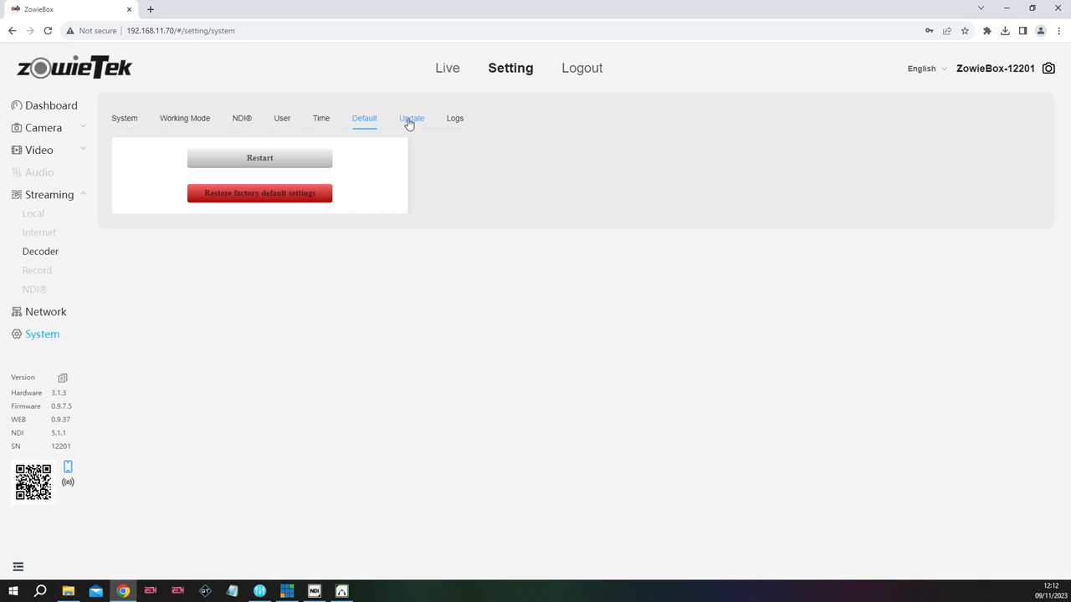
{"action": "left_click", "coordinate": [411, 118]}
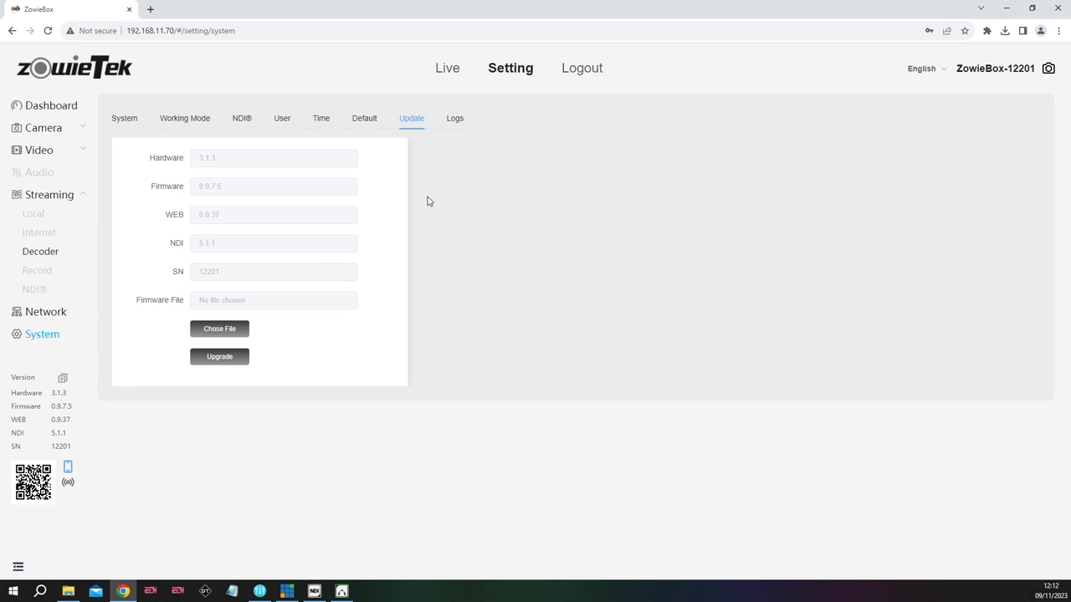
{"action": "mouse_move", "coordinate": [306, 369]}
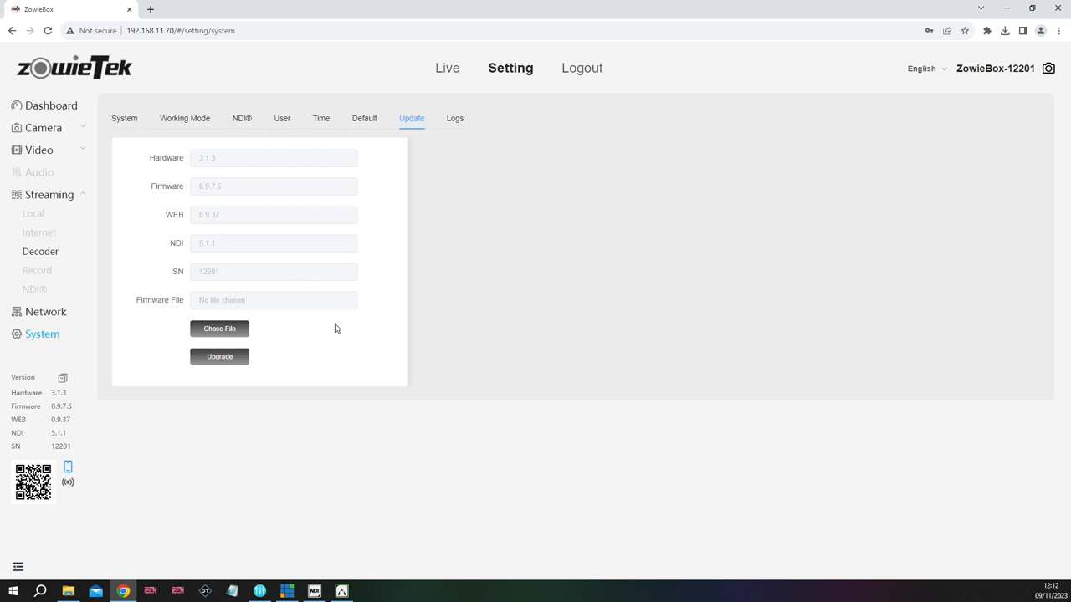
{"action": "mouse_move", "coordinate": [364, 186]}
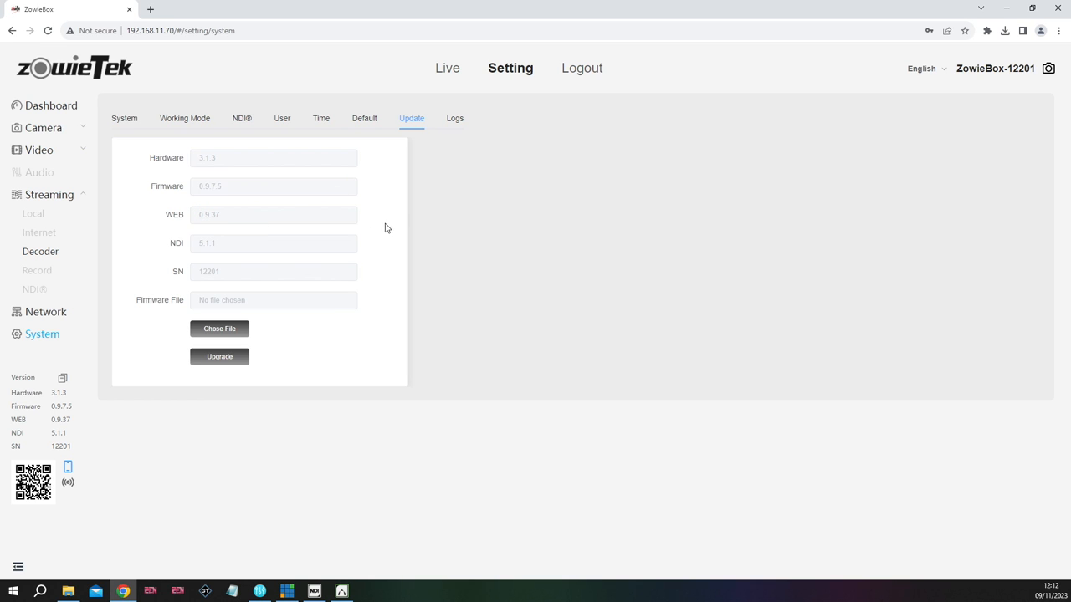
{"action": "mouse_move", "coordinate": [395, 232]}
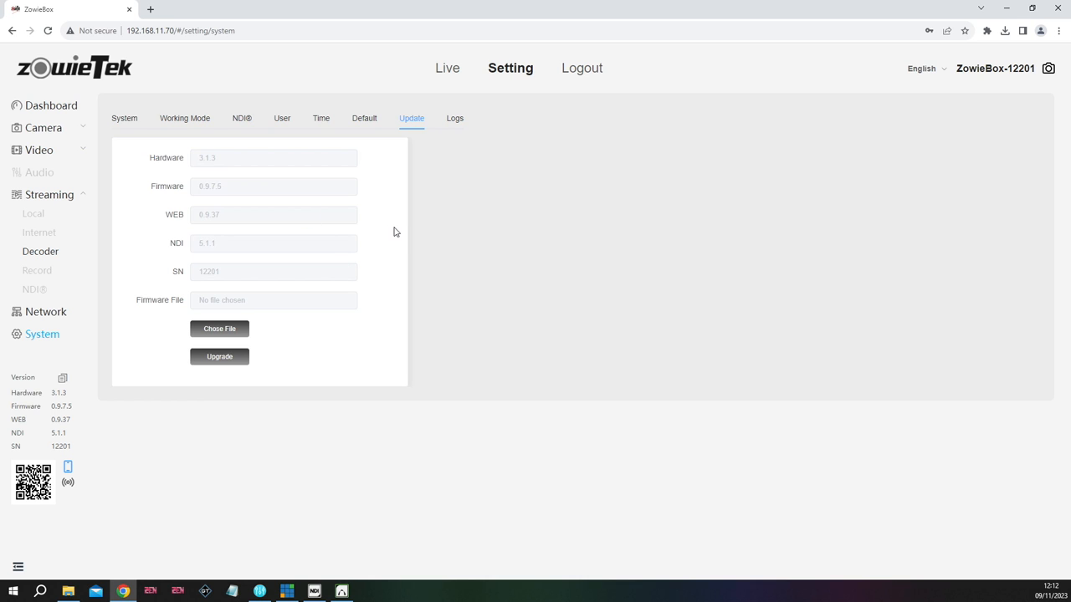
{"action": "mouse_move", "coordinate": [274, 373]}
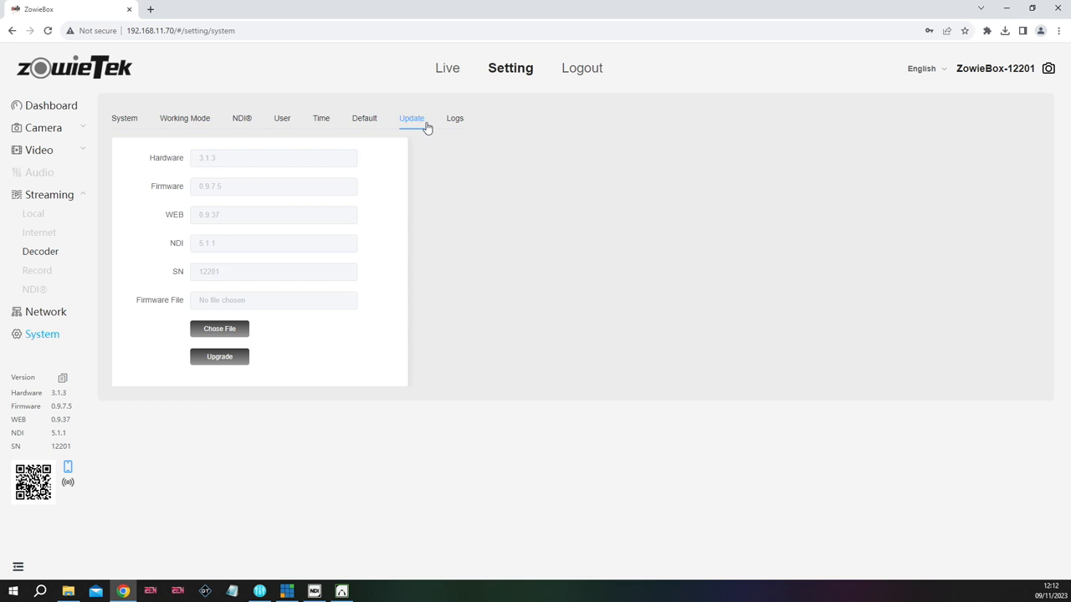
{"action": "mouse_move", "coordinate": [296, 352]}
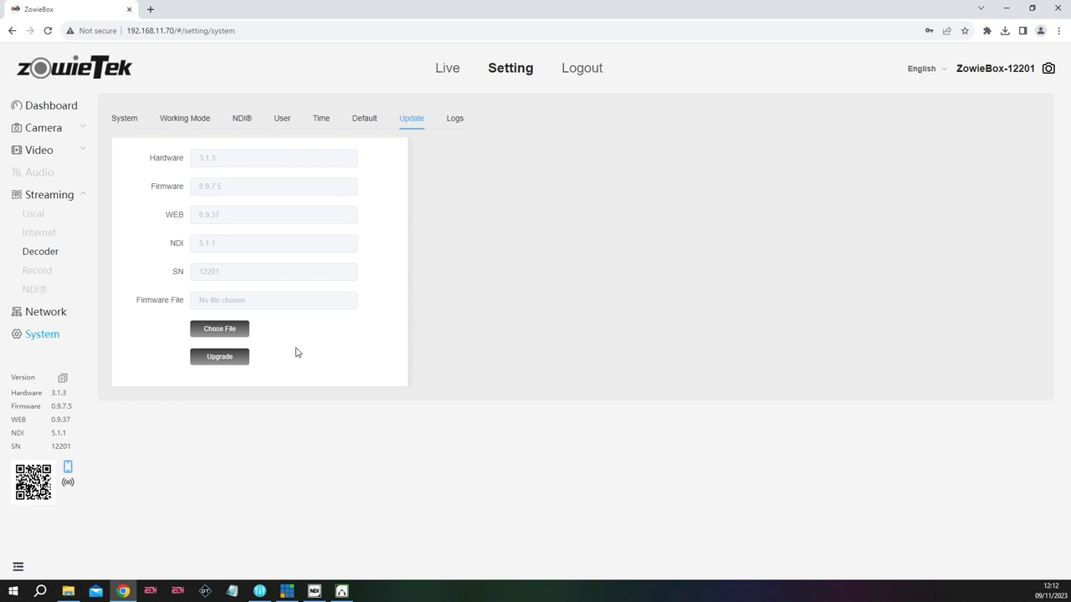
{"action": "mouse_move", "coordinate": [317, 349]}
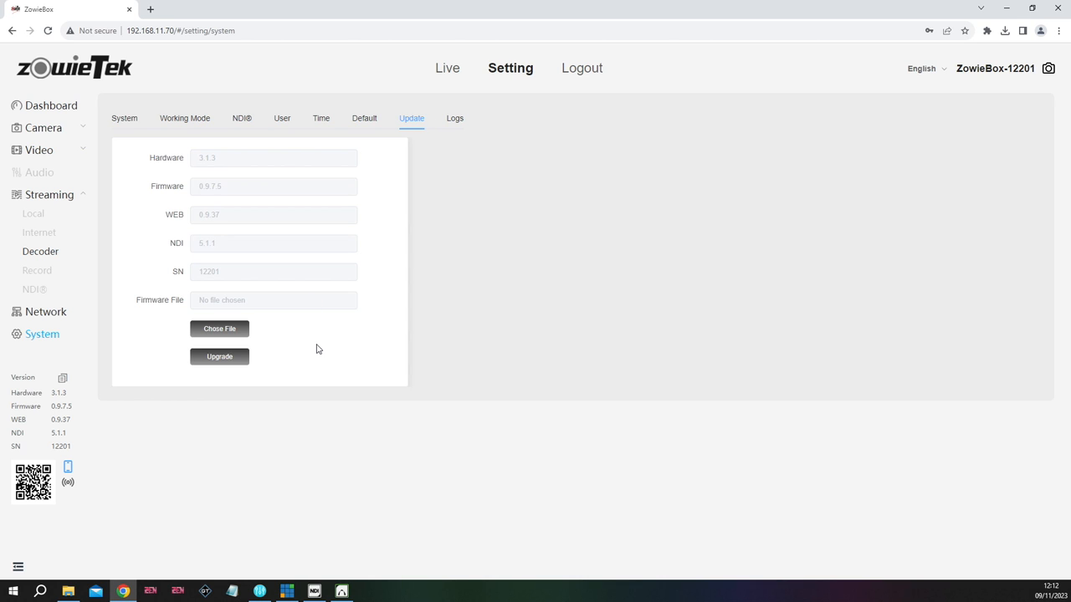
{"action": "mouse_move", "coordinate": [323, 342]}
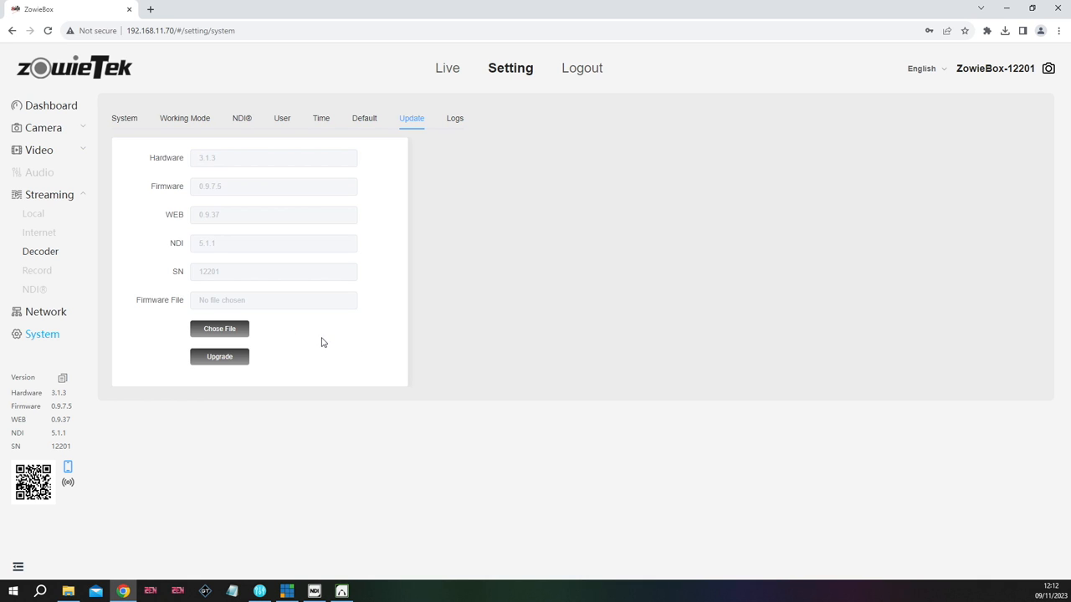
{"action": "mouse_move", "coordinate": [311, 341]}
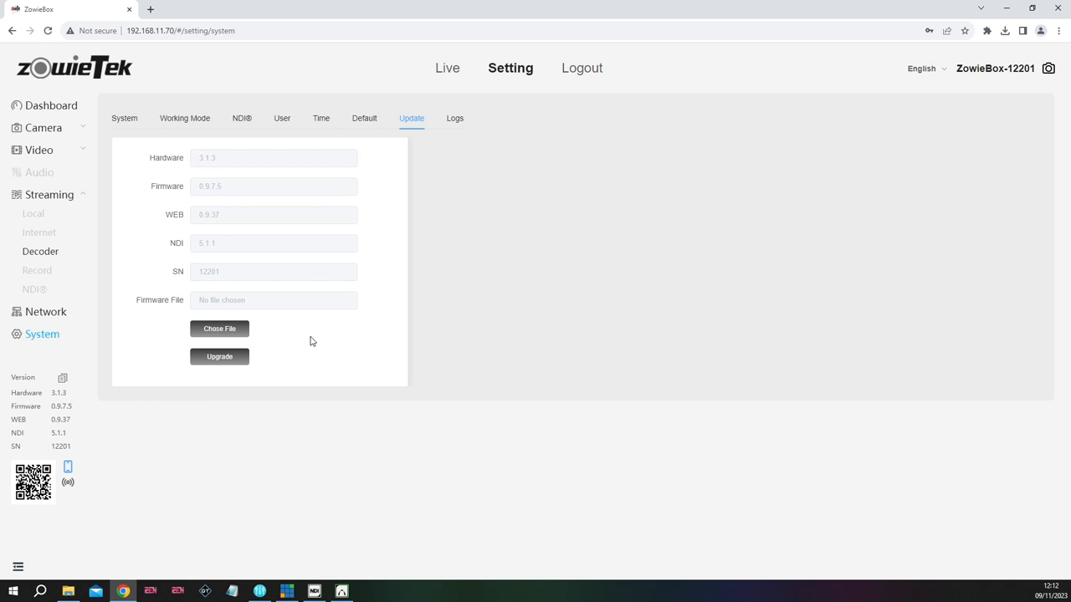
{"action": "mouse_move", "coordinate": [305, 333]}
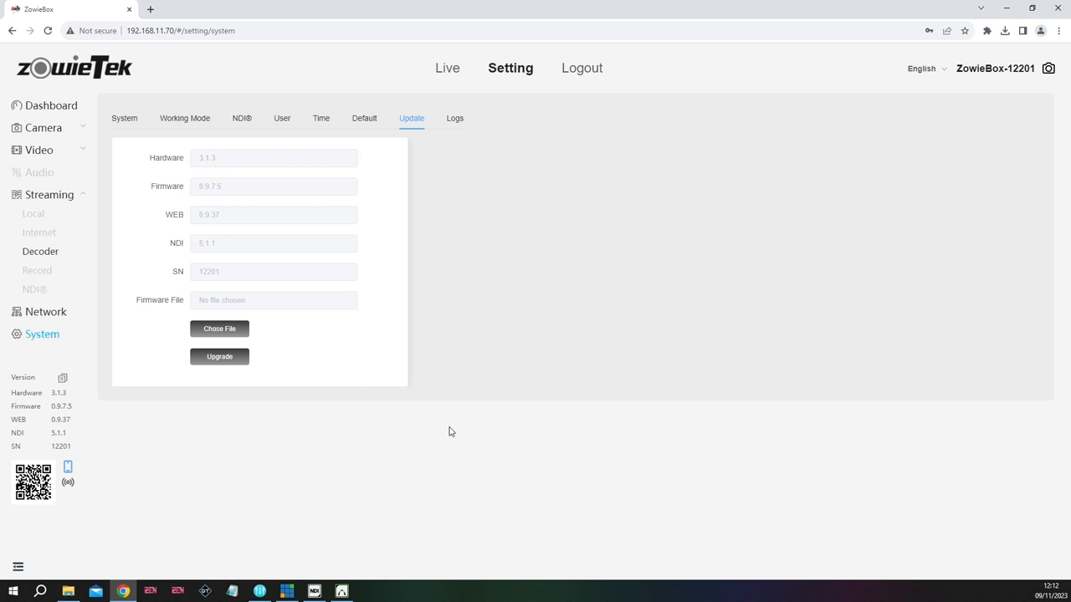
{"action": "mouse_move", "coordinate": [320, 343]}
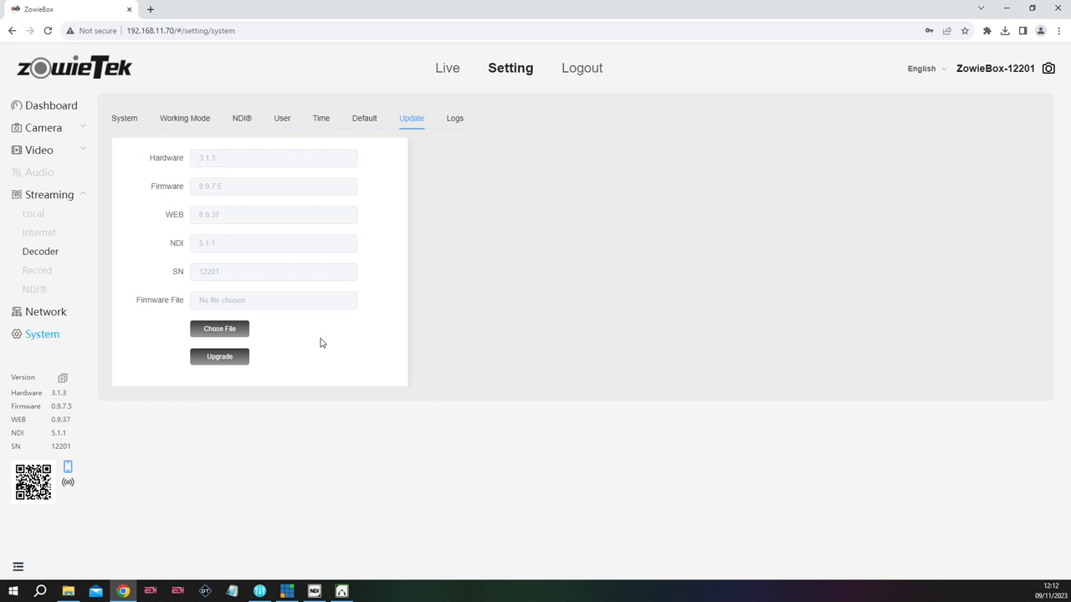
{"action": "mouse_move", "coordinate": [305, 367]}
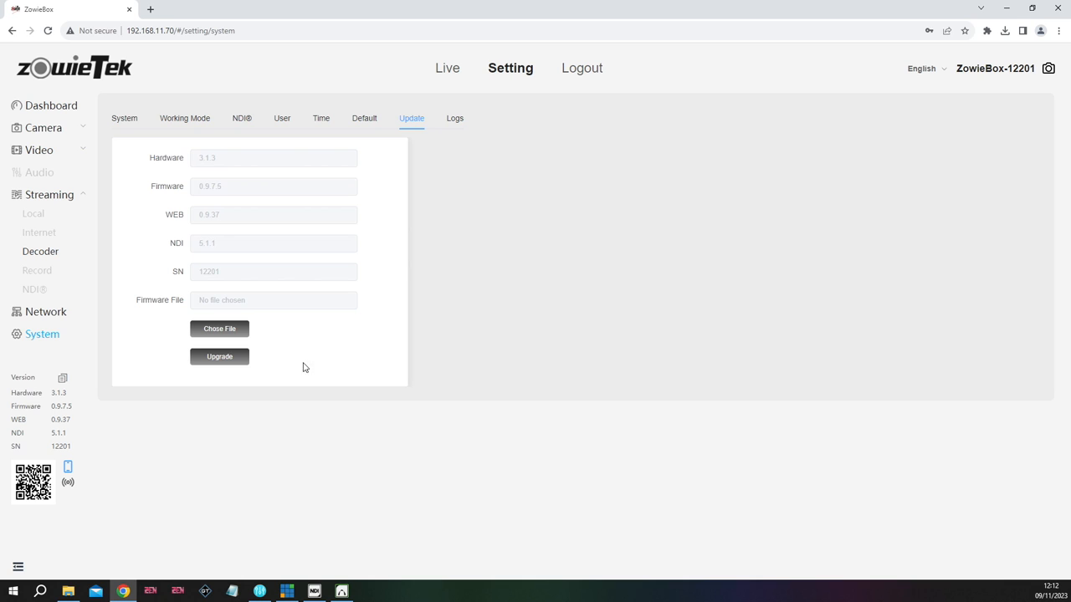
{"action": "mouse_move", "coordinate": [218, 325]}
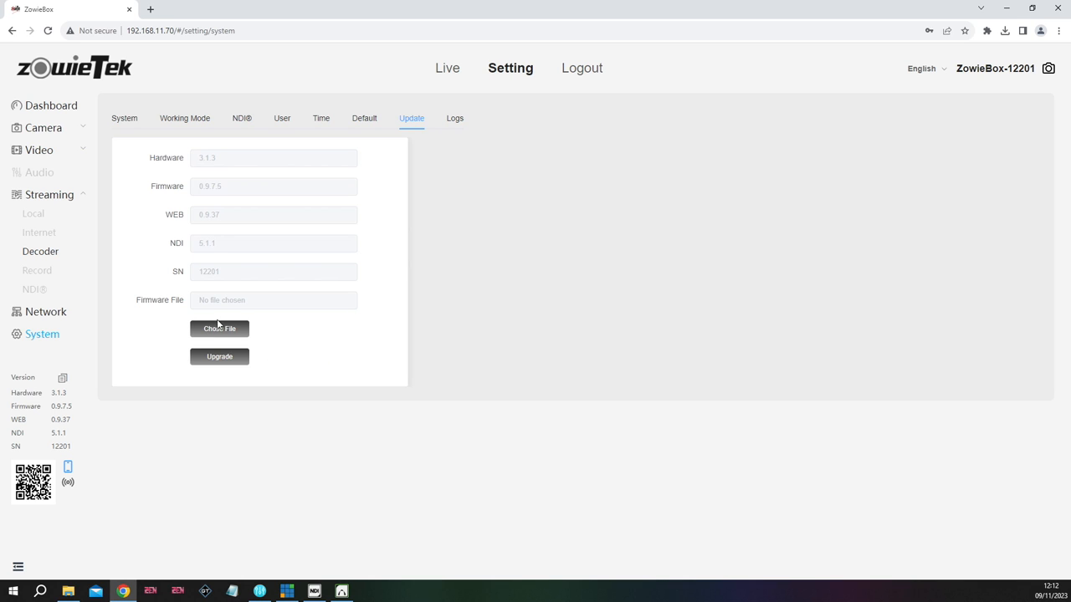
{"action": "mouse_move", "coordinate": [267, 482]}
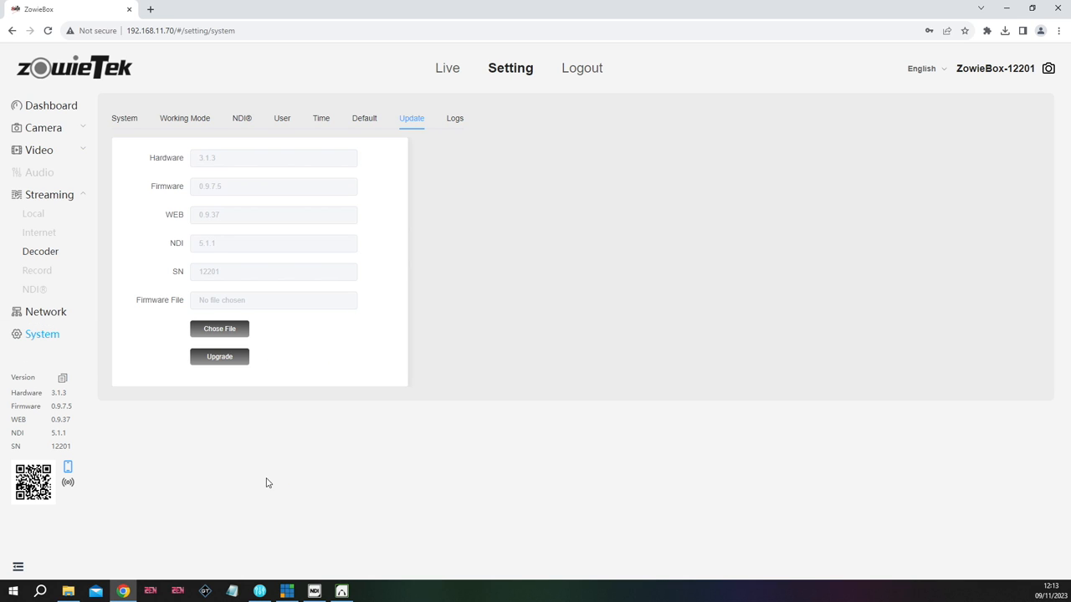
{"action": "mouse_move", "coordinate": [363, 451]}
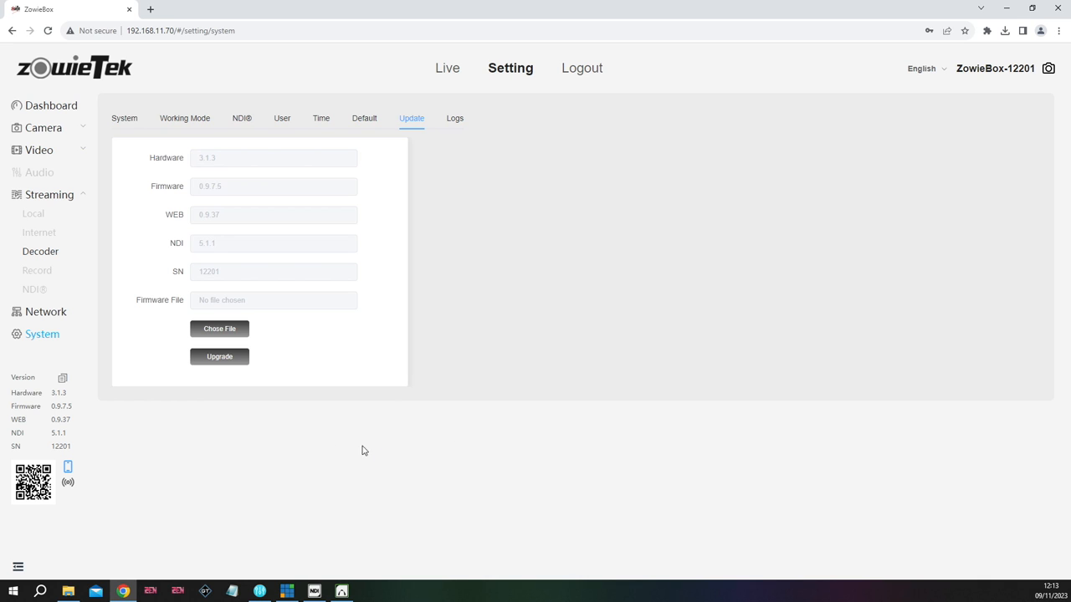
{"action": "mouse_move", "coordinate": [200, 462]}
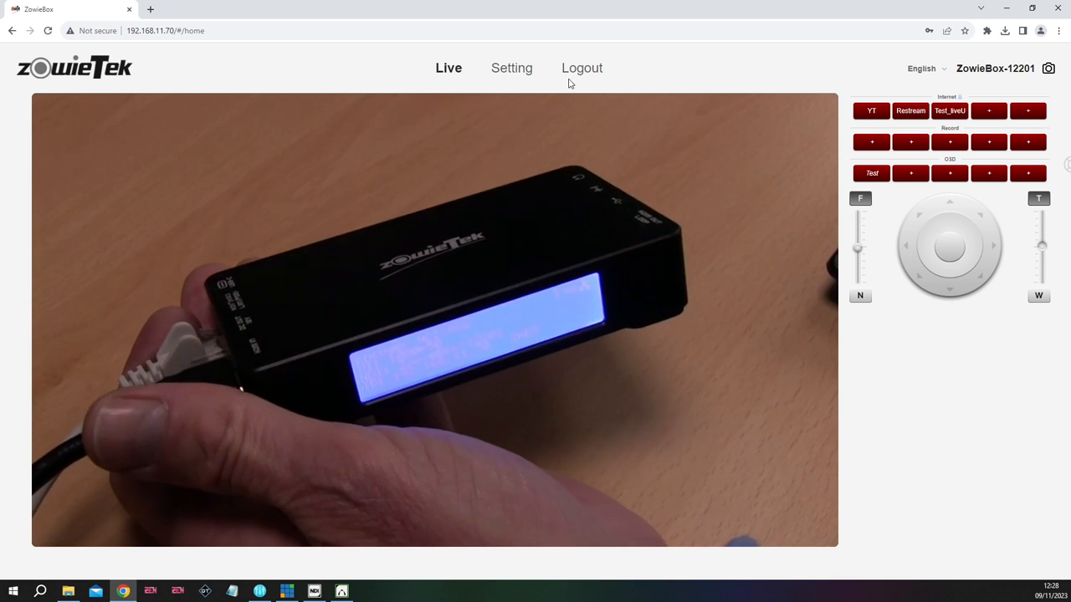
Revisit Camera PTZ and Tally pages, confirming MANUAL mode with the light OFF
{"action": "left_click", "coordinate": [511, 68]}
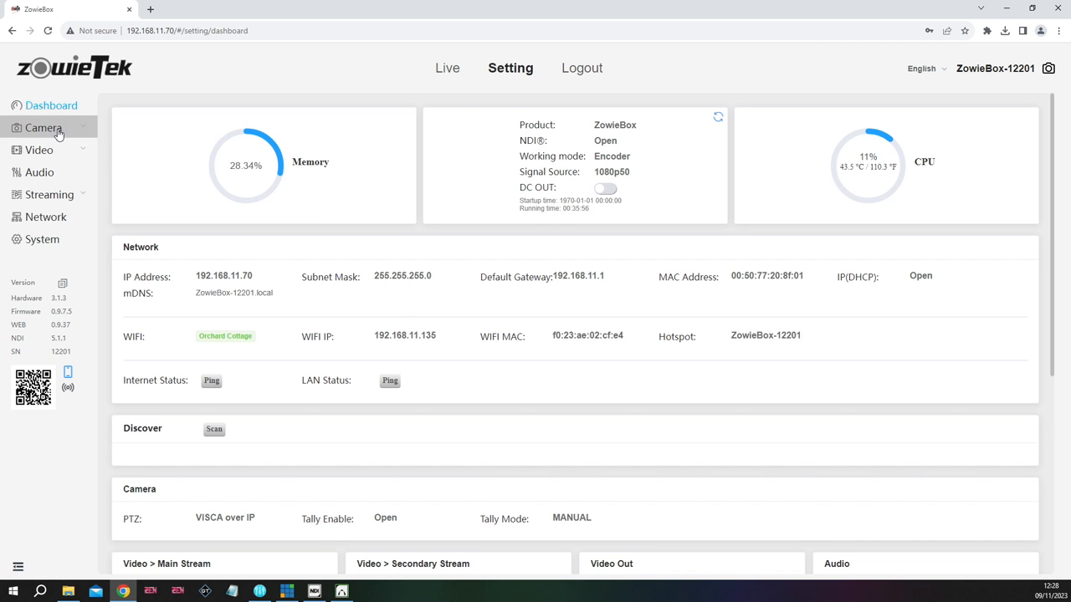
{"action": "left_click", "coordinate": [42, 127]}
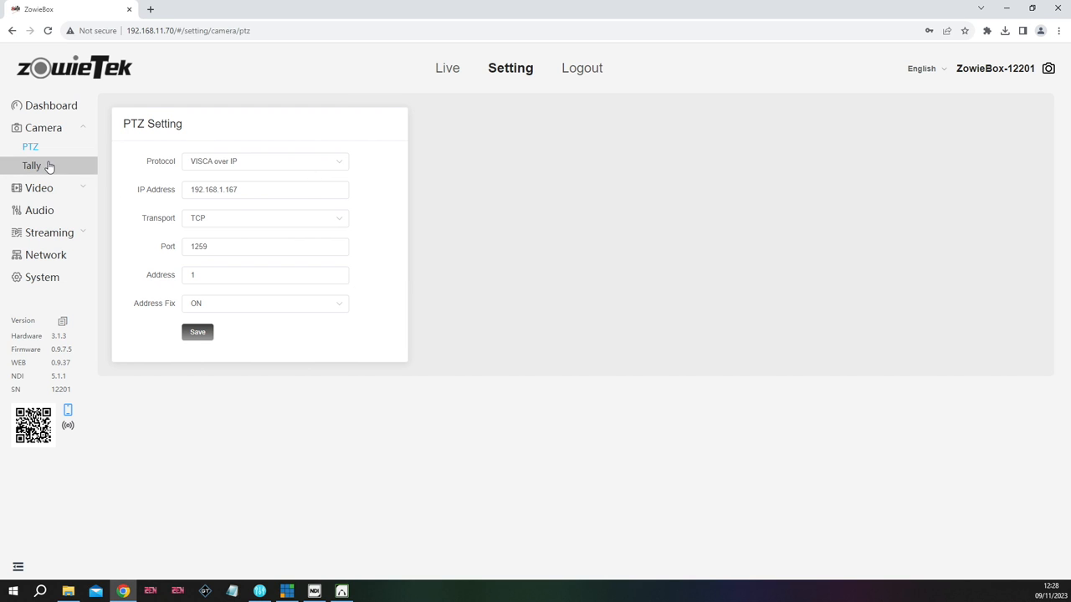
{"action": "left_click", "coordinate": [31, 165]}
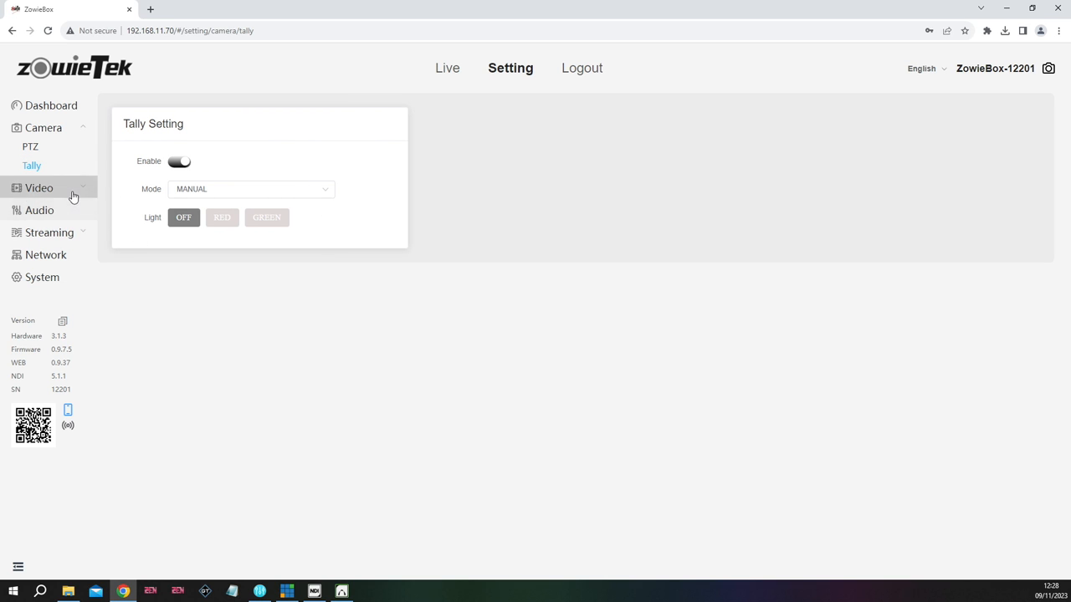
{"action": "left_click", "coordinate": [39, 187]}
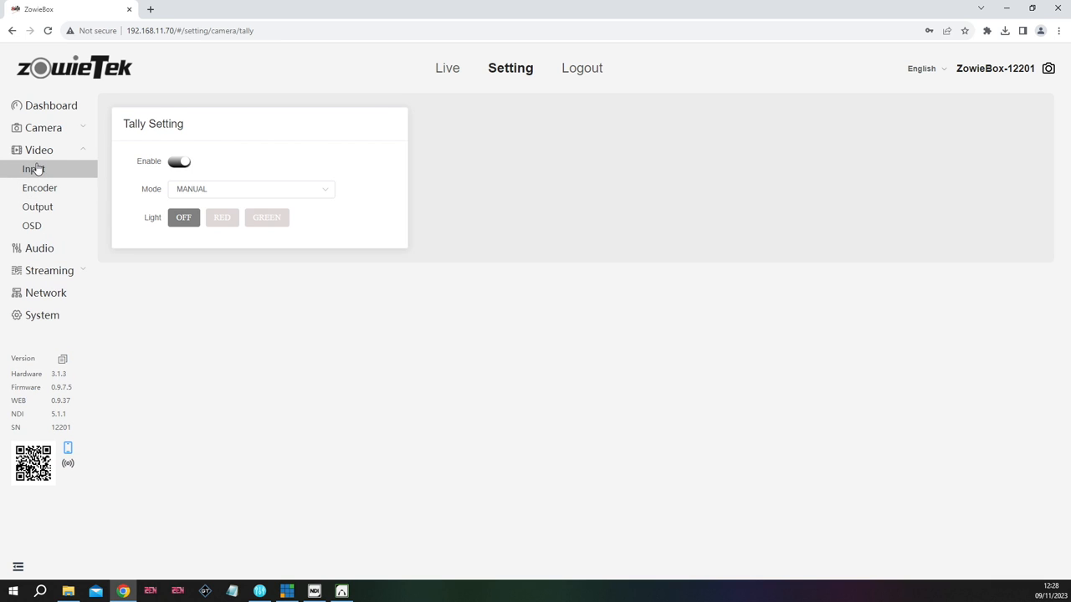
Check the HDMI input, then view H.264 encoding: 1920x1080 main, 1280x720 secondary stream
{"action": "left_click", "coordinate": [34, 169]}
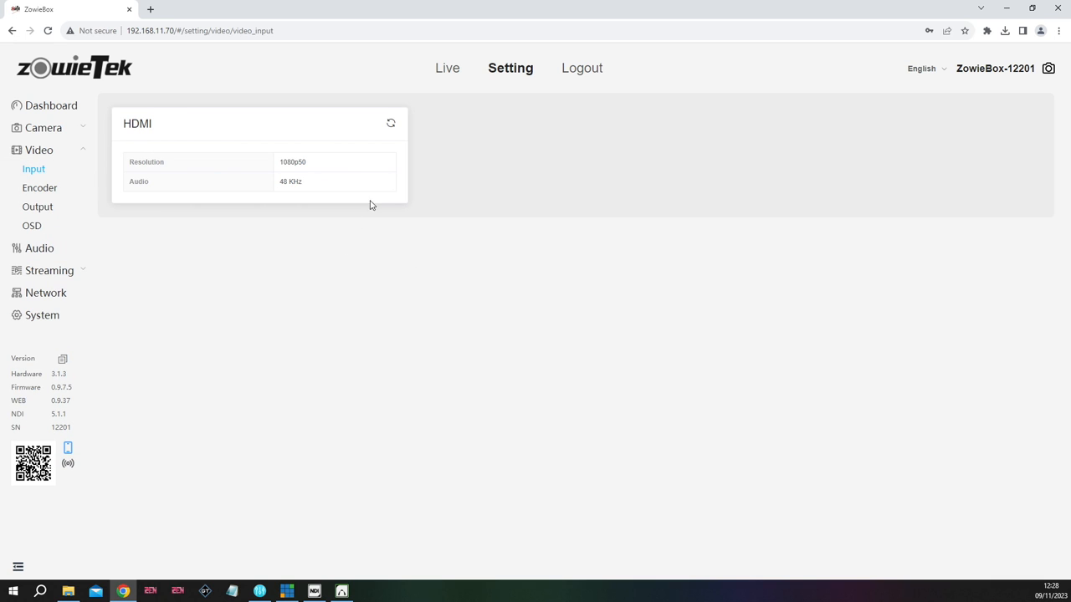
{"action": "mouse_move", "coordinate": [359, 209]}
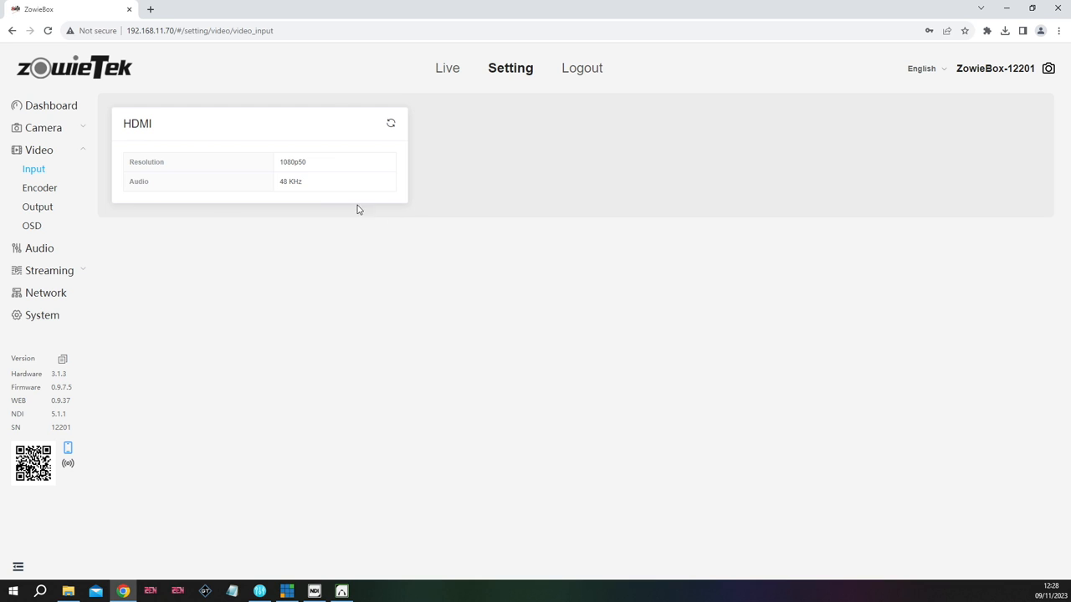
{"action": "left_click", "coordinate": [39, 187]}
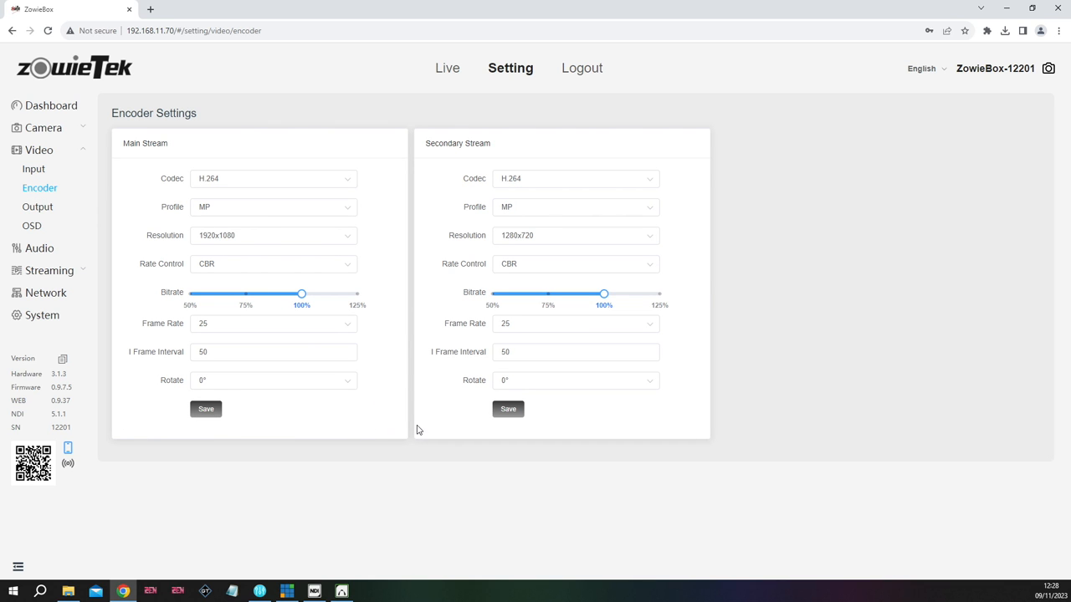
{"action": "mouse_move", "coordinate": [371, 210]}
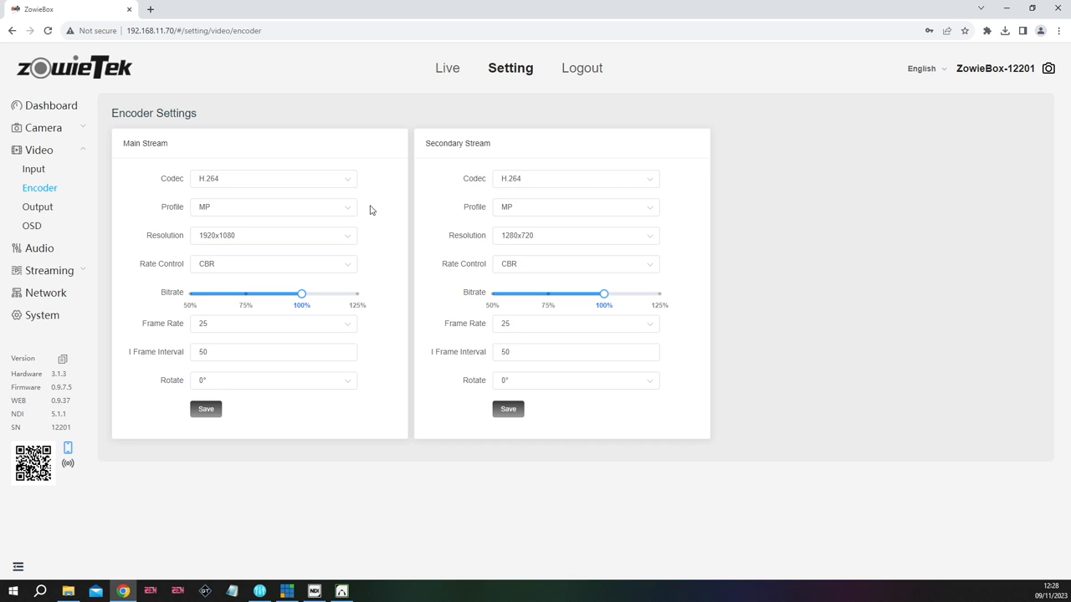
{"action": "mouse_move", "coordinate": [302, 173]}
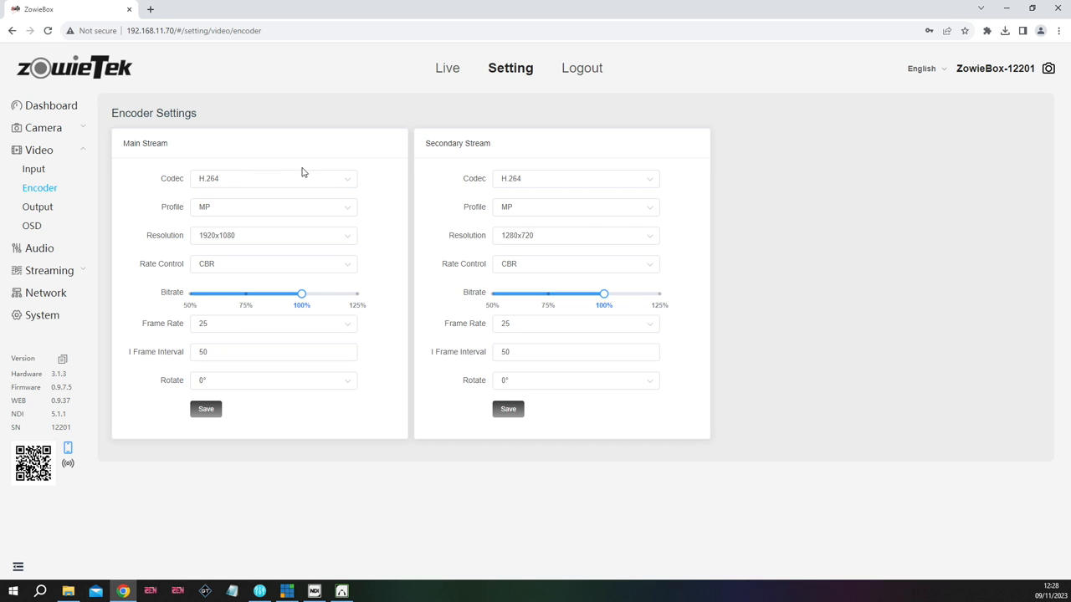
{"action": "mouse_move", "coordinate": [223, 282]}
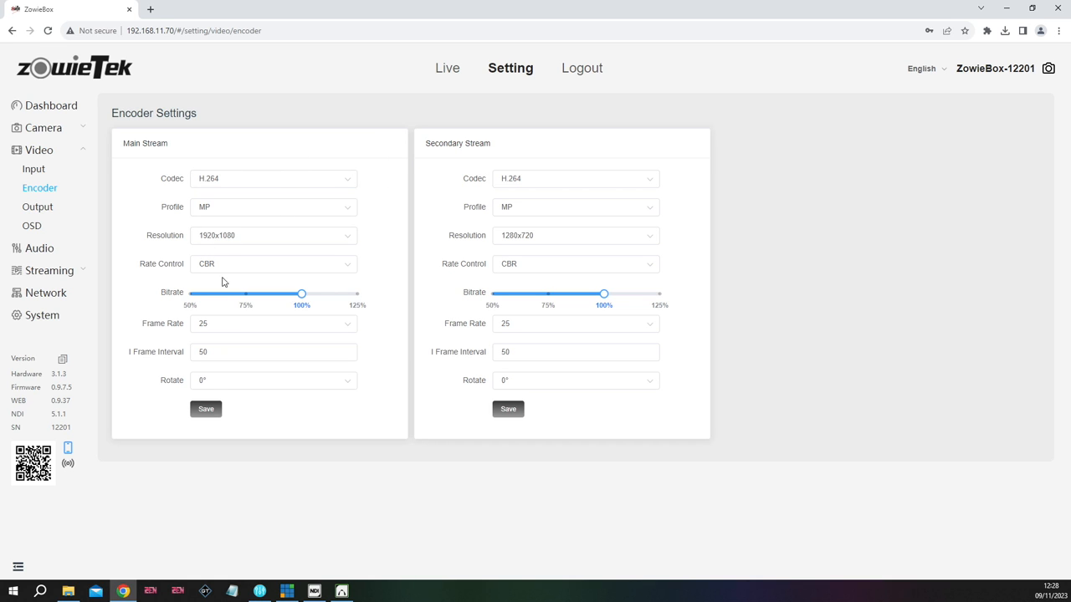
{"action": "mouse_move", "coordinate": [382, 236]}
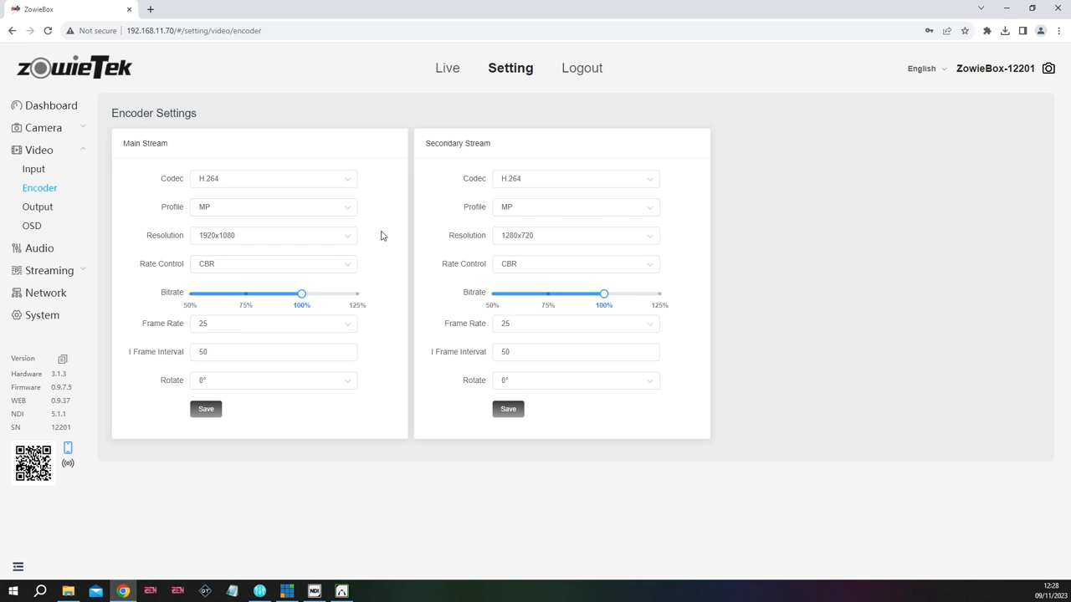
{"action": "left_click", "coordinate": [272, 323]}
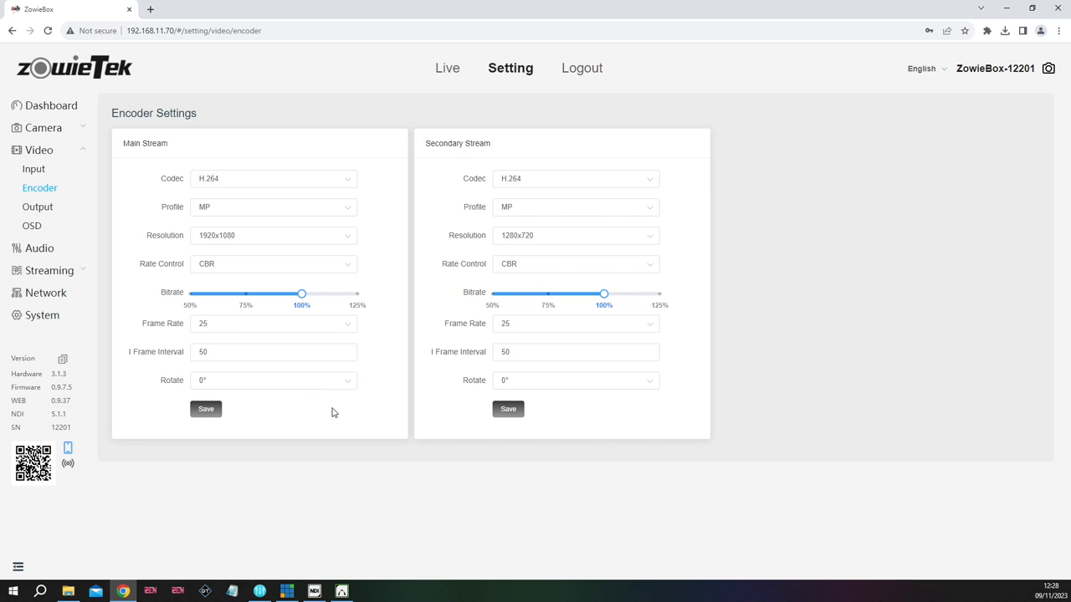
{"action": "mouse_move", "coordinate": [328, 421]}
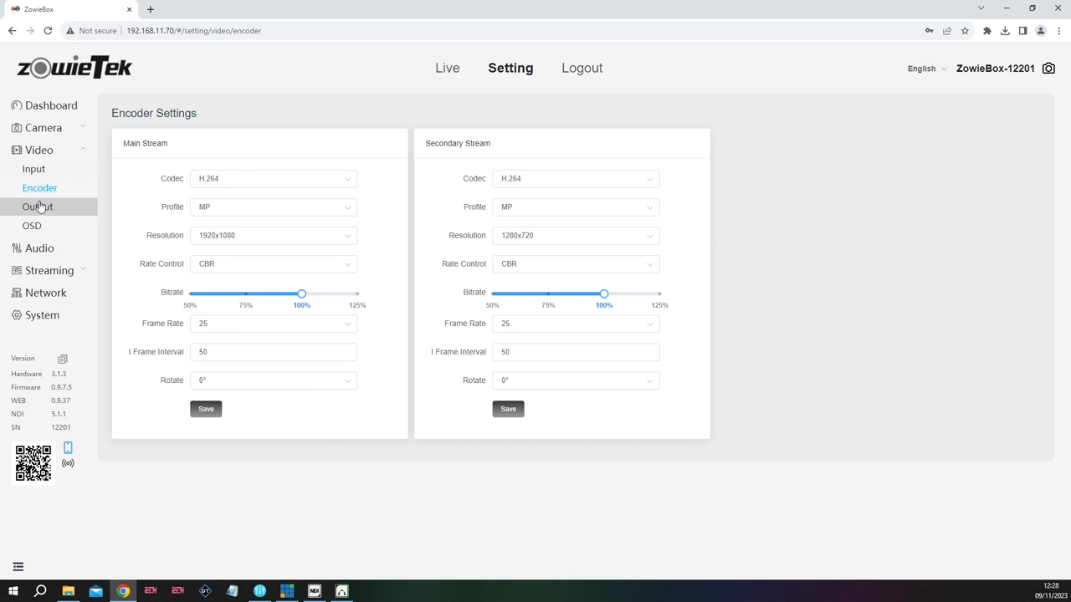
Reopen Video Out, showing output format 1080p50 with Mute and Loopout off
{"action": "left_click", "coordinate": [37, 207]}
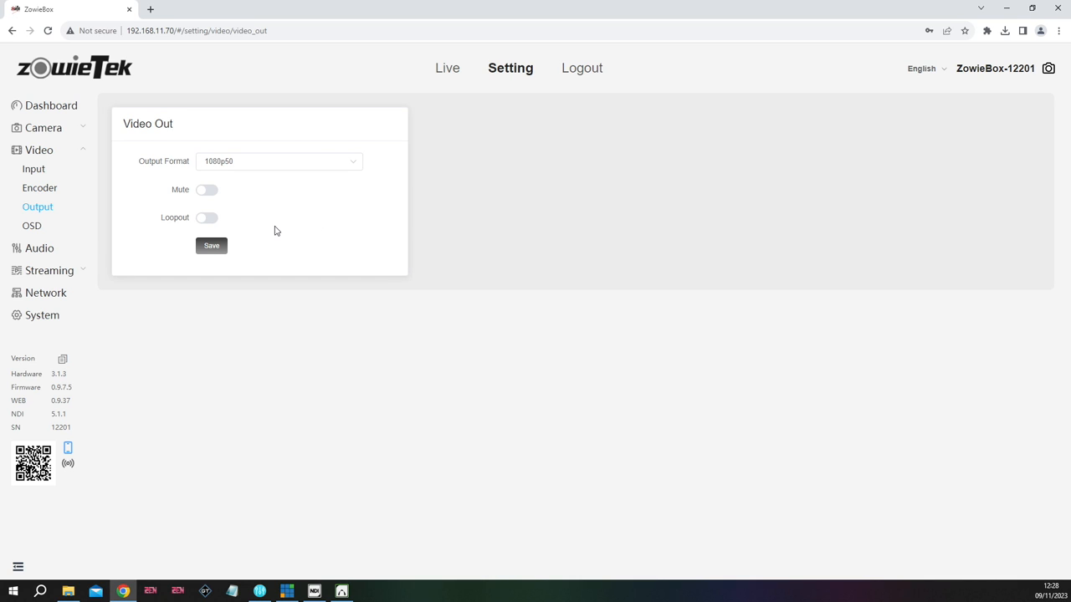
{"action": "mouse_move", "coordinate": [307, 227]}
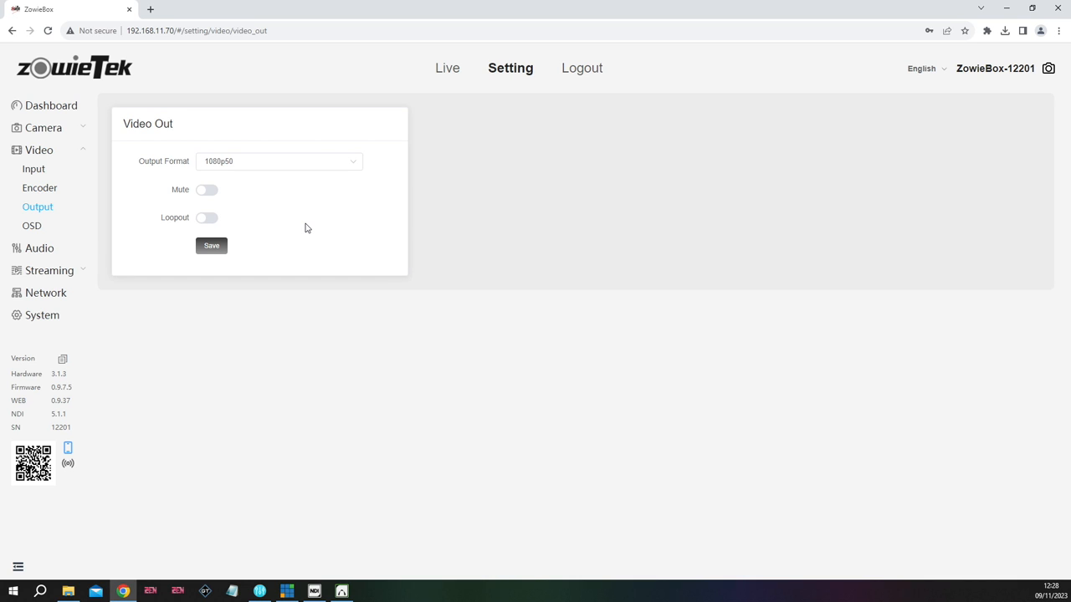
{"action": "mouse_move", "coordinate": [280, 218]}
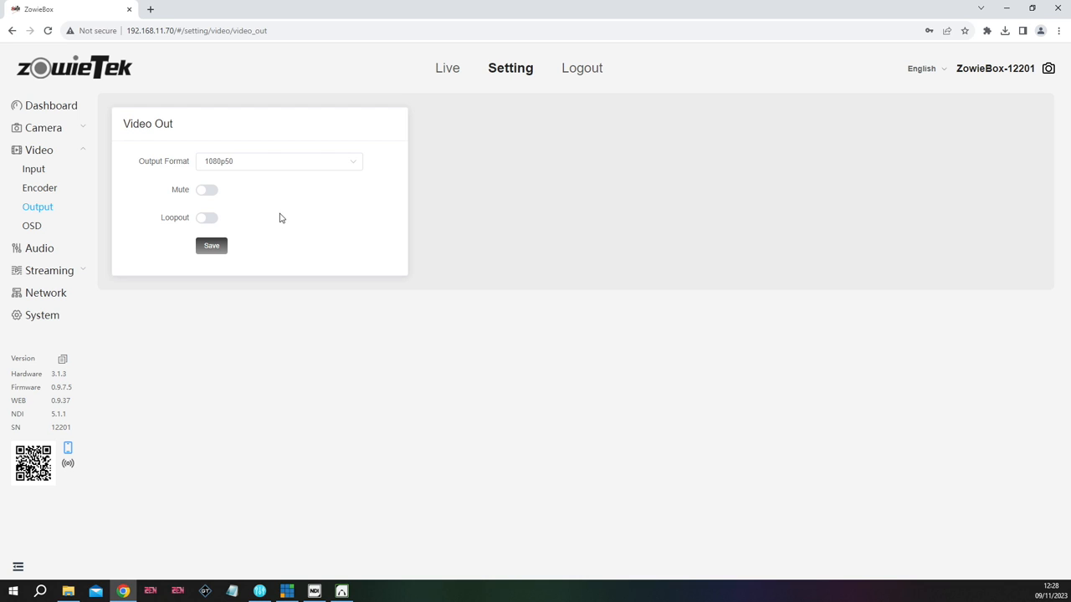
{"action": "mouse_move", "coordinate": [287, 214]}
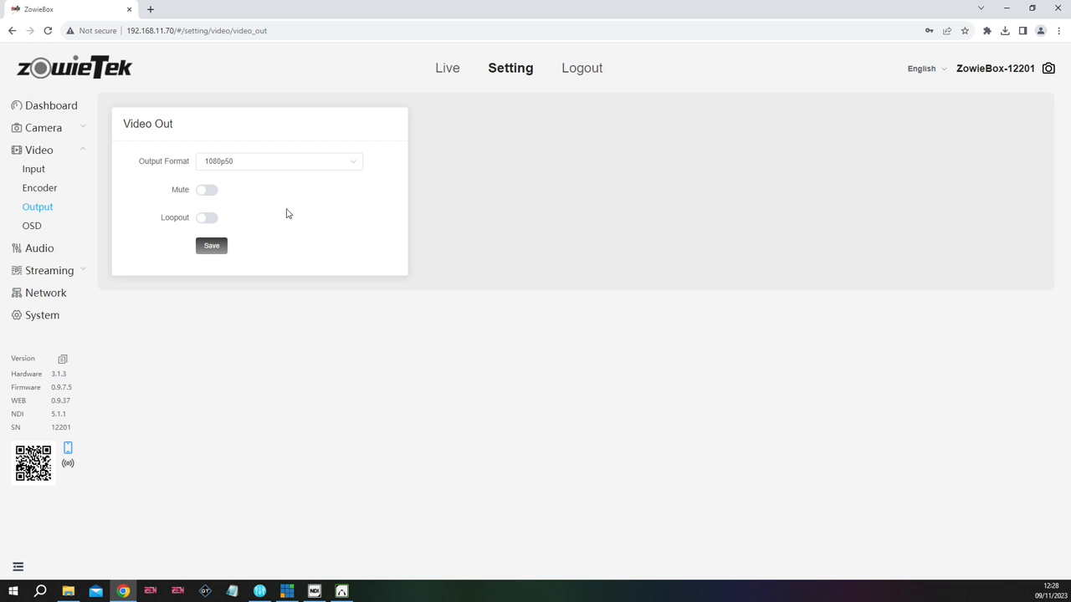
{"action": "mouse_move", "coordinate": [83, 232]}
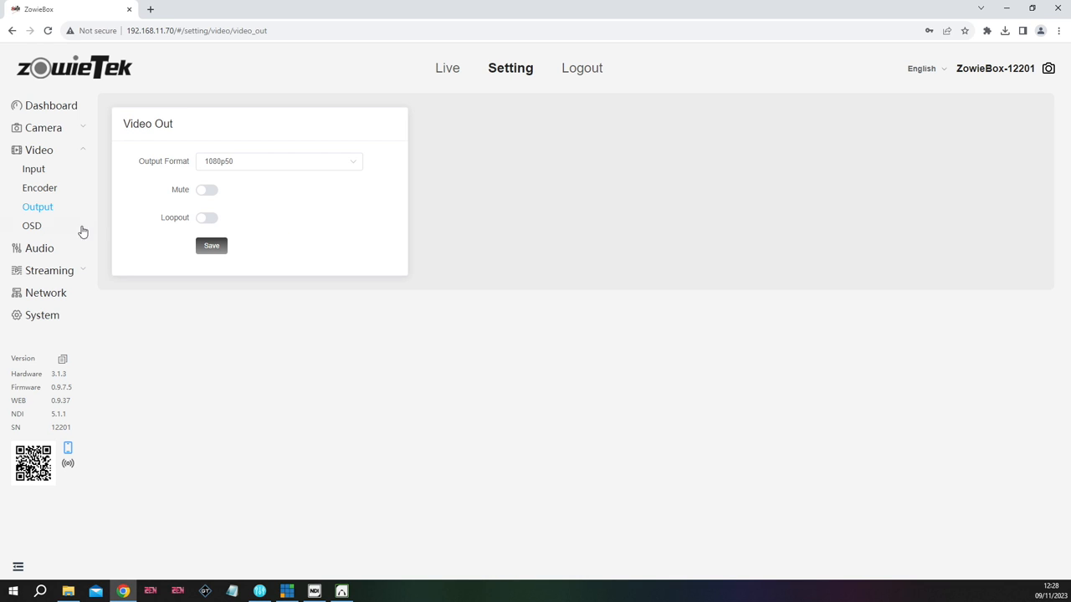
On the OSD page, nudge the 'This is a display test' text lower on the Test canvas
{"action": "left_click", "coordinate": [31, 226]}
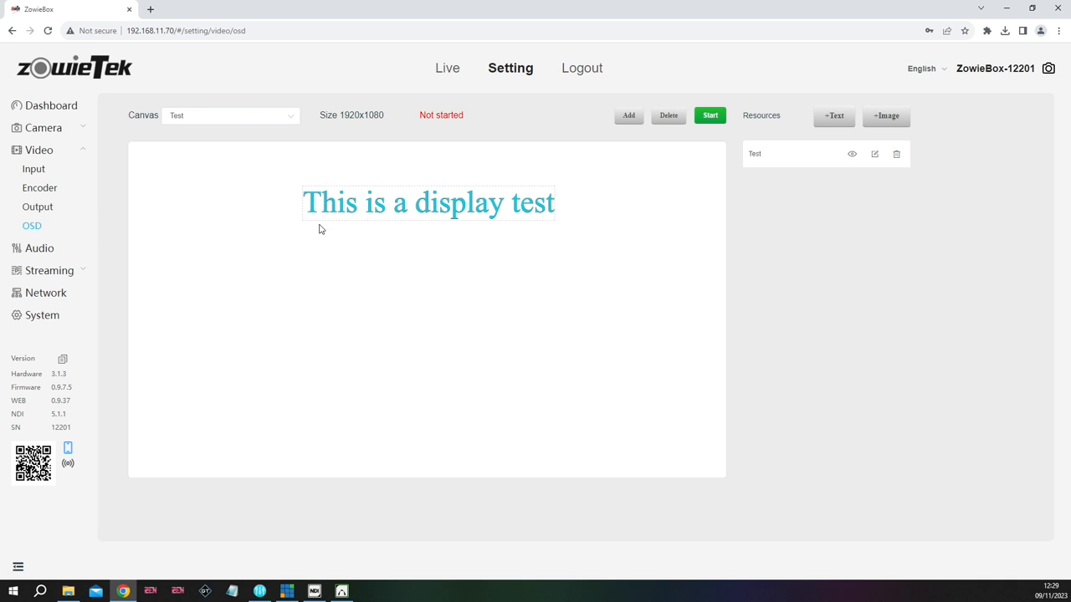
{"action": "mouse_move", "coordinate": [517, 219]}
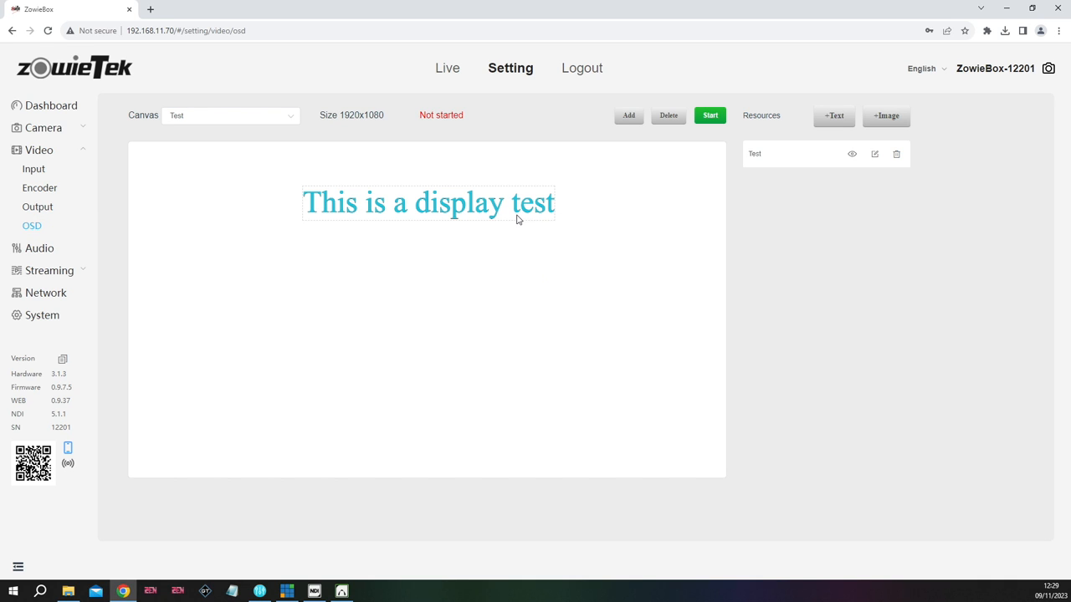
{"action": "mouse_move", "coordinate": [415, 195]}
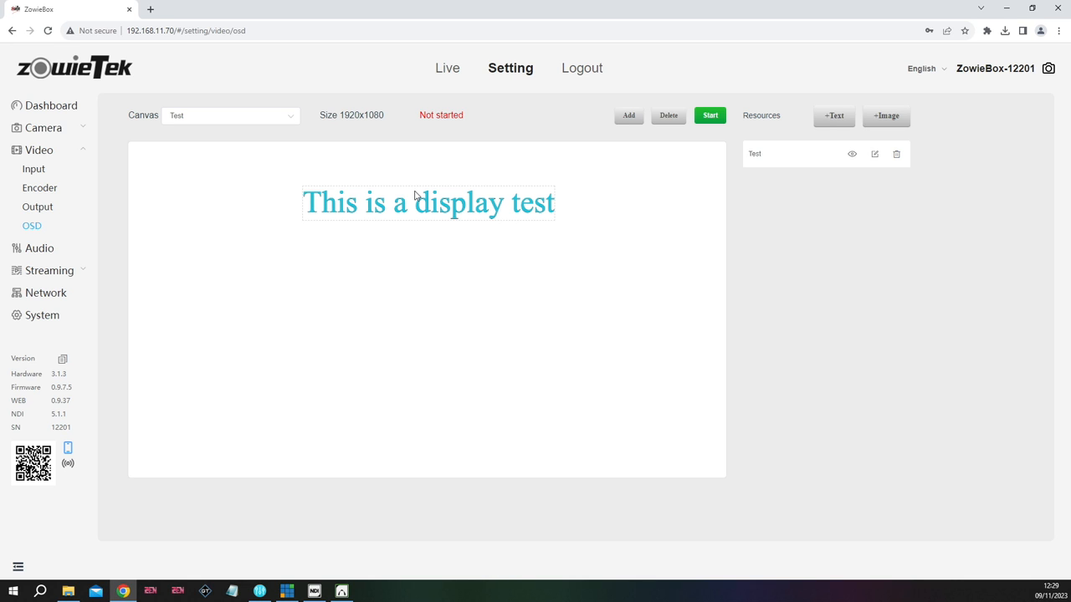
{"action": "mouse_move", "coordinate": [435, 203]}
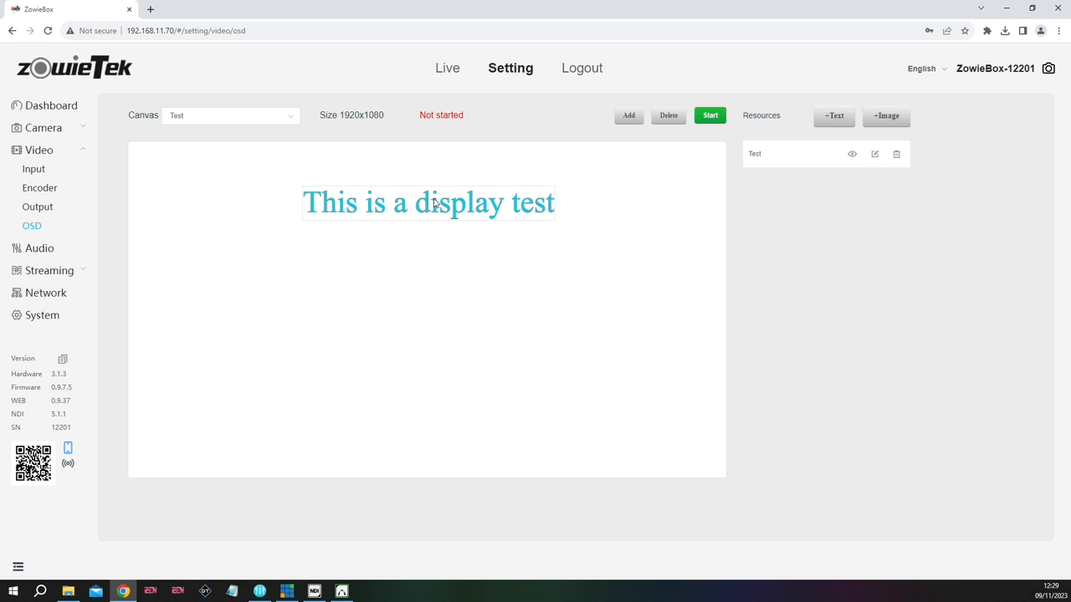
{"action": "left_click_drag", "start_coordinate": [427, 203], "coordinate": [426, 232]}
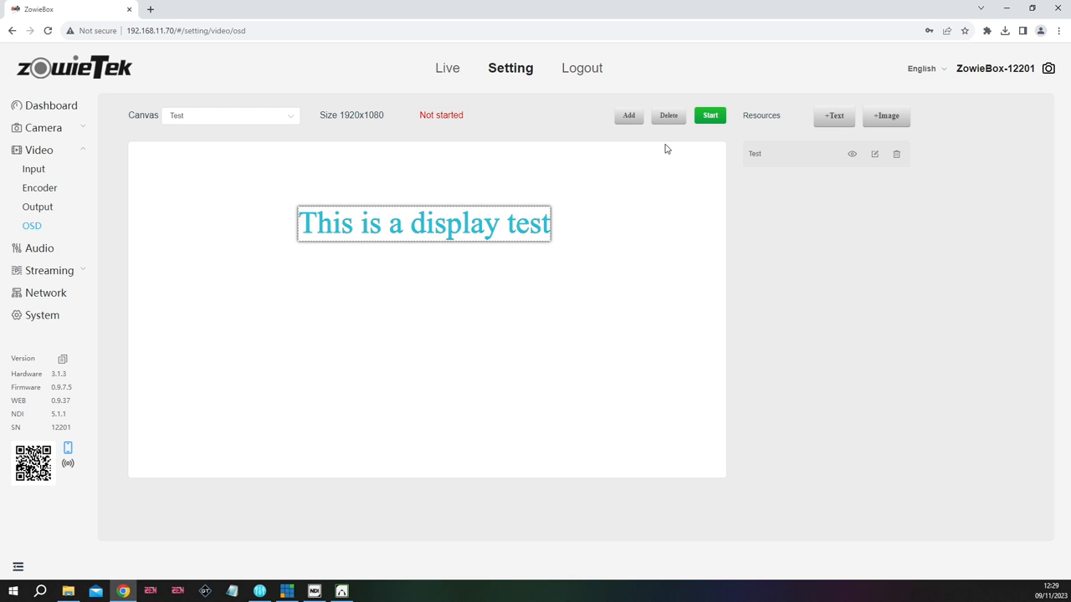
{"action": "mouse_move", "coordinate": [442, 126]}
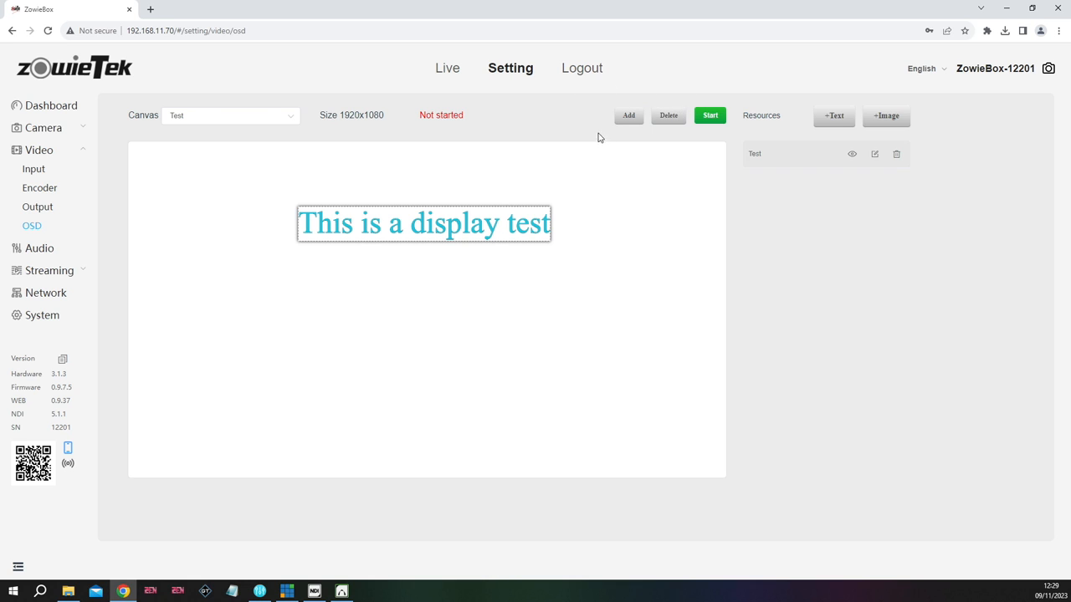
{"action": "mouse_move", "coordinate": [391, 229]}
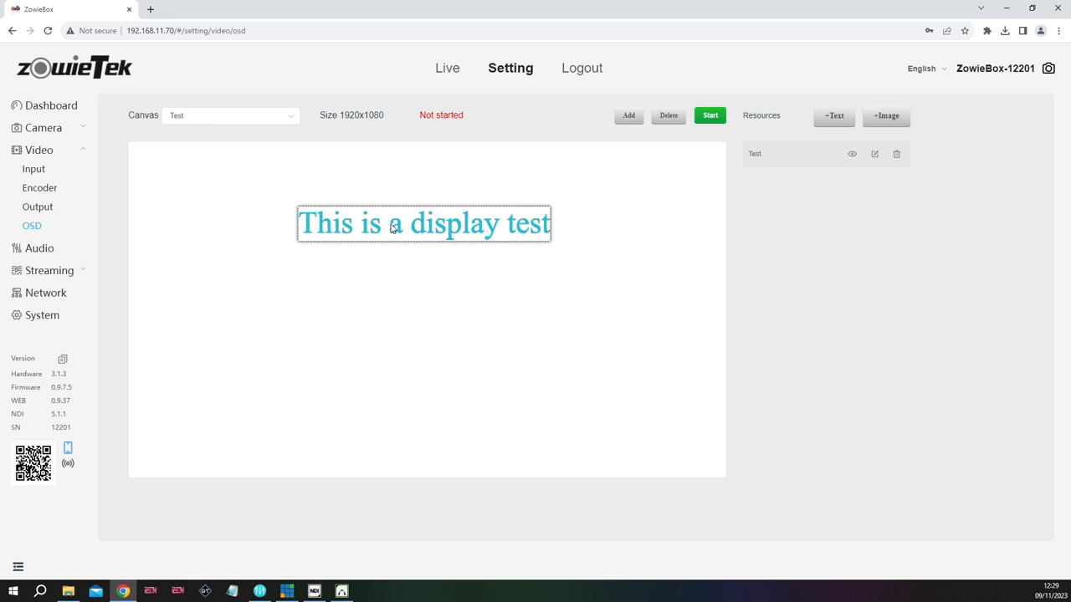
{"action": "mouse_move", "coordinate": [512, 206]}
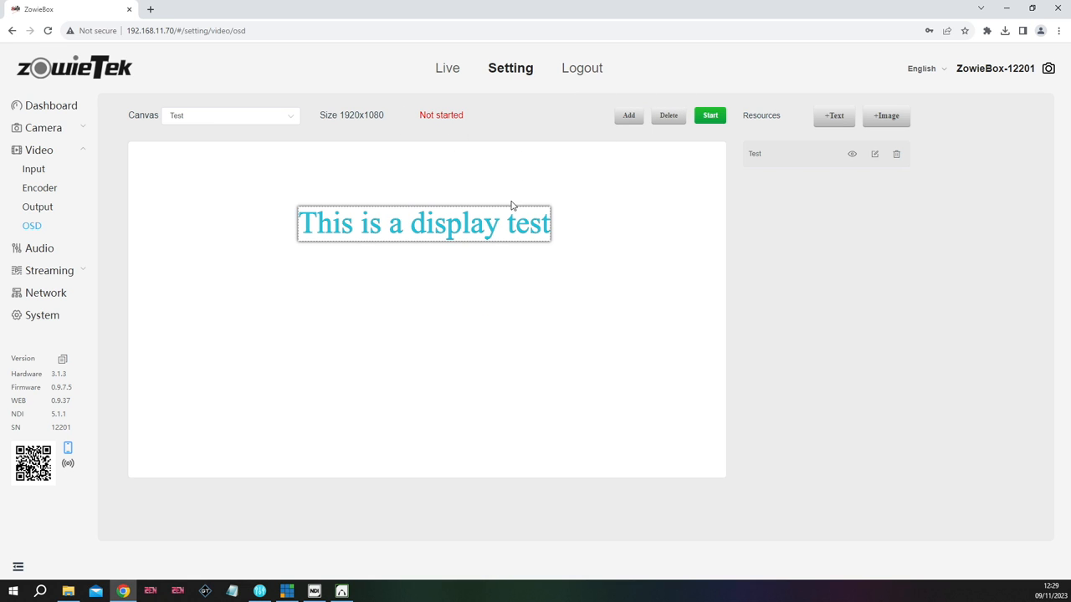
{"action": "mouse_move", "coordinate": [565, 231]}
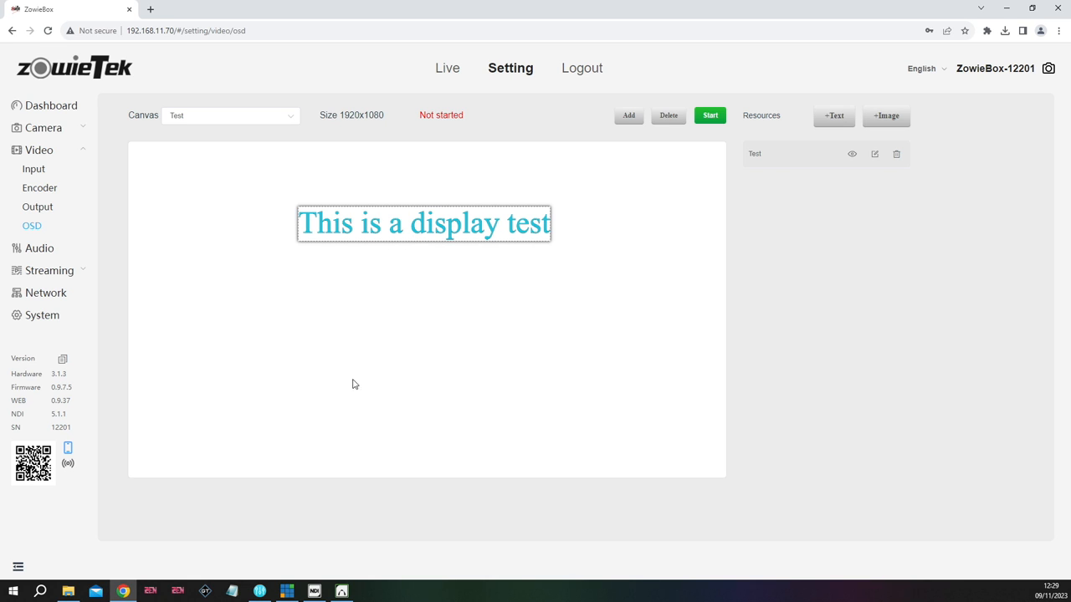
{"action": "mouse_move", "coordinate": [446, 425]}
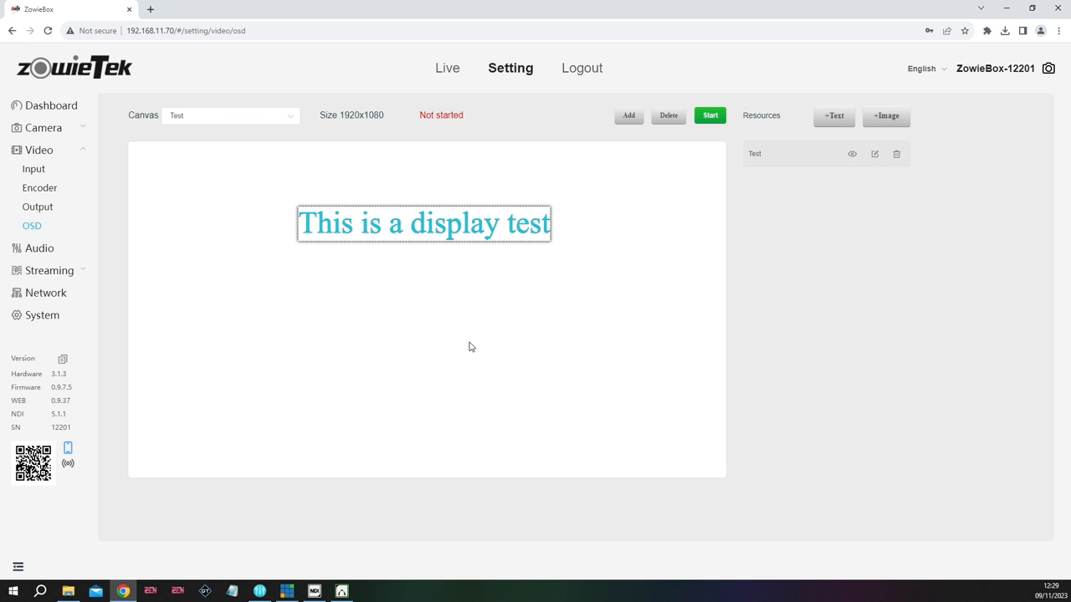
Start and stop the Test canvas overlay, then drag the test text back near the top
{"action": "left_click", "coordinate": [711, 115]}
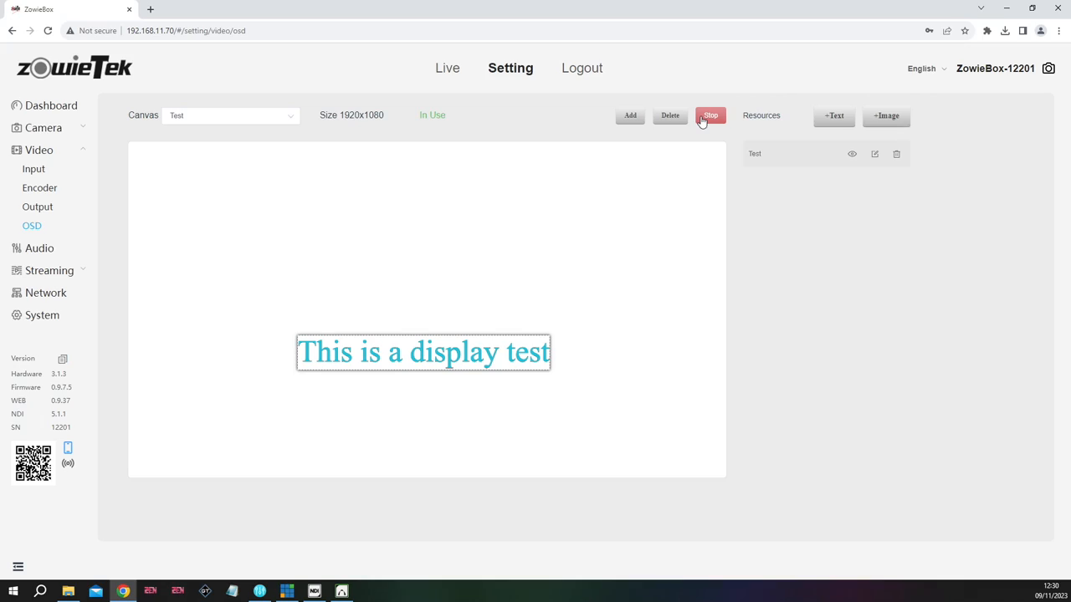
{"action": "left_click", "coordinate": [710, 114]}
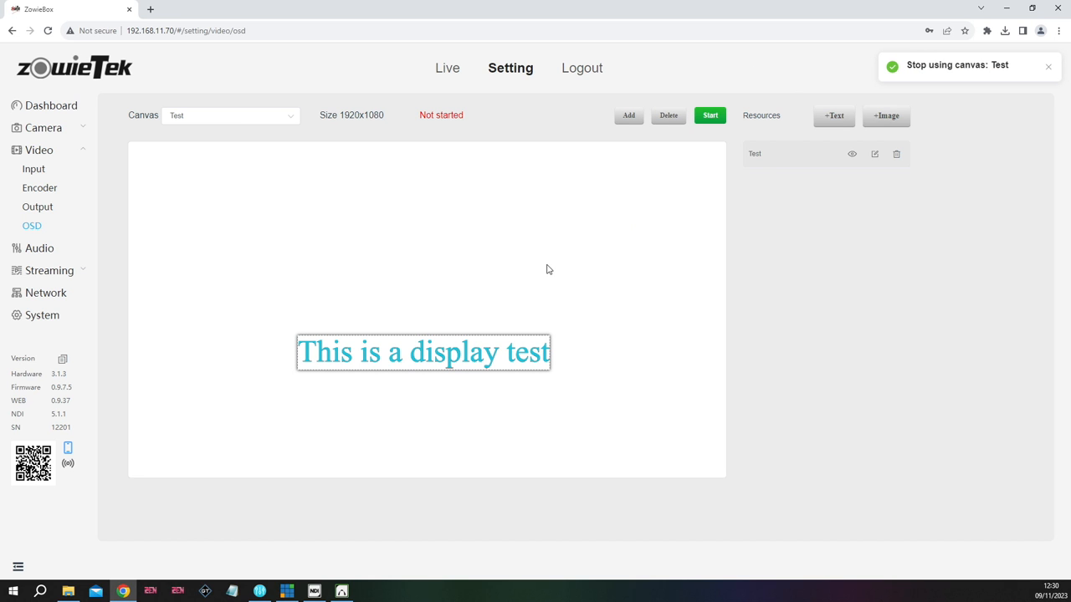
{"action": "left_click_drag", "start_coordinate": [424, 352], "coordinate": [460, 221]}
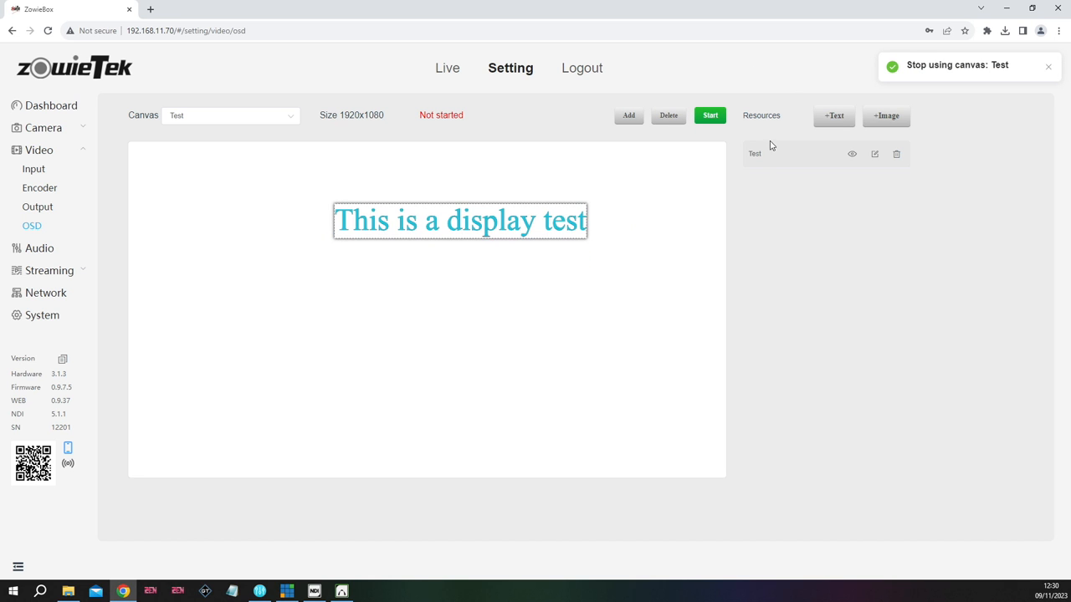
{"action": "left_click", "coordinate": [833, 115]}
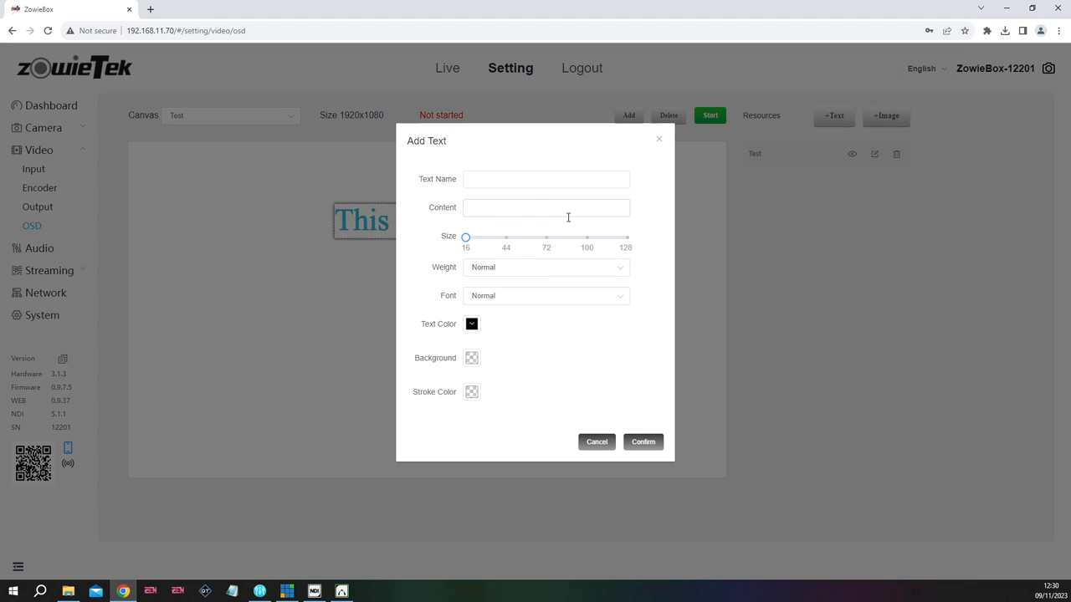
{"action": "mouse_move", "coordinate": [586, 295]}
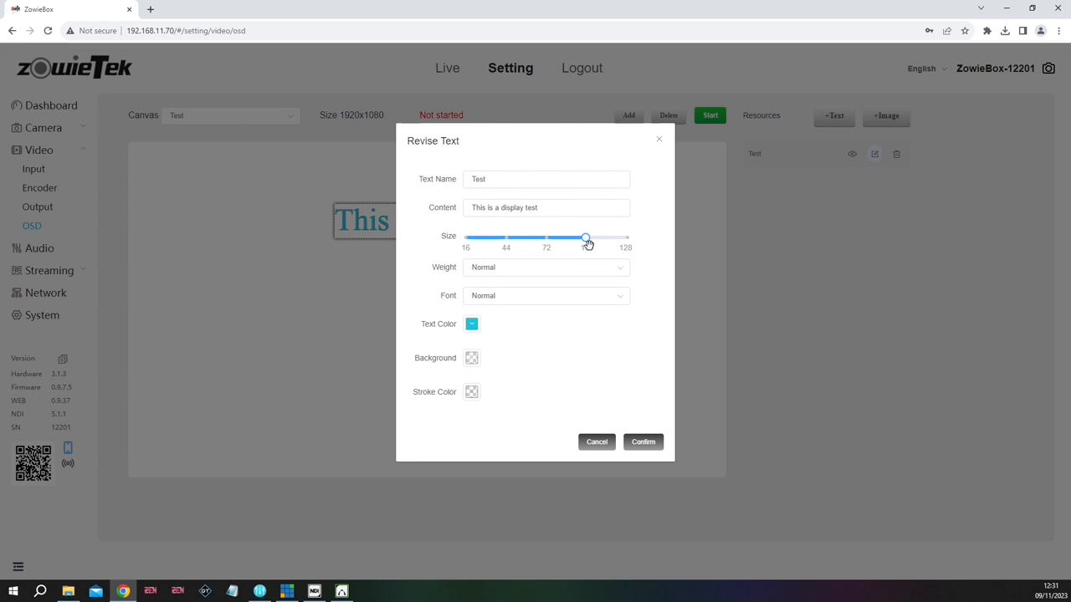
{"action": "left_click", "coordinate": [471, 324]}
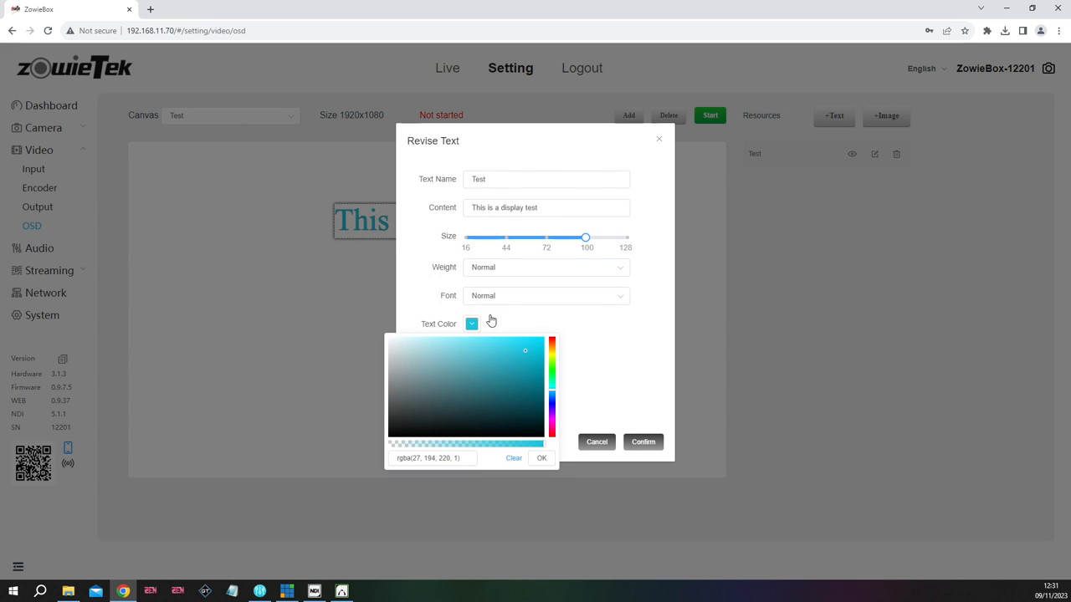
{"action": "mouse_move", "coordinate": [615, 411]}
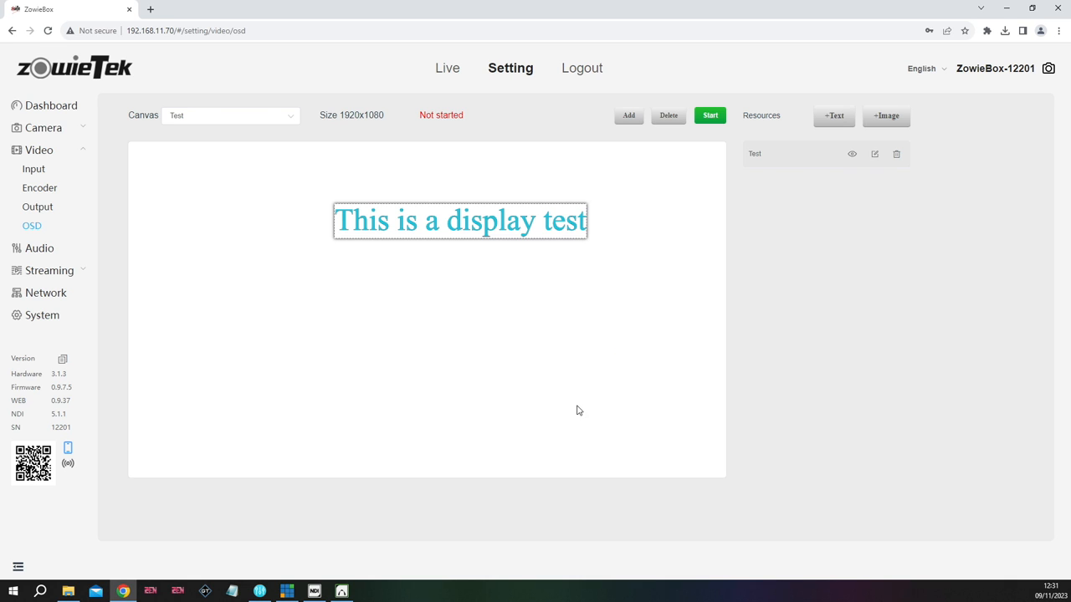
{"action": "mouse_move", "coordinate": [656, 412]}
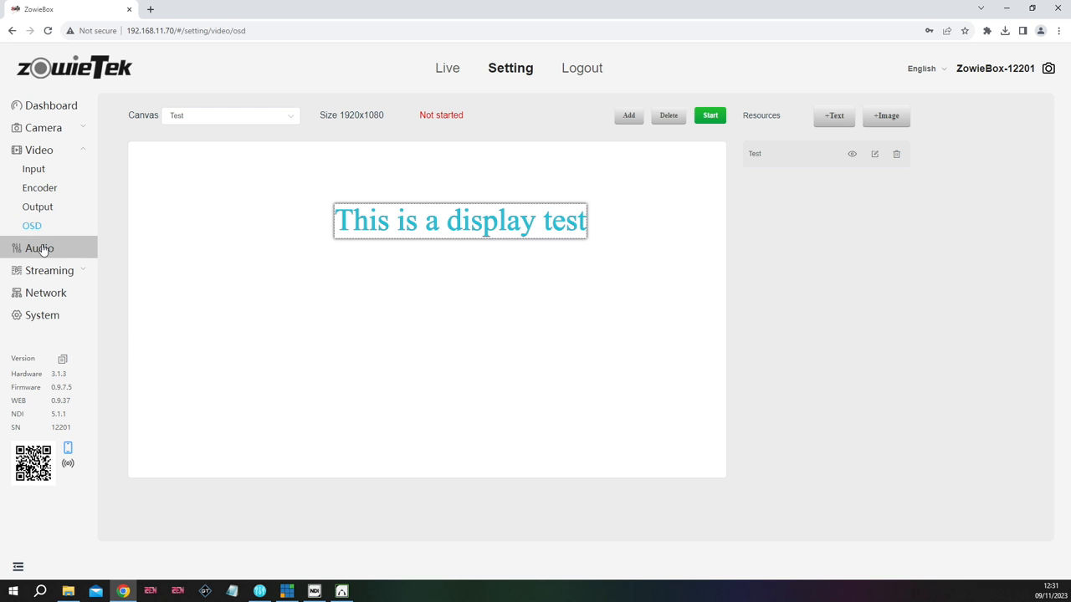
View Audio settings (AAC, HDMI) keeping bitrate 128, and expand the Streaming section
{"action": "left_click", "coordinate": [39, 247]}
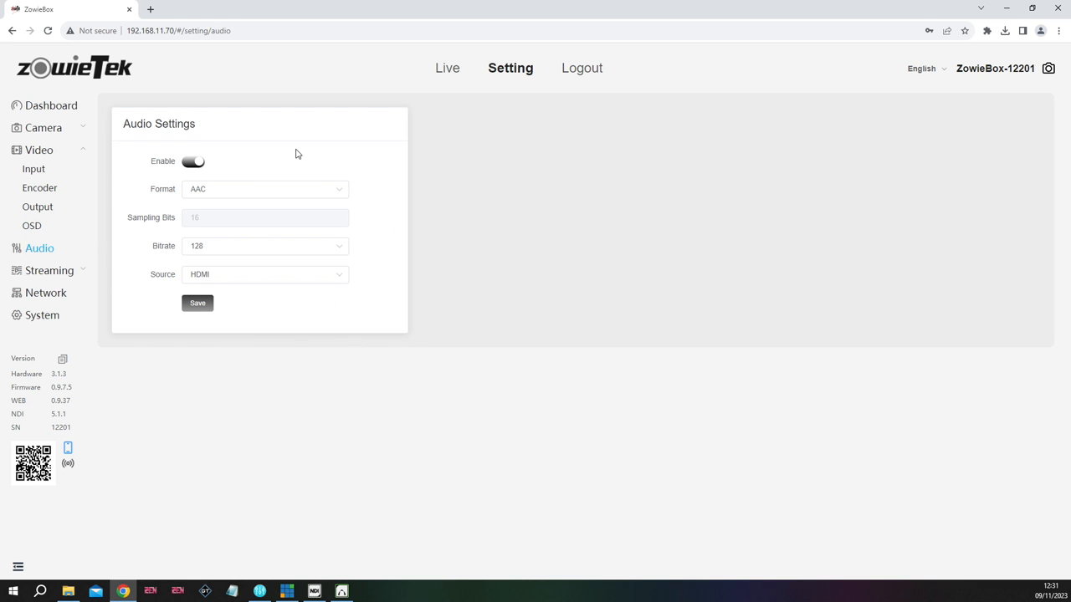
{"action": "mouse_move", "coordinate": [349, 260]}
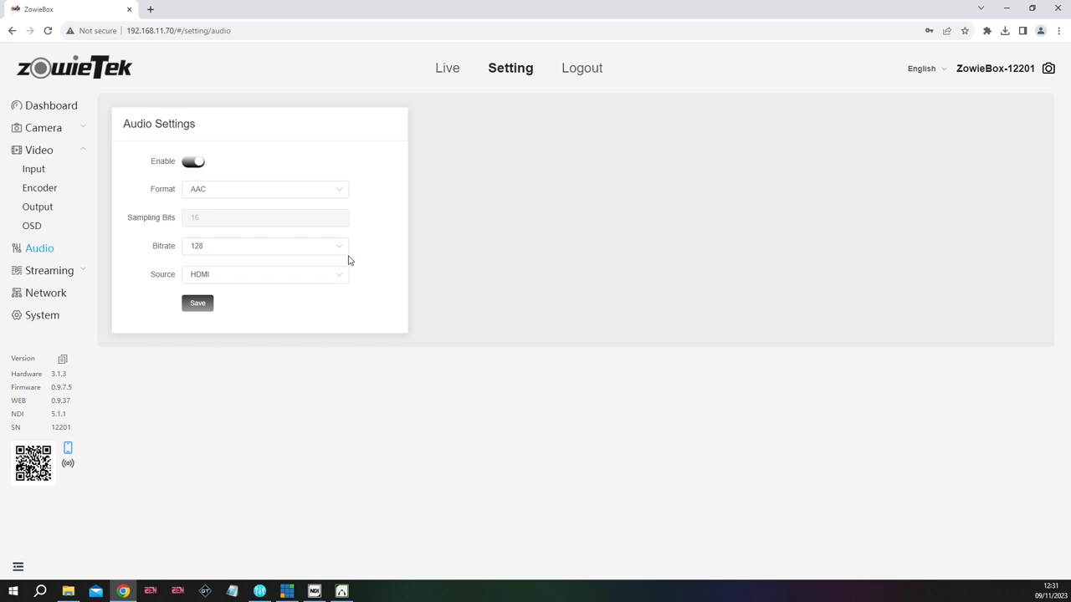
{"action": "left_click", "coordinate": [264, 245]}
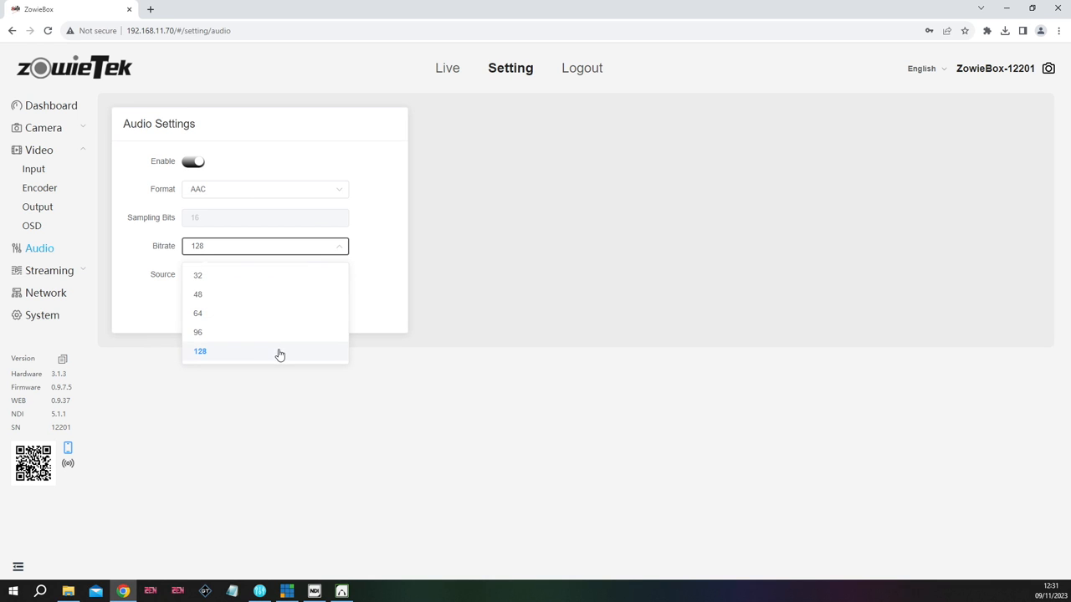
{"action": "left_click", "coordinate": [200, 351]}
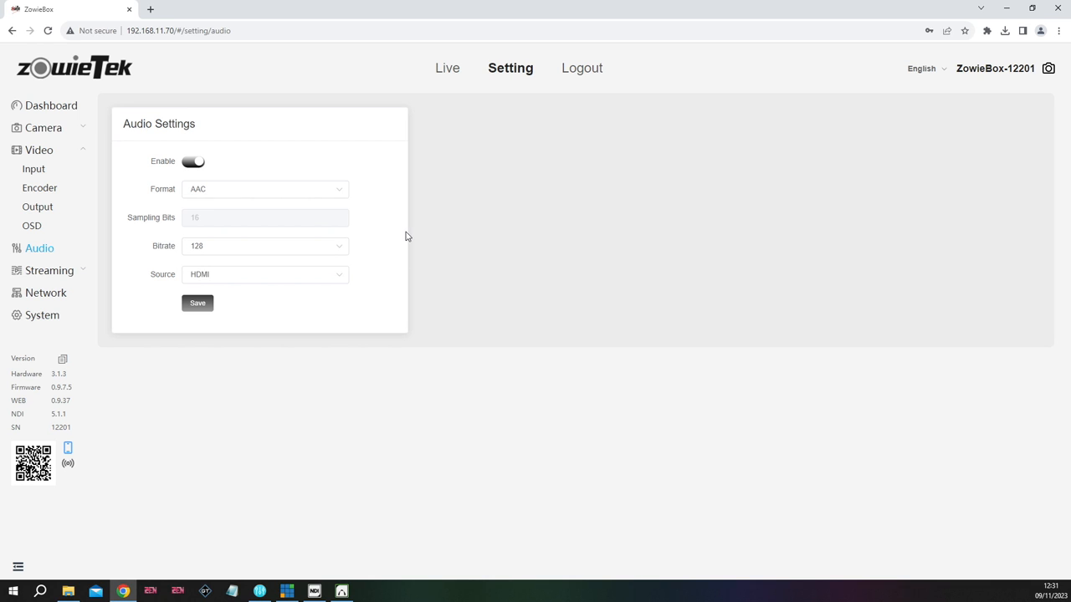
{"action": "mouse_move", "coordinate": [245, 145]}
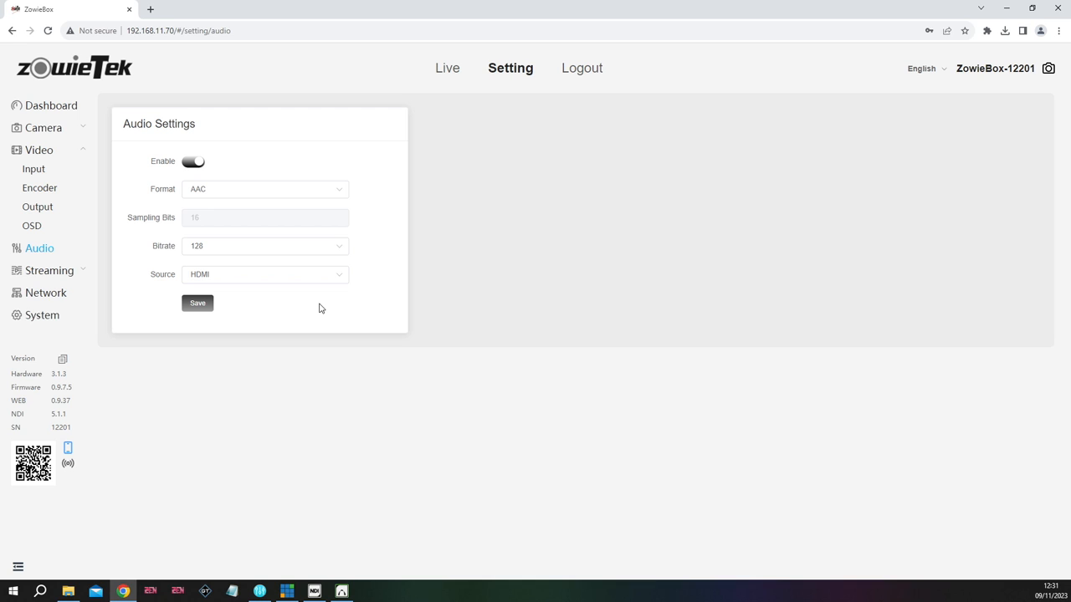
{"action": "mouse_move", "coordinate": [46, 292]}
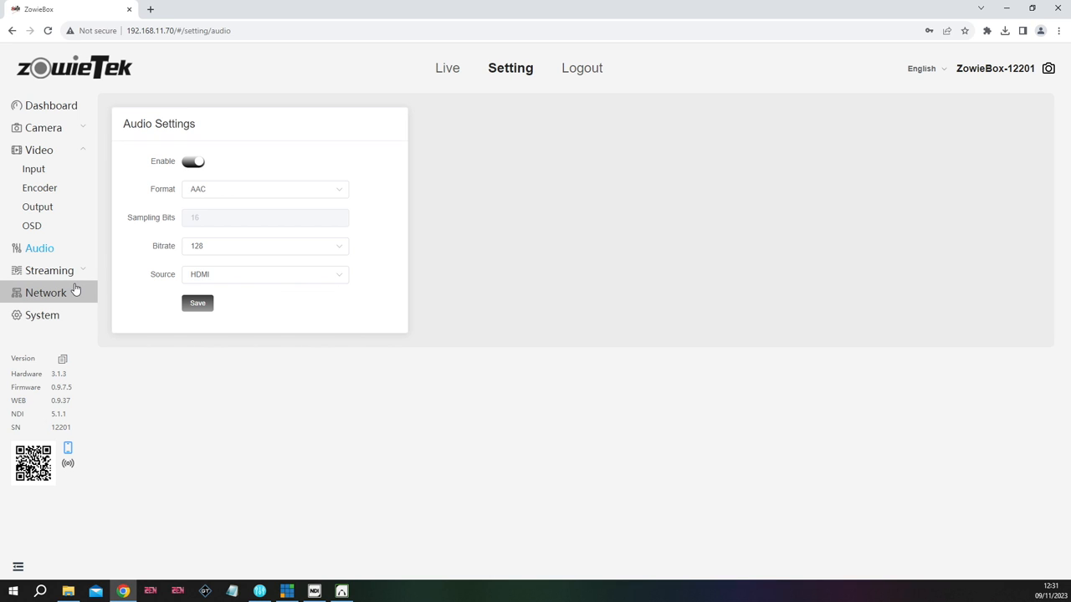
{"action": "mouse_move", "coordinate": [48, 270]}
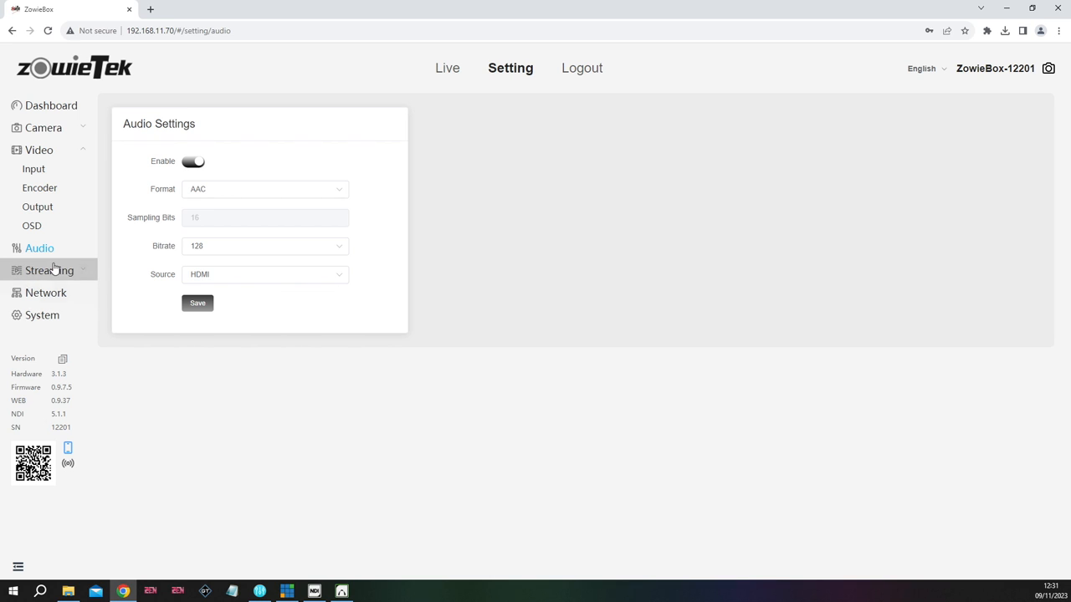
{"action": "left_click", "coordinate": [49, 270]}
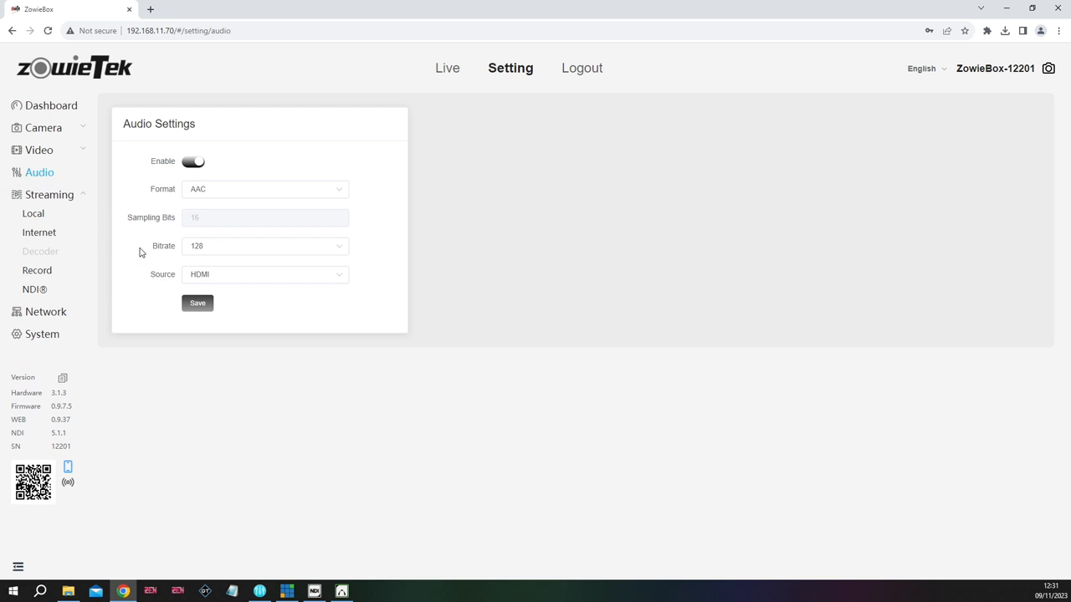
Check the local RTSP addresses, then view the Internet streams YT, Restream and Test_liveU
{"action": "left_click", "coordinate": [34, 213]}
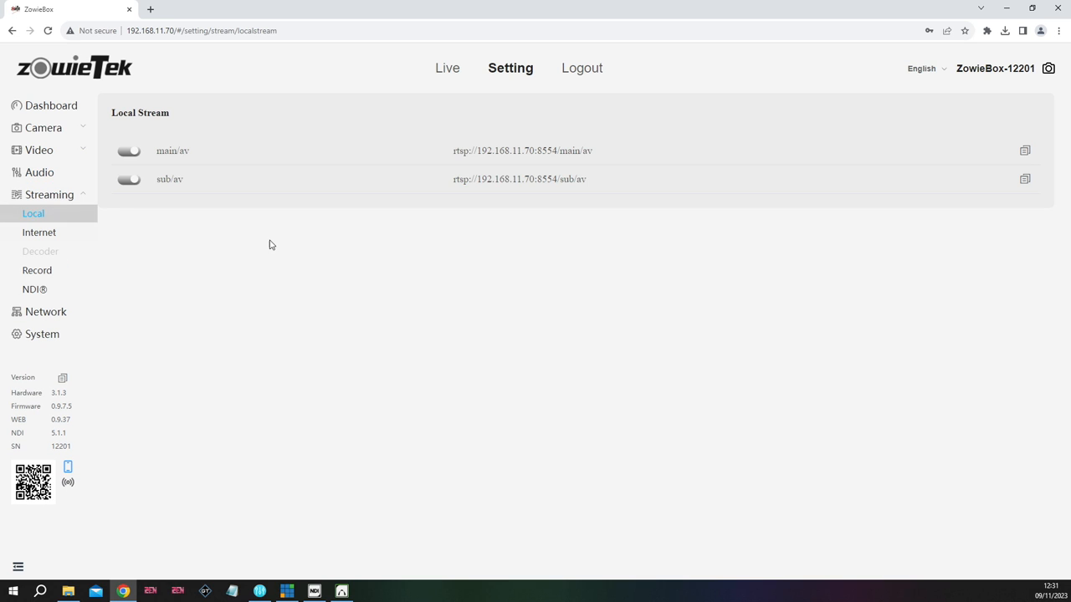
{"action": "mouse_move", "coordinate": [178, 215]}
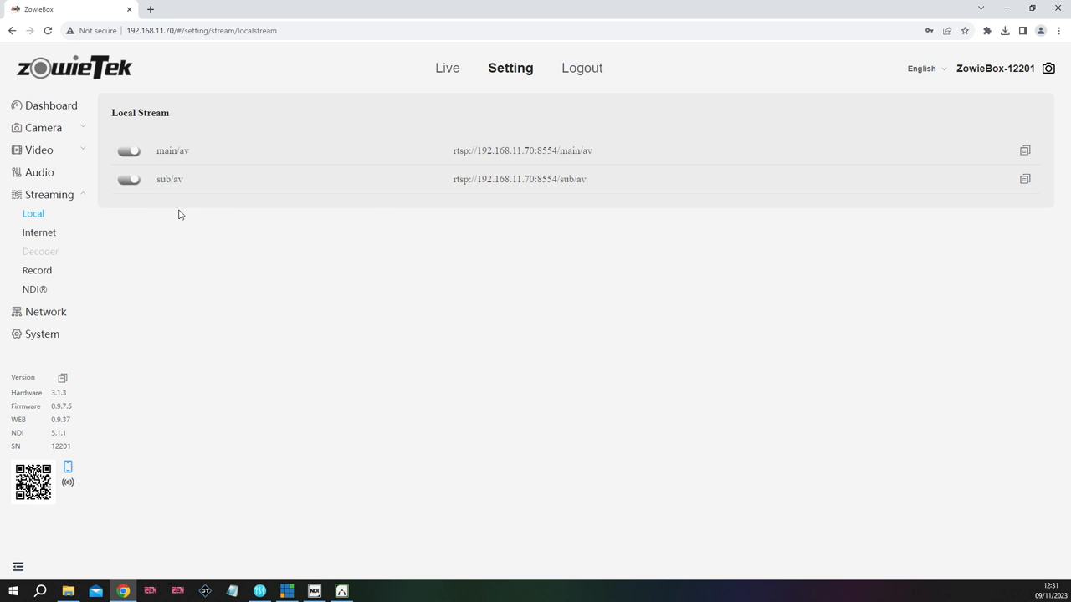
{"action": "left_click", "coordinate": [39, 232]}
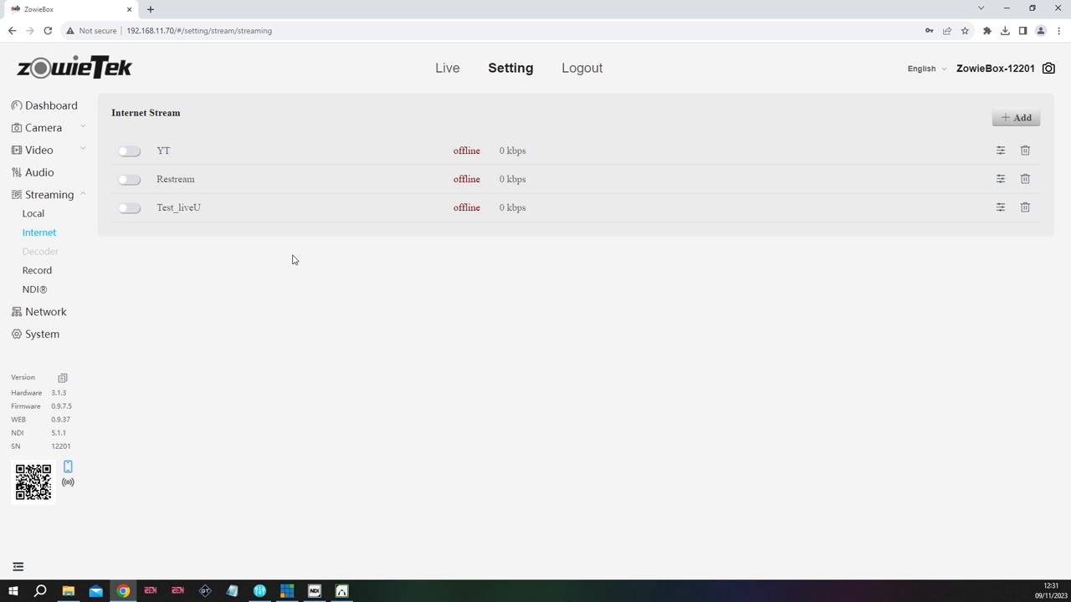
{"action": "mouse_move", "coordinate": [441, 189]}
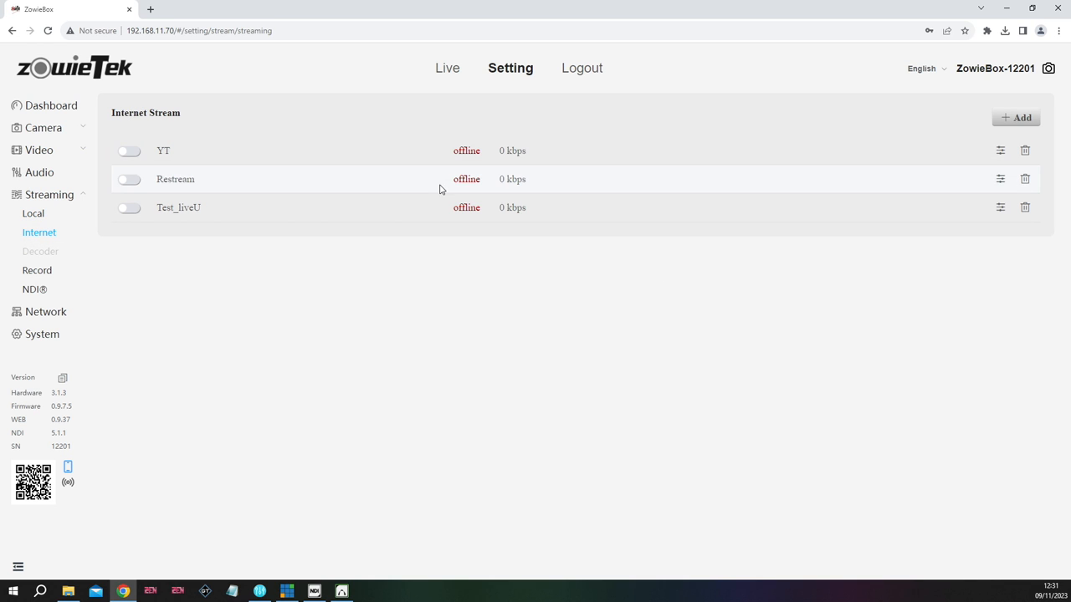
{"action": "mouse_move", "coordinate": [144, 224]}
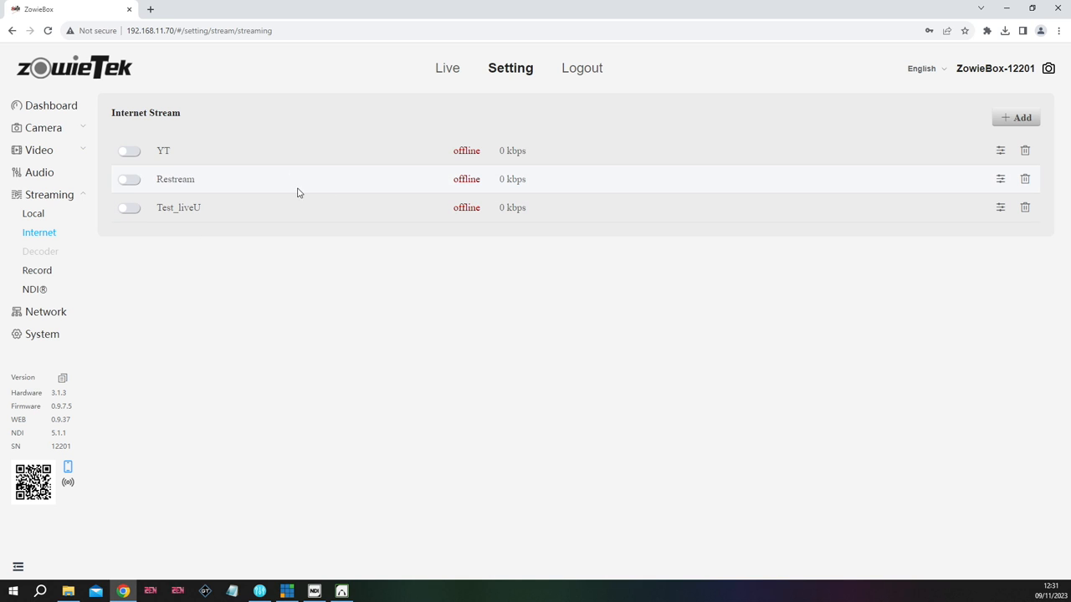
{"action": "mouse_move", "coordinate": [1039, 139]}
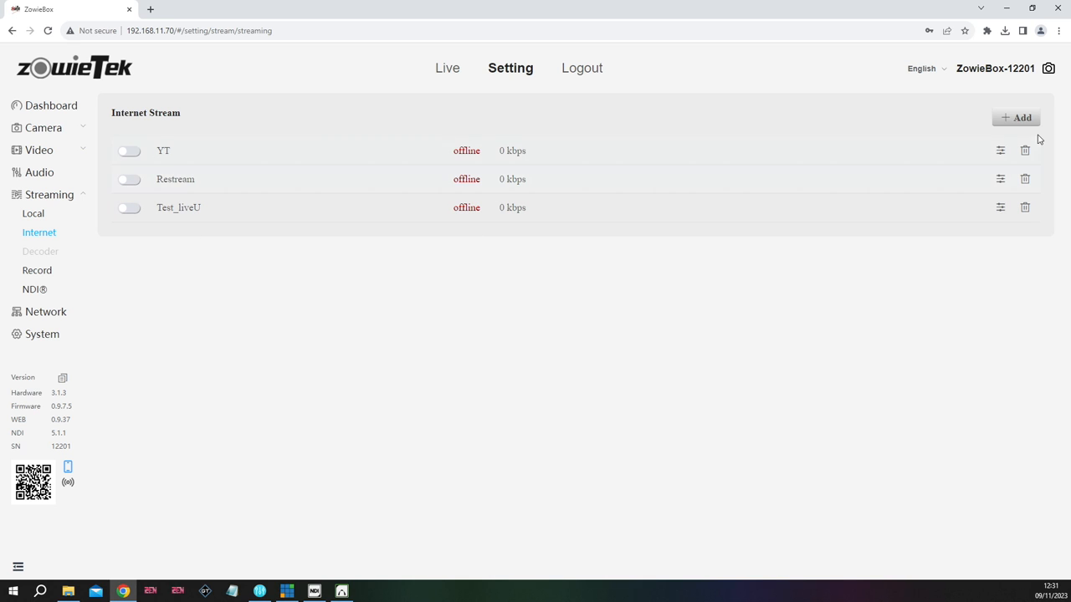
Add a blank fourth internet stream entry, then delete it
{"action": "left_click", "coordinate": [1016, 117]}
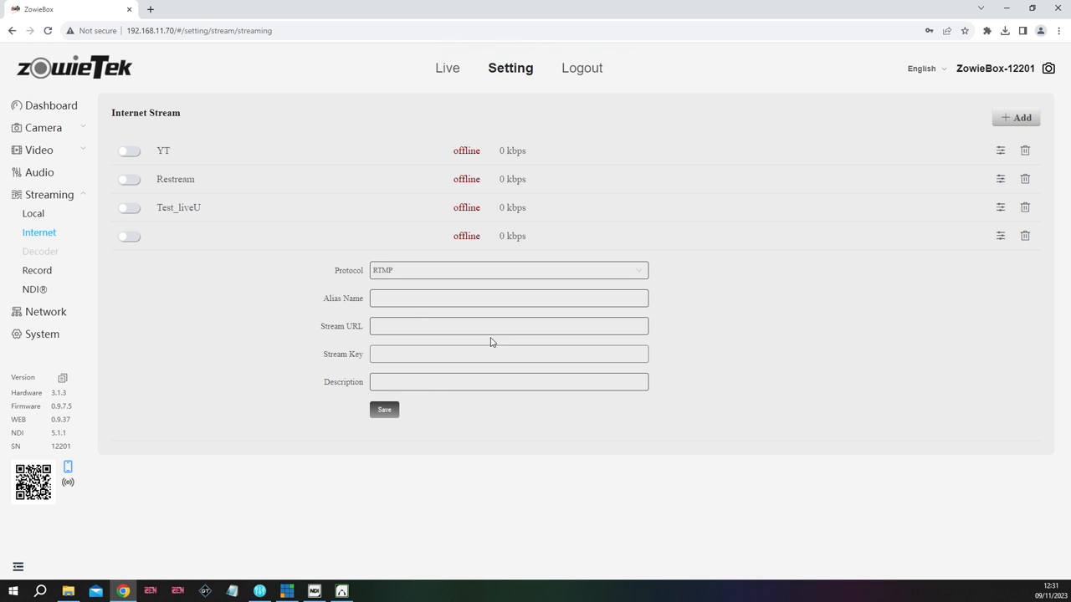
{"action": "mouse_move", "coordinate": [779, 277]}
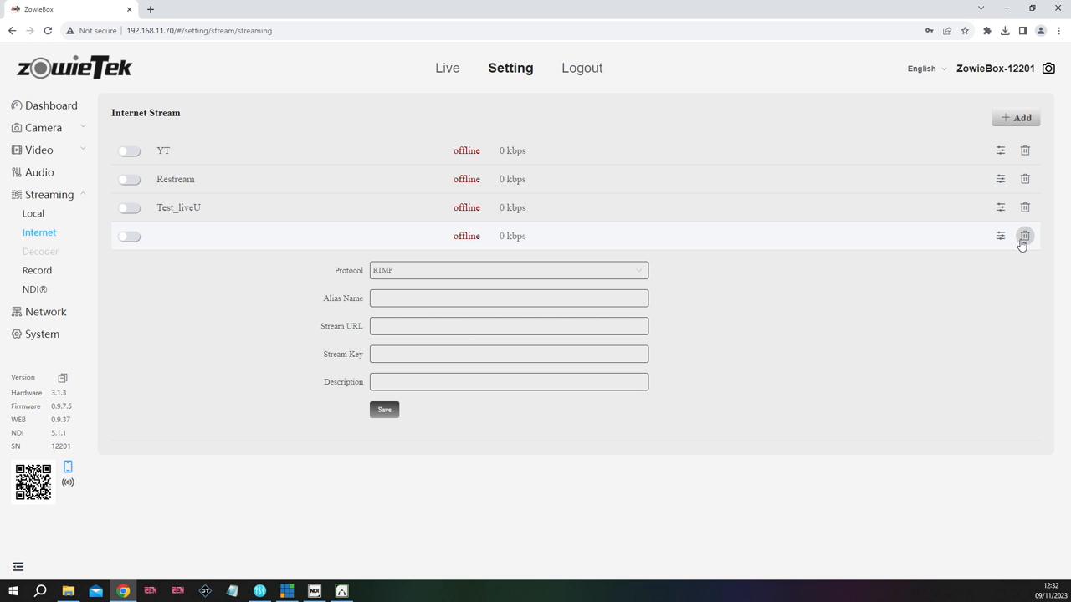
{"action": "left_click", "coordinate": [1024, 235]}
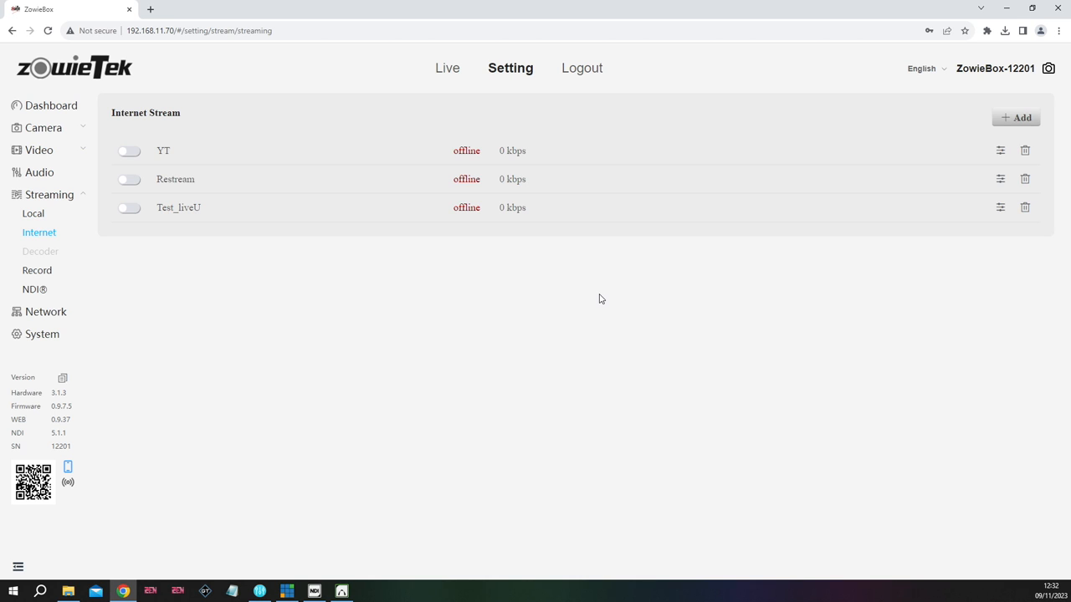
{"action": "mouse_move", "coordinate": [430, 296]}
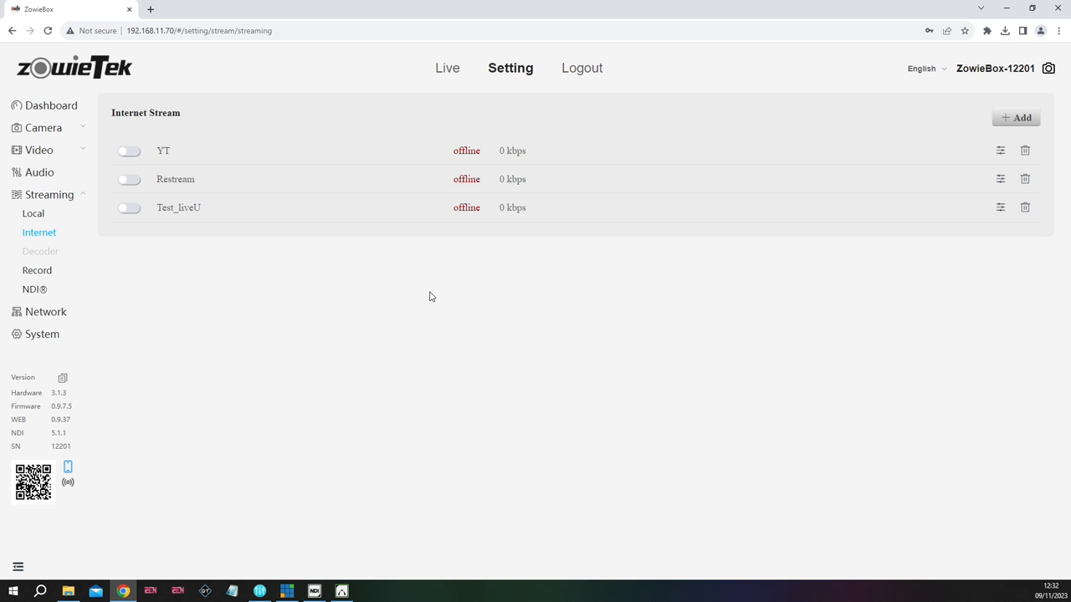
{"action": "mouse_move", "coordinate": [100, 318]}
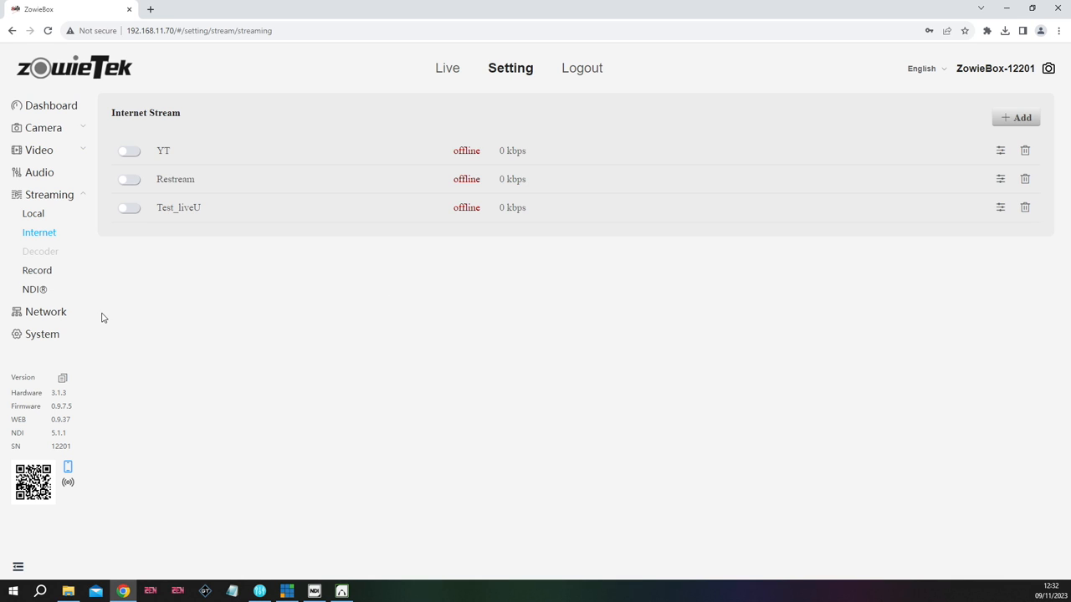
Open the Streaming > Record page, which reports no memory card found
{"action": "left_click", "coordinate": [37, 270]}
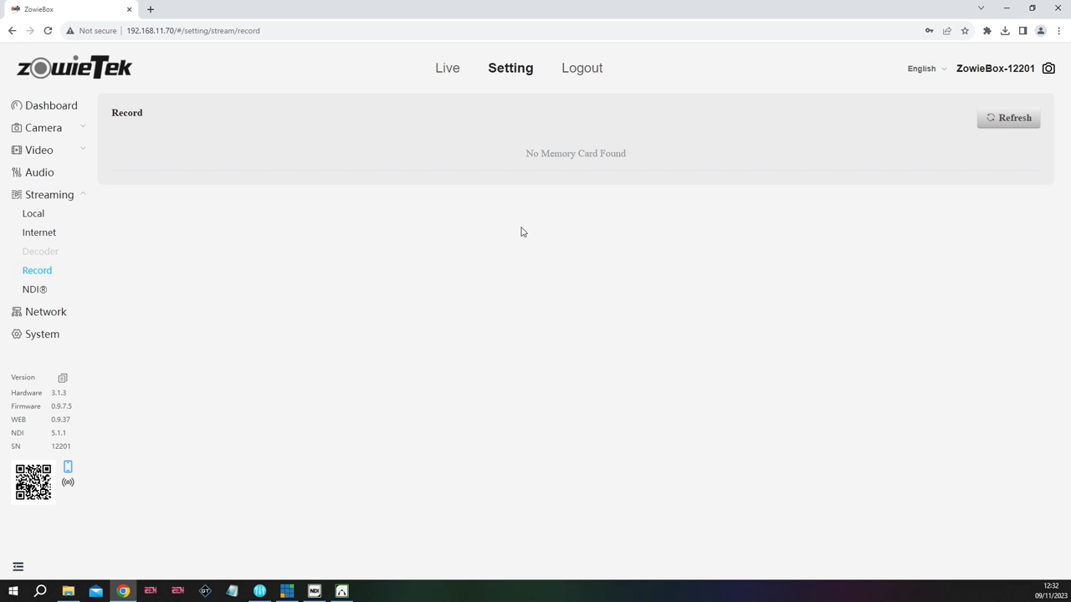
{"action": "mouse_move", "coordinate": [477, 222]}
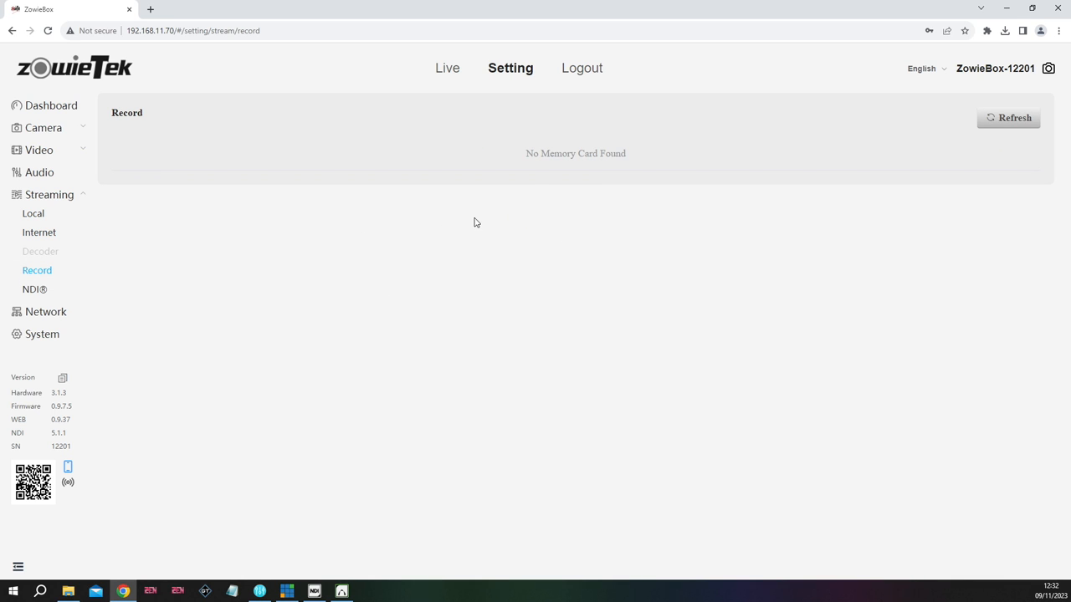
{"action": "mouse_move", "coordinate": [839, 188]}
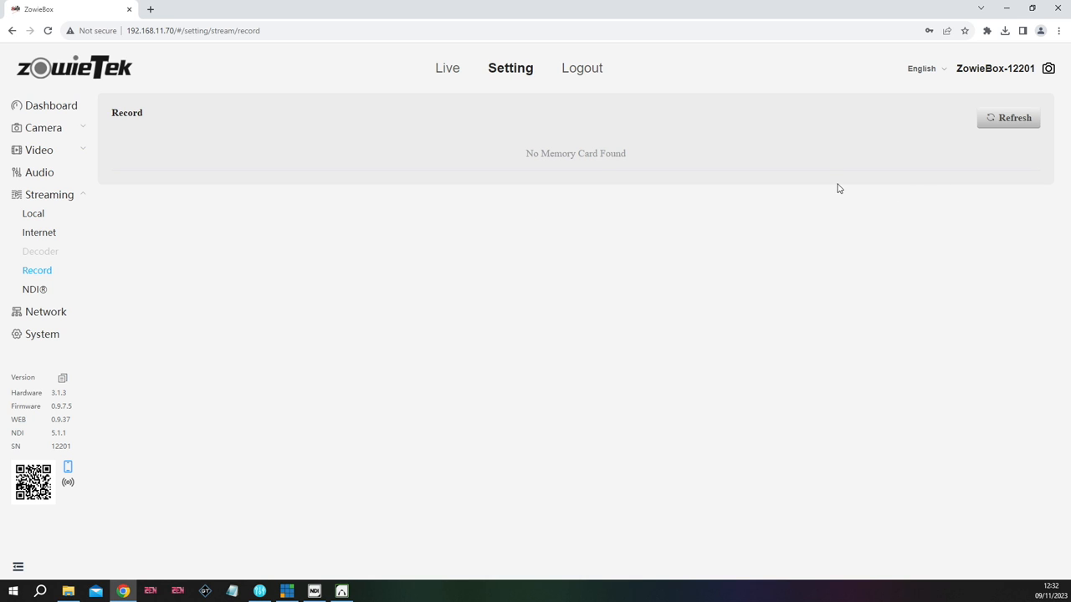
{"action": "mouse_move", "coordinate": [569, 266]}
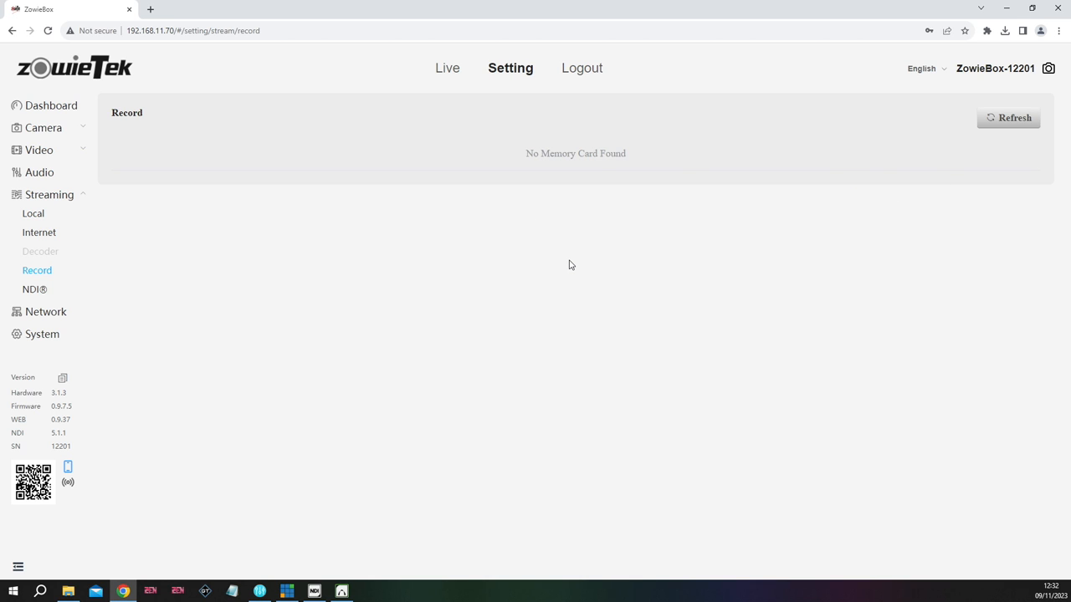
{"action": "mouse_move", "coordinate": [338, 264]}
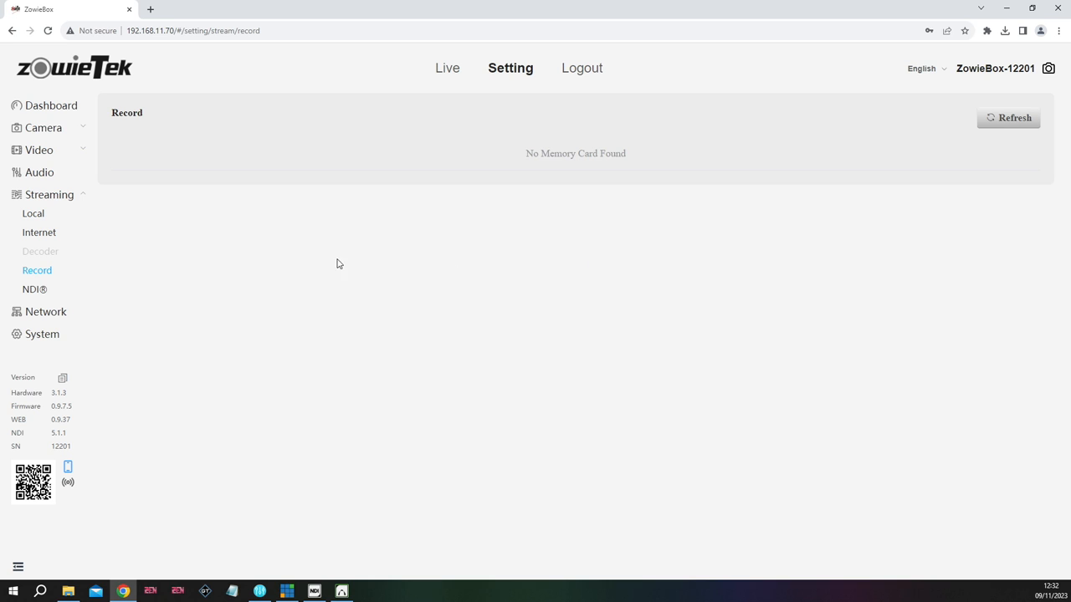
Open NDI settings and keep quality at NDI | HX2 for device ZowieBox-12201
{"action": "left_click", "coordinate": [35, 289]}
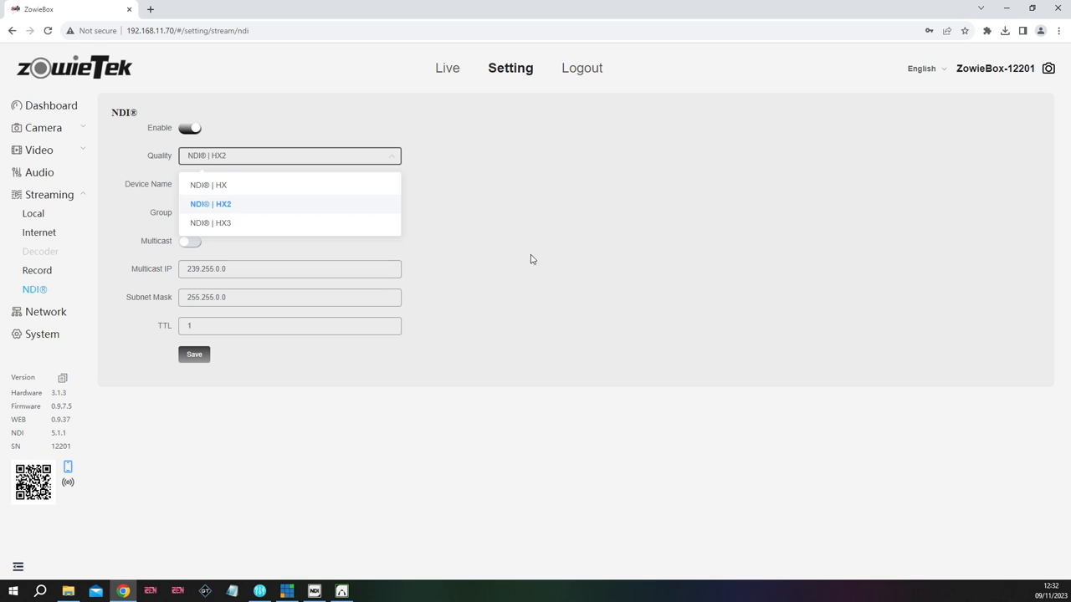
{"action": "left_click", "coordinate": [210, 203]}
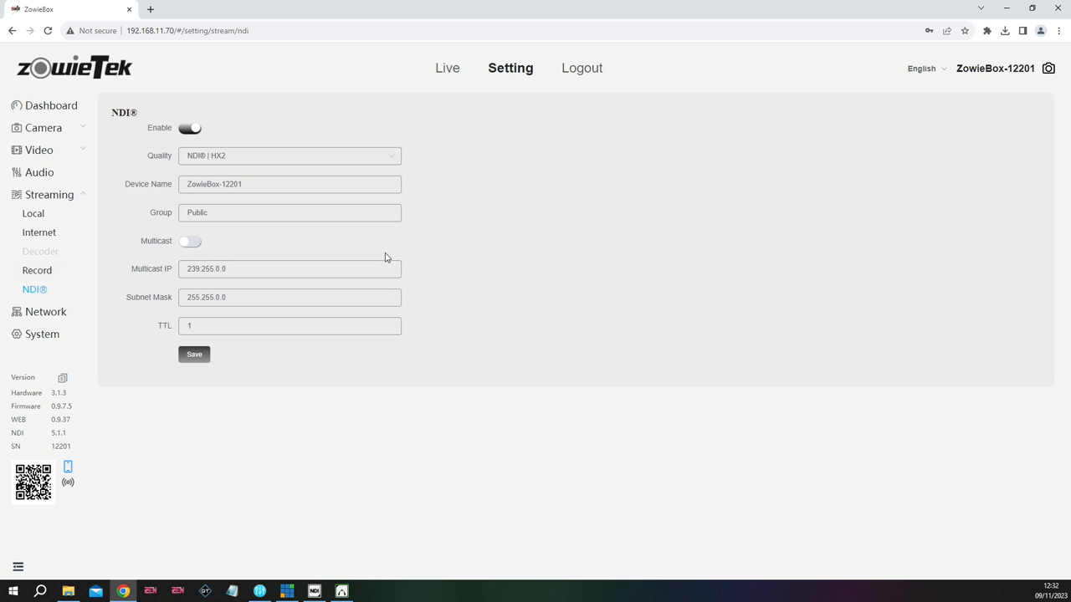
Open Network settings and view the WIFI tab showing Orchard Cottage, gateway 192.168.11.1
{"action": "left_click", "coordinate": [46, 312]}
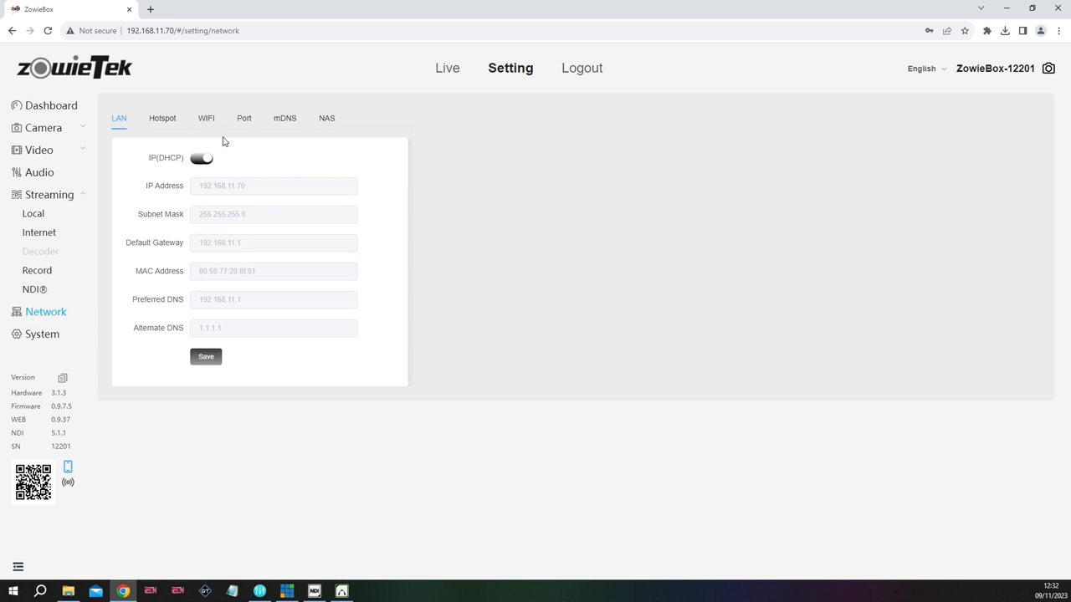
{"action": "mouse_move", "coordinate": [145, 111]}
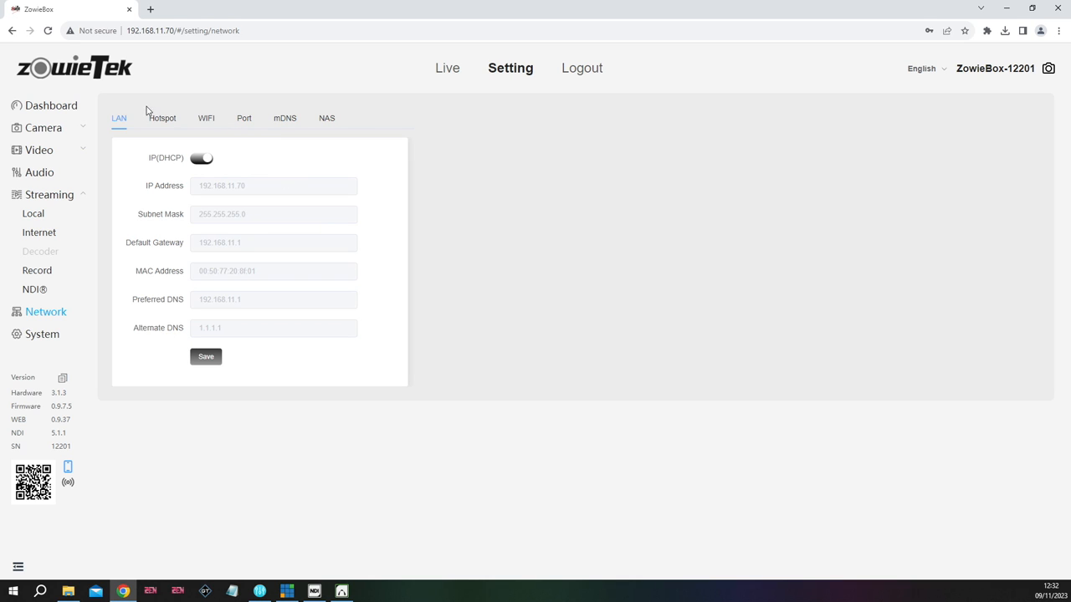
{"action": "mouse_move", "coordinate": [162, 118]}
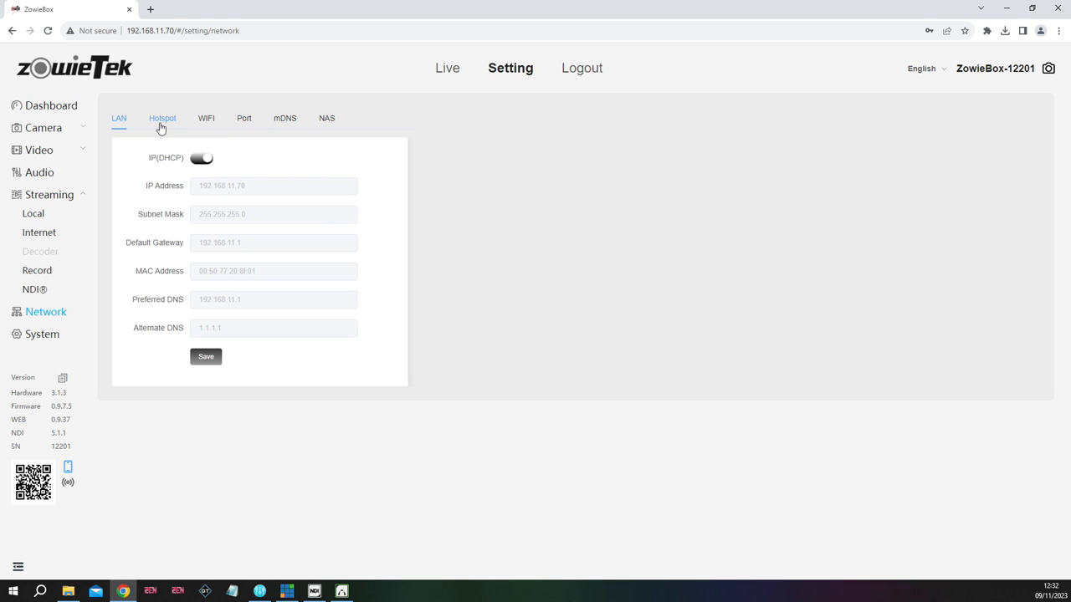
{"action": "left_click", "coordinate": [206, 118]}
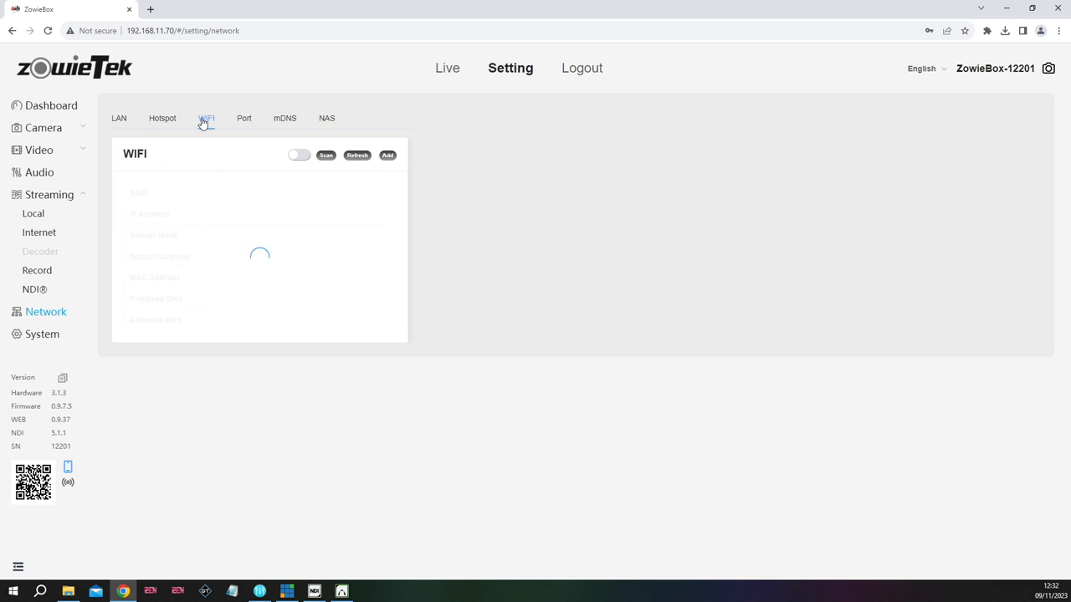
{"action": "left_click", "coordinate": [205, 118]}
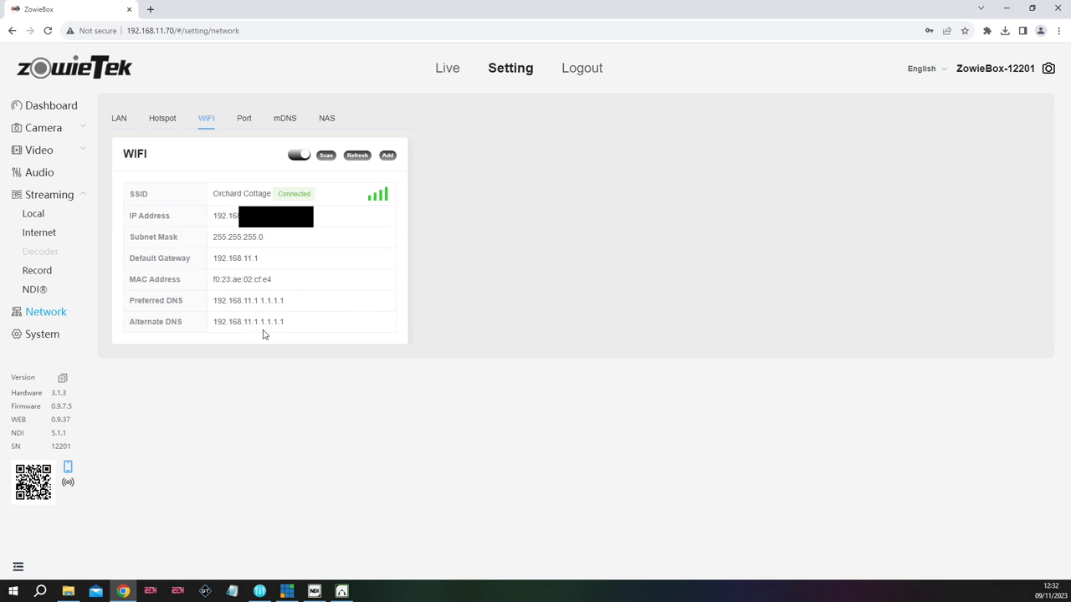
{"action": "mouse_move", "coordinate": [336, 164]}
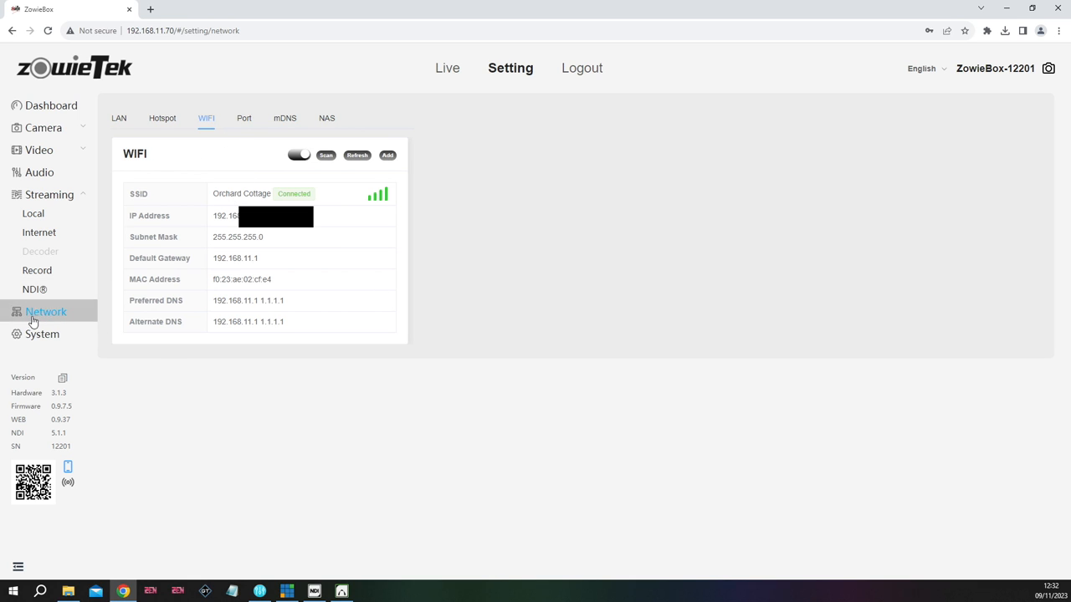
In System settings, confirm Encoder working mode and NDI activation status Activated
{"action": "left_click", "coordinate": [42, 333]}
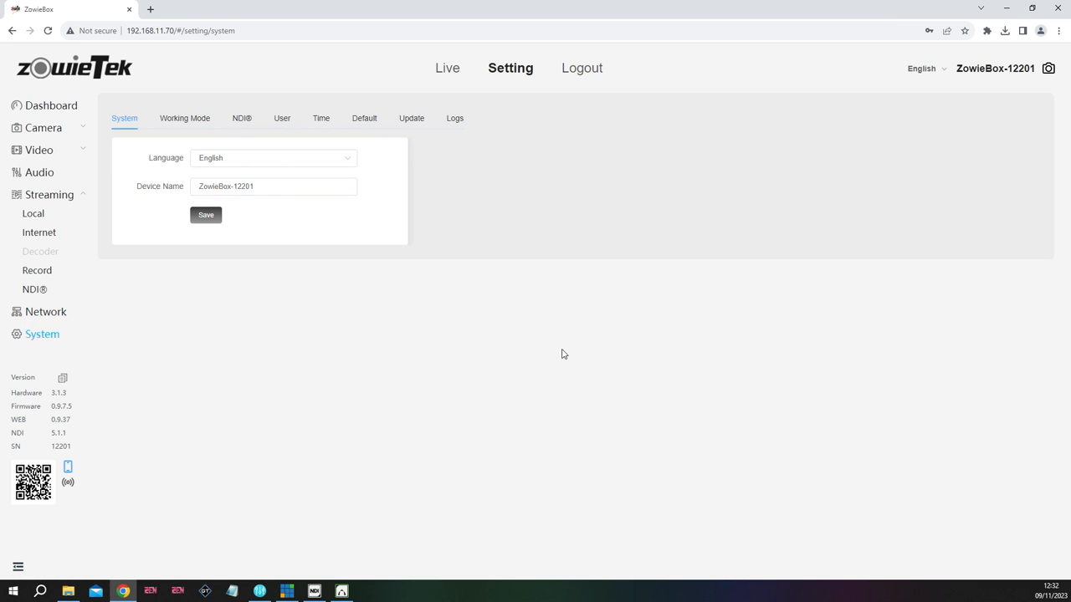
{"action": "mouse_move", "coordinate": [109, 439]}
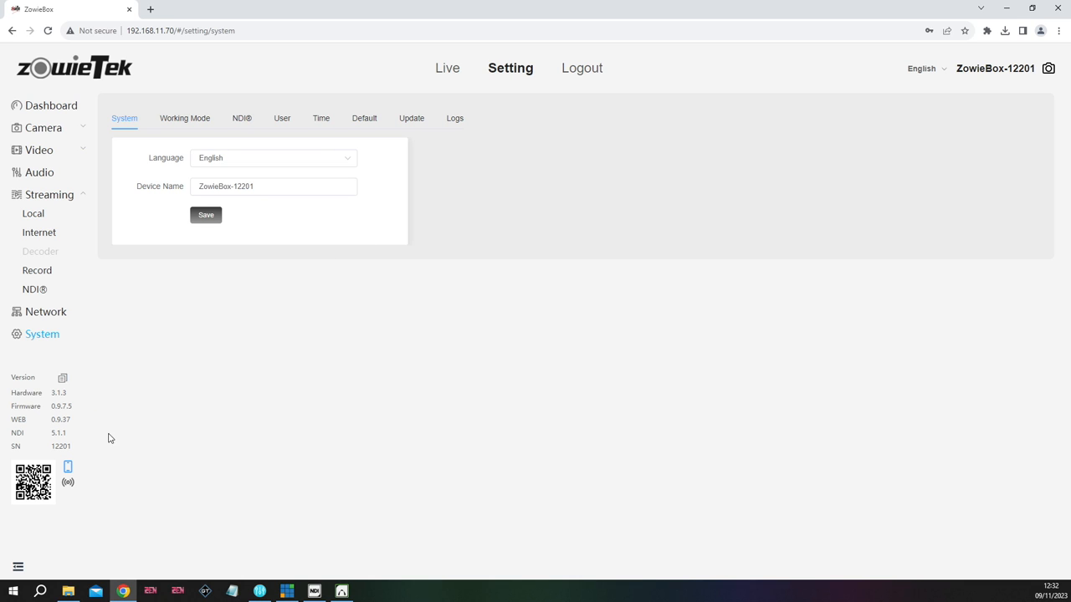
{"action": "mouse_move", "coordinate": [513, 244]}
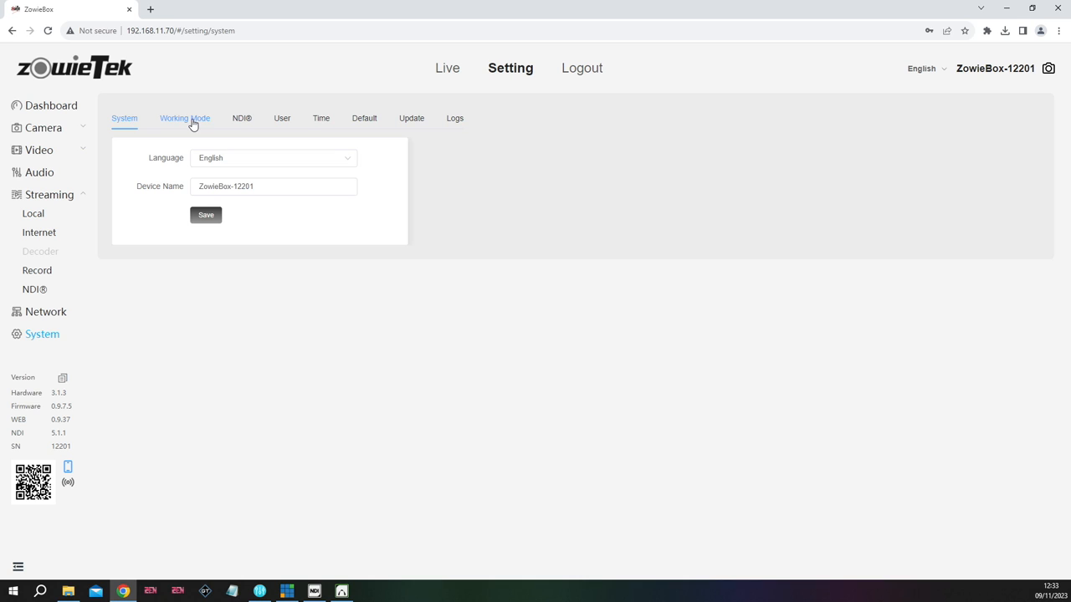
{"action": "left_click", "coordinate": [184, 118]}
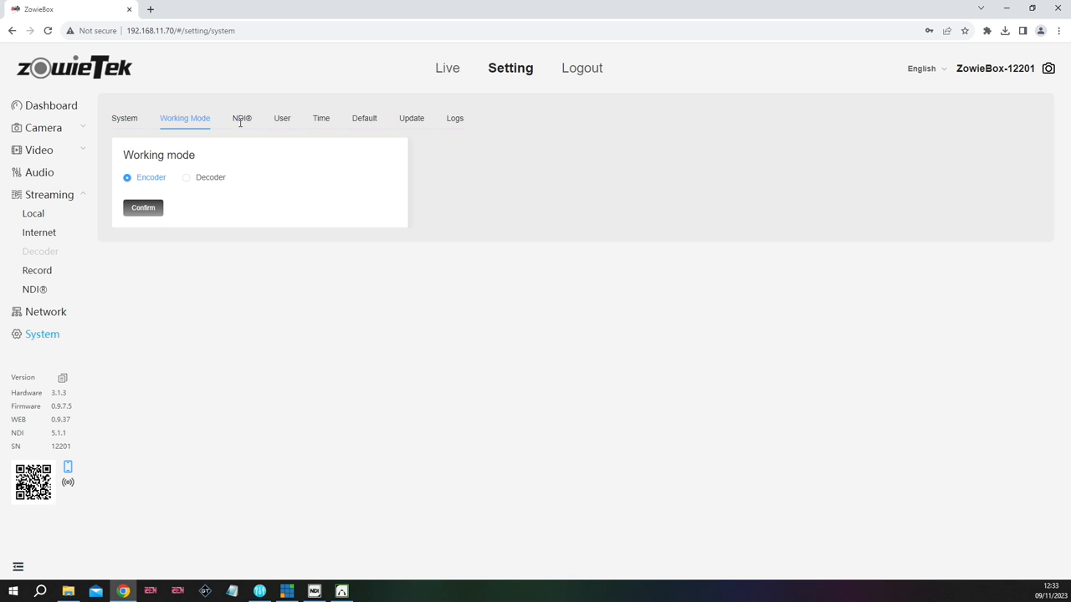
{"action": "left_click", "coordinate": [242, 118]}
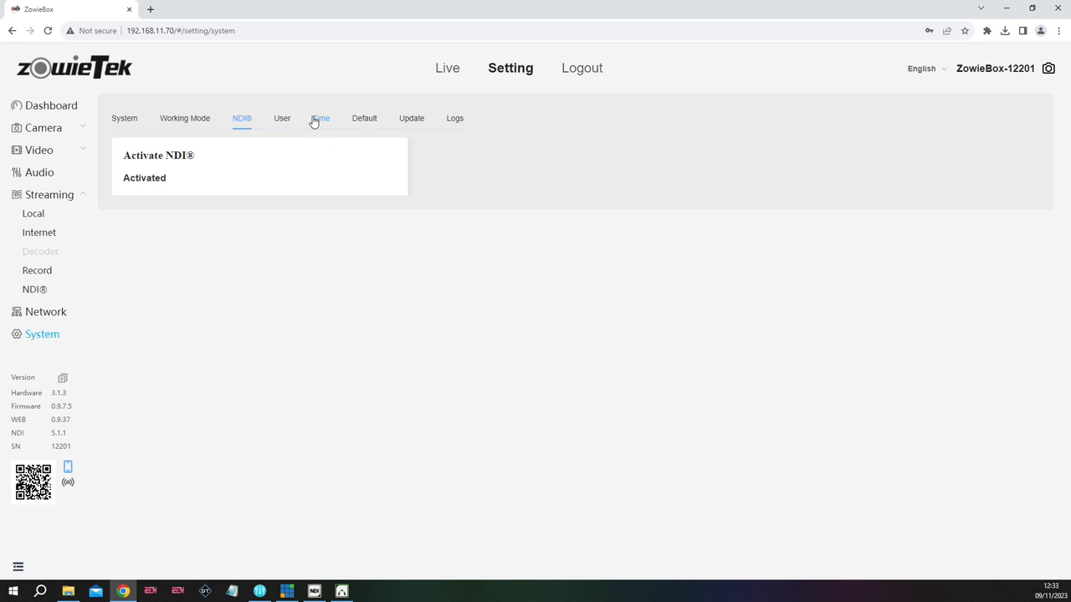
{"action": "mouse_move", "coordinate": [433, 328]}
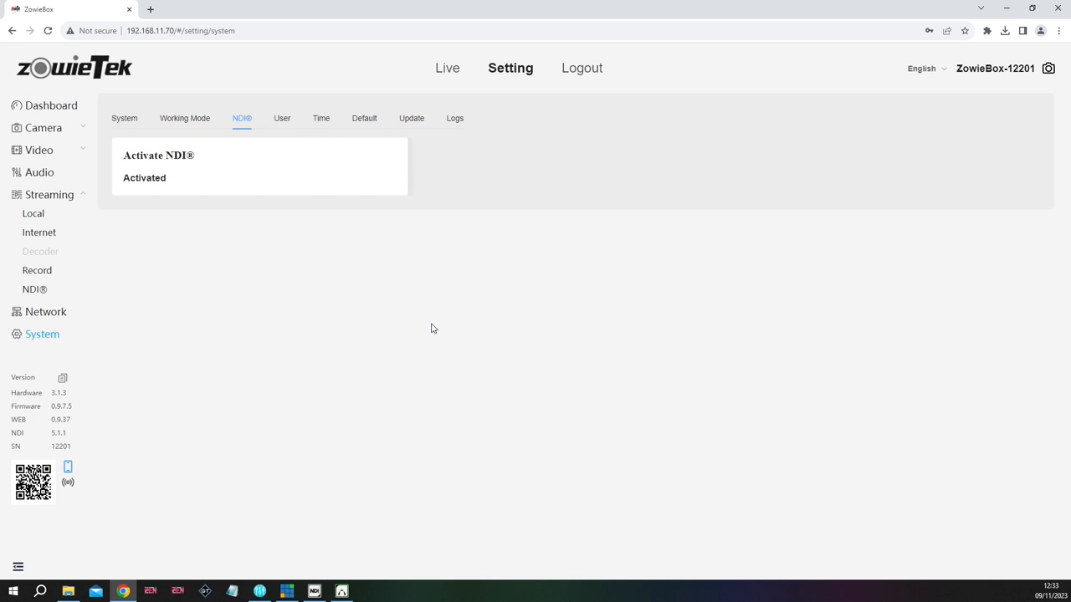
{"action": "mouse_move", "coordinate": [380, 307]}
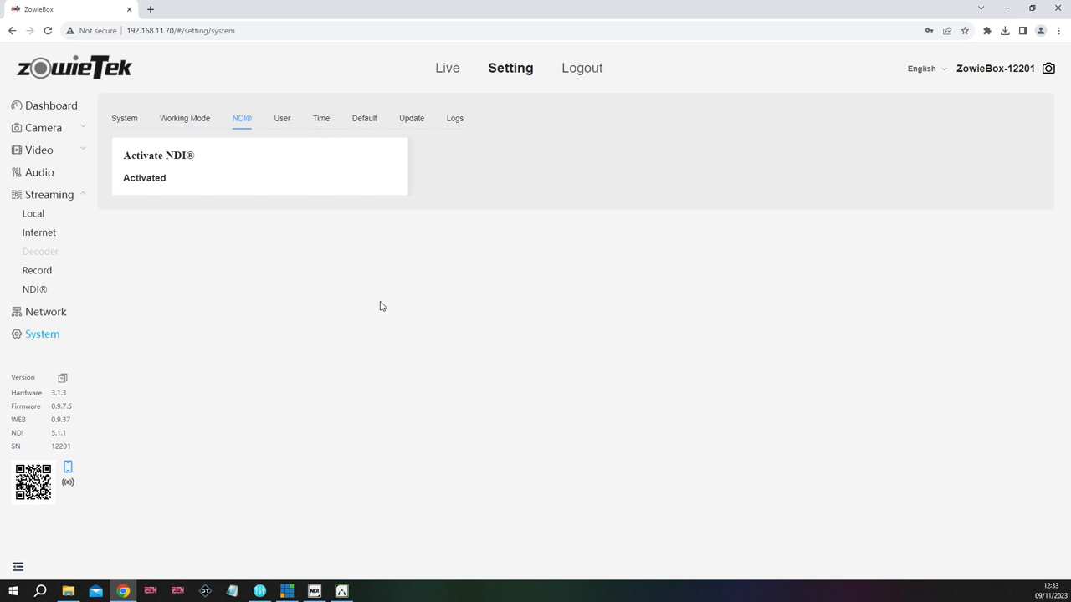
{"action": "mouse_move", "coordinate": [481, 313]}
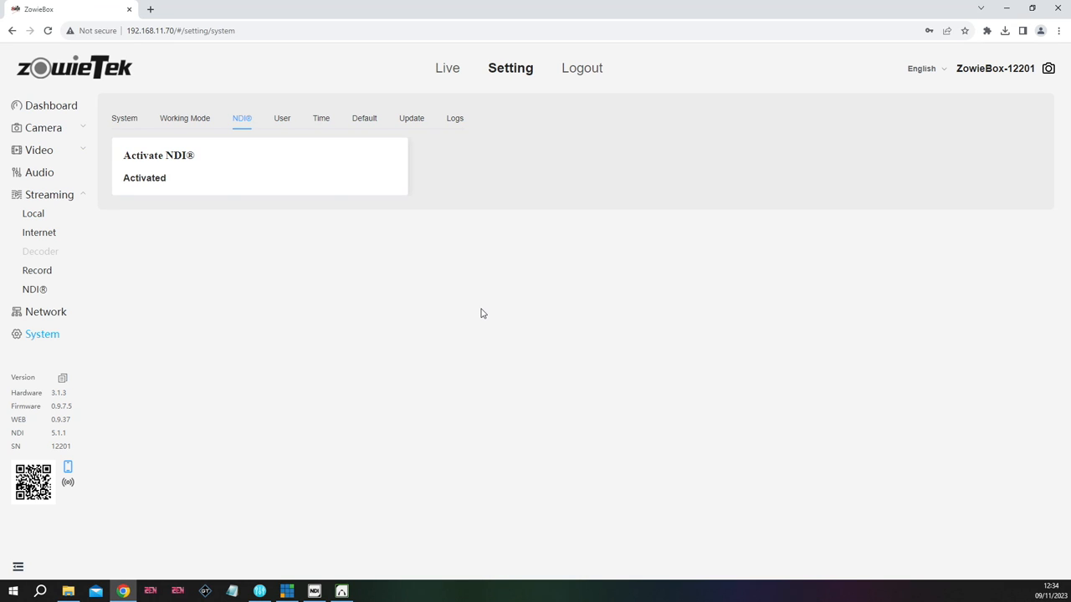